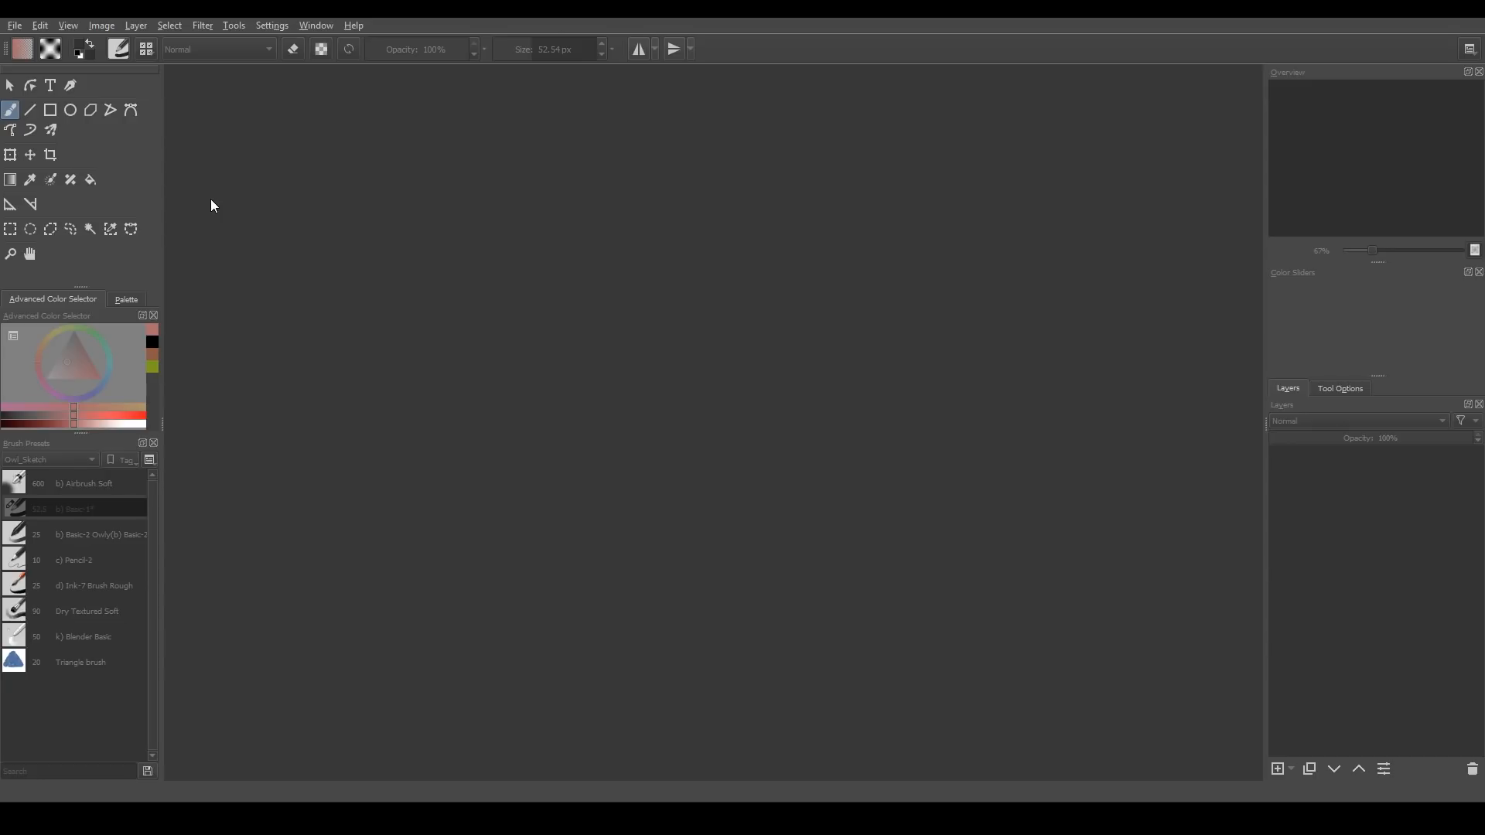
{"action": "mouse_move", "coordinate": [271, 26]}
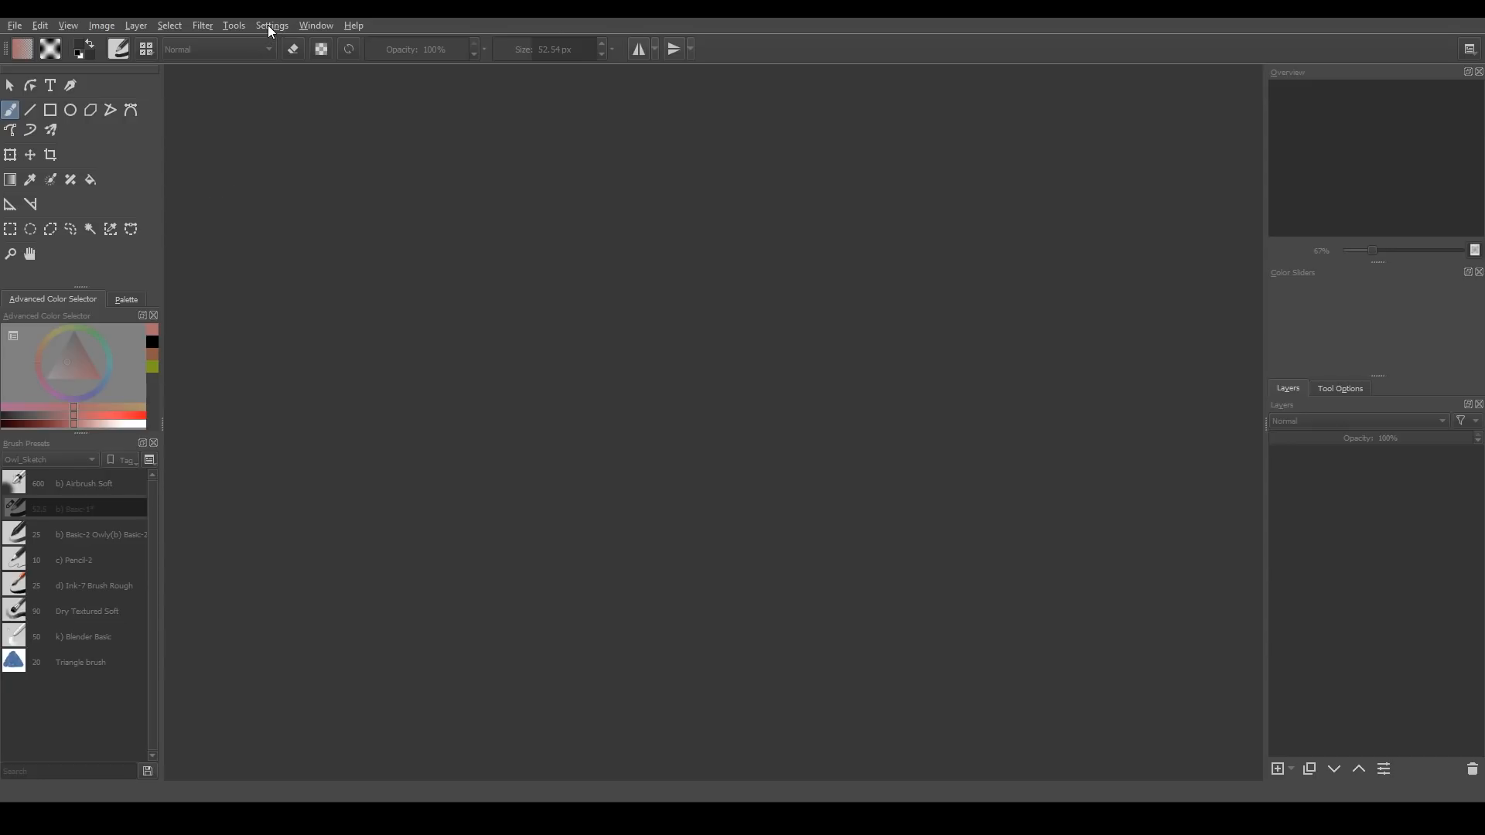
Review the available interface languages in Krita's settings
{"action": "left_click", "coordinate": [272, 25]}
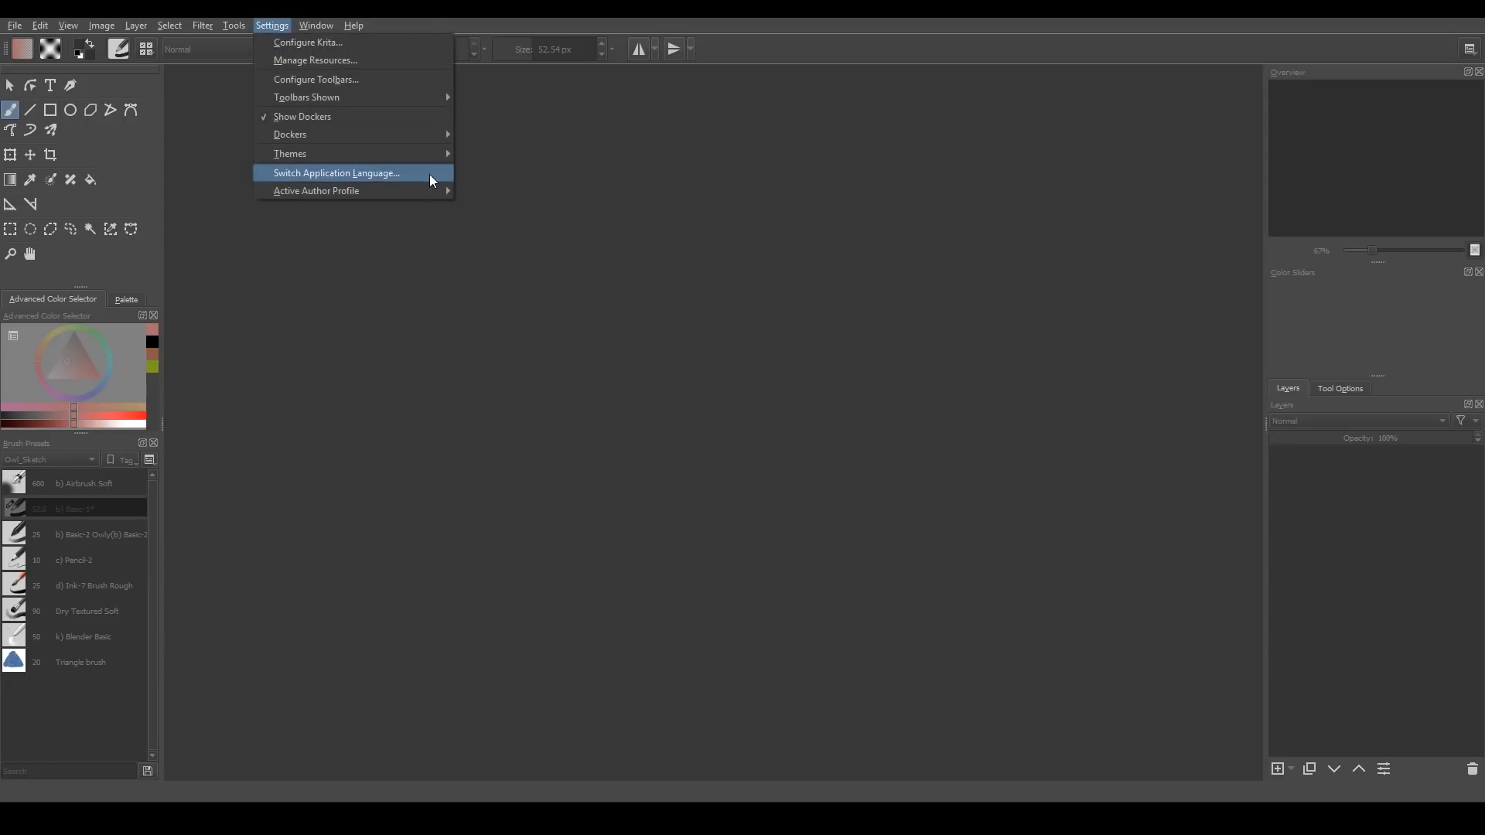
{"action": "left_click", "coordinate": [336, 172]}
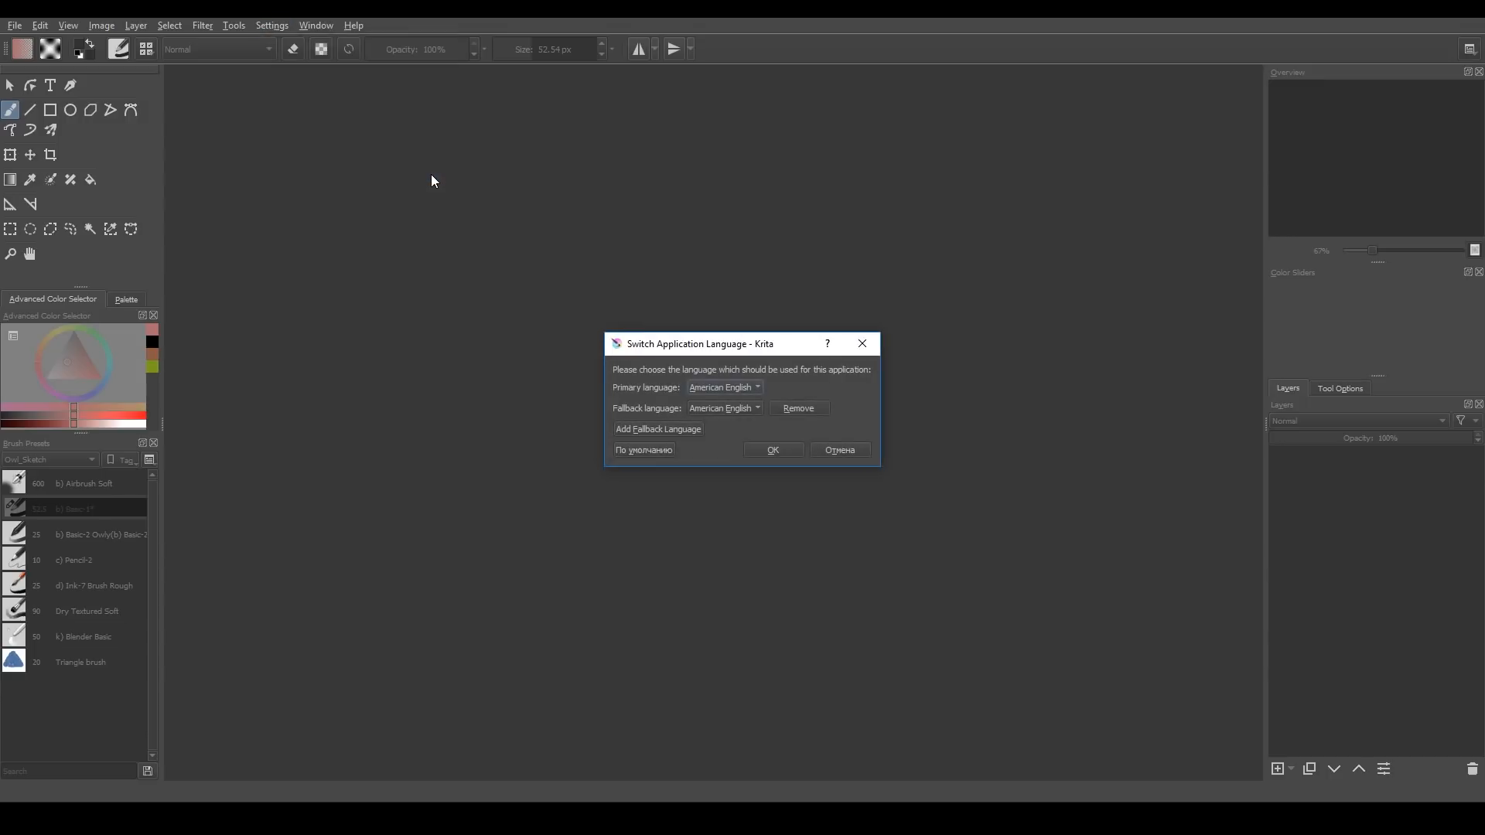
{"action": "left_click", "coordinate": [722, 387]}
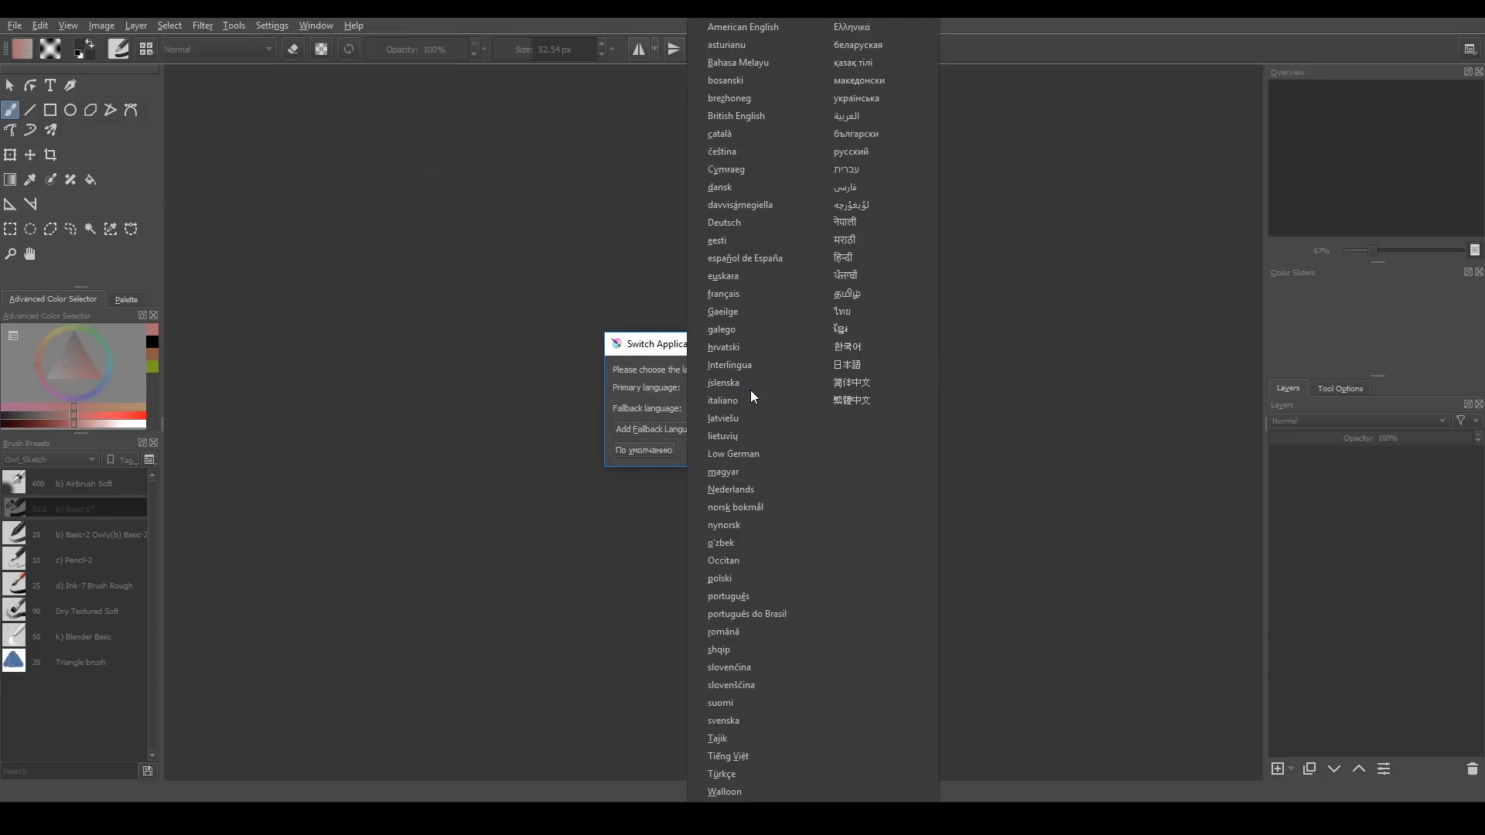
{"action": "mouse_move", "coordinate": [856, 660]}
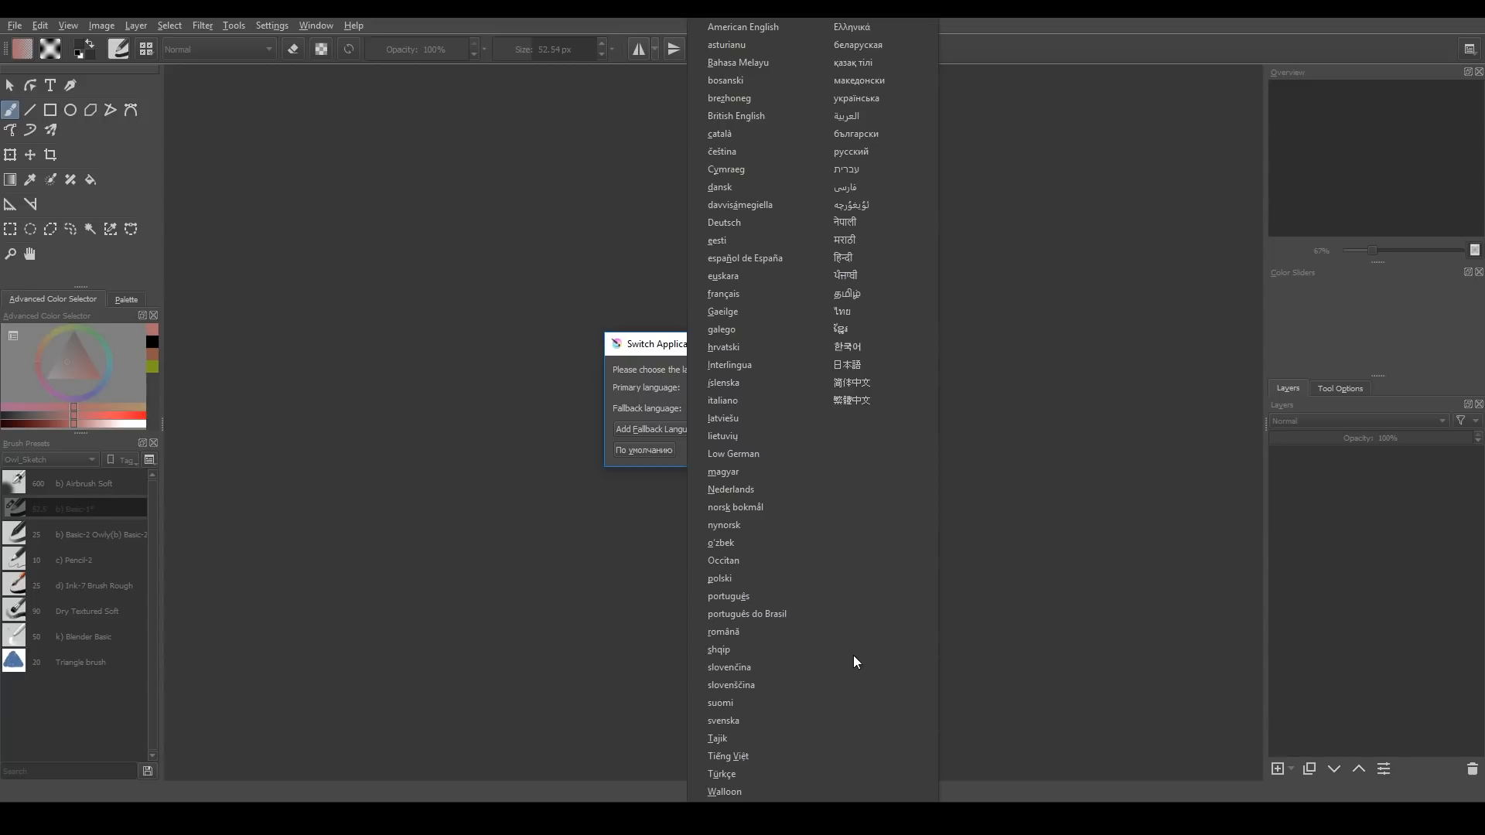
{"action": "mouse_move", "coordinate": [649, 353]}
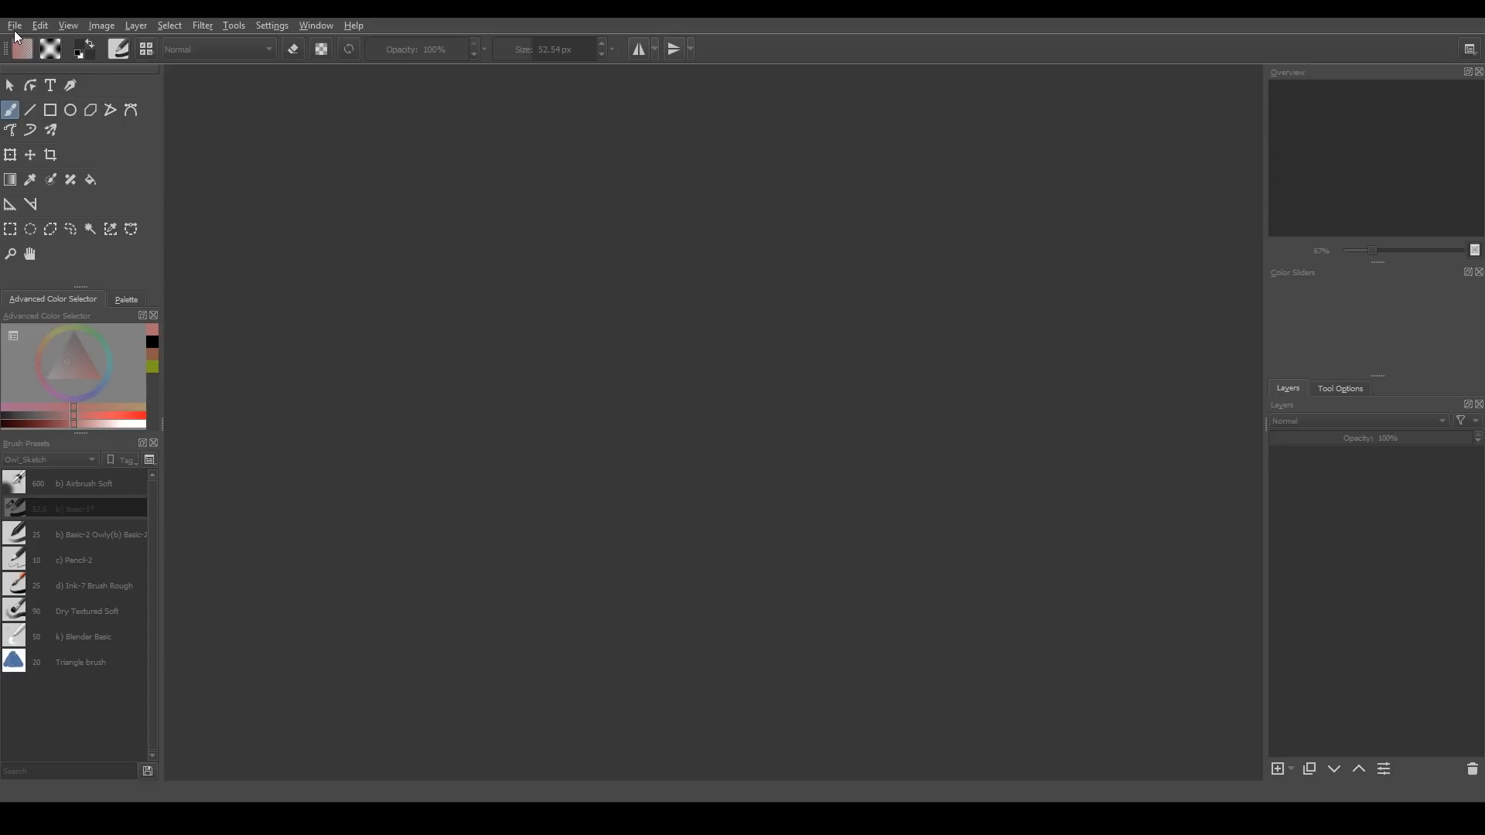
Start a new custom document, trying CMYK and 300 ppi before settling on 72 ppi RGB/Alpha
{"action": "left_click", "coordinate": [14, 25]}
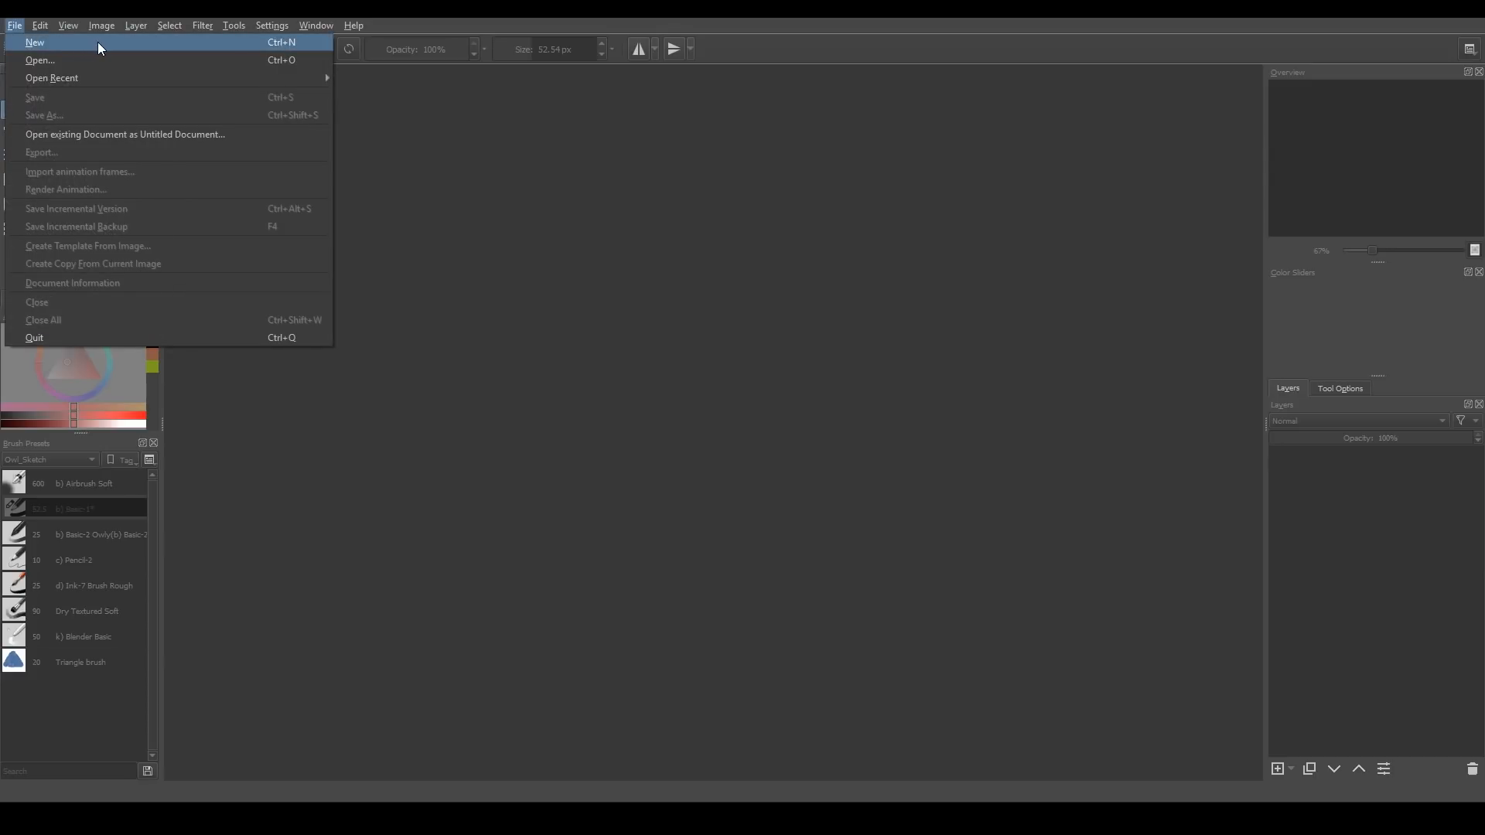
{"action": "left_click", "coordinate": [35, 42]}
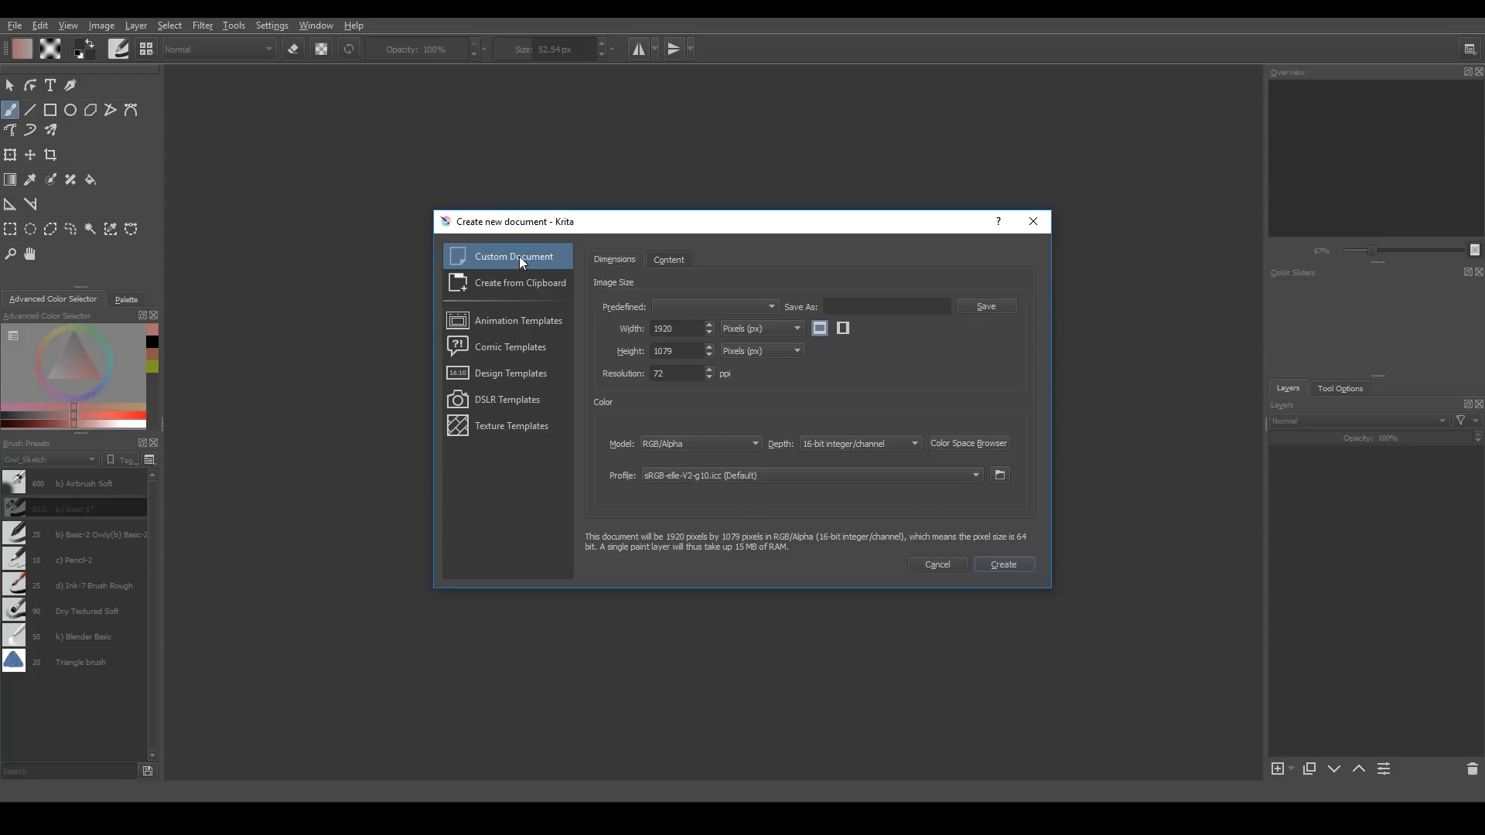
{"action": "mouse_move", "coordinate": [674, 389]}
{"action": "type", "text": "300"}
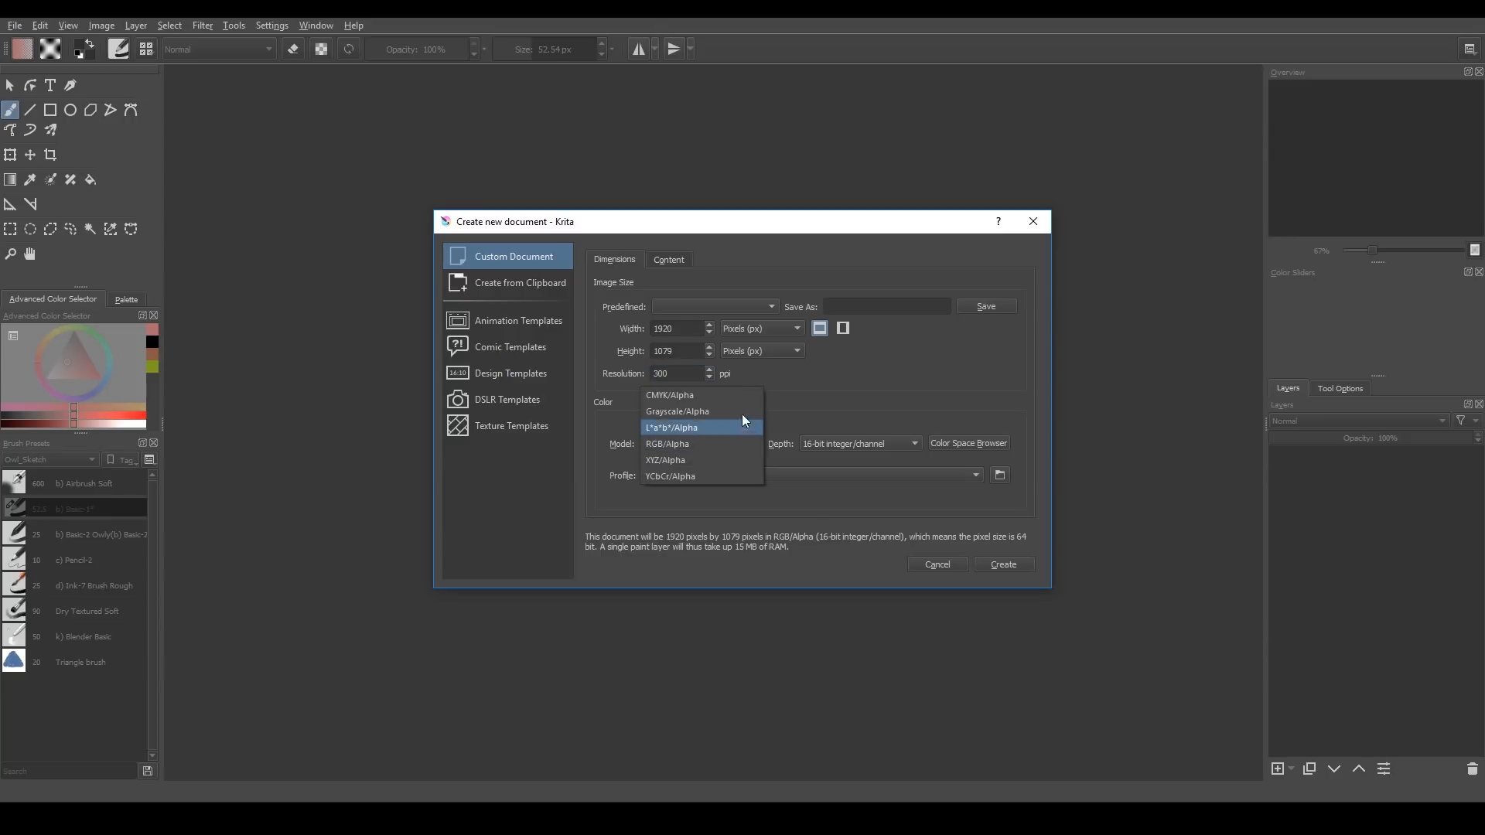
{"action": "mouse_move", "coordinate": [744, 398]}
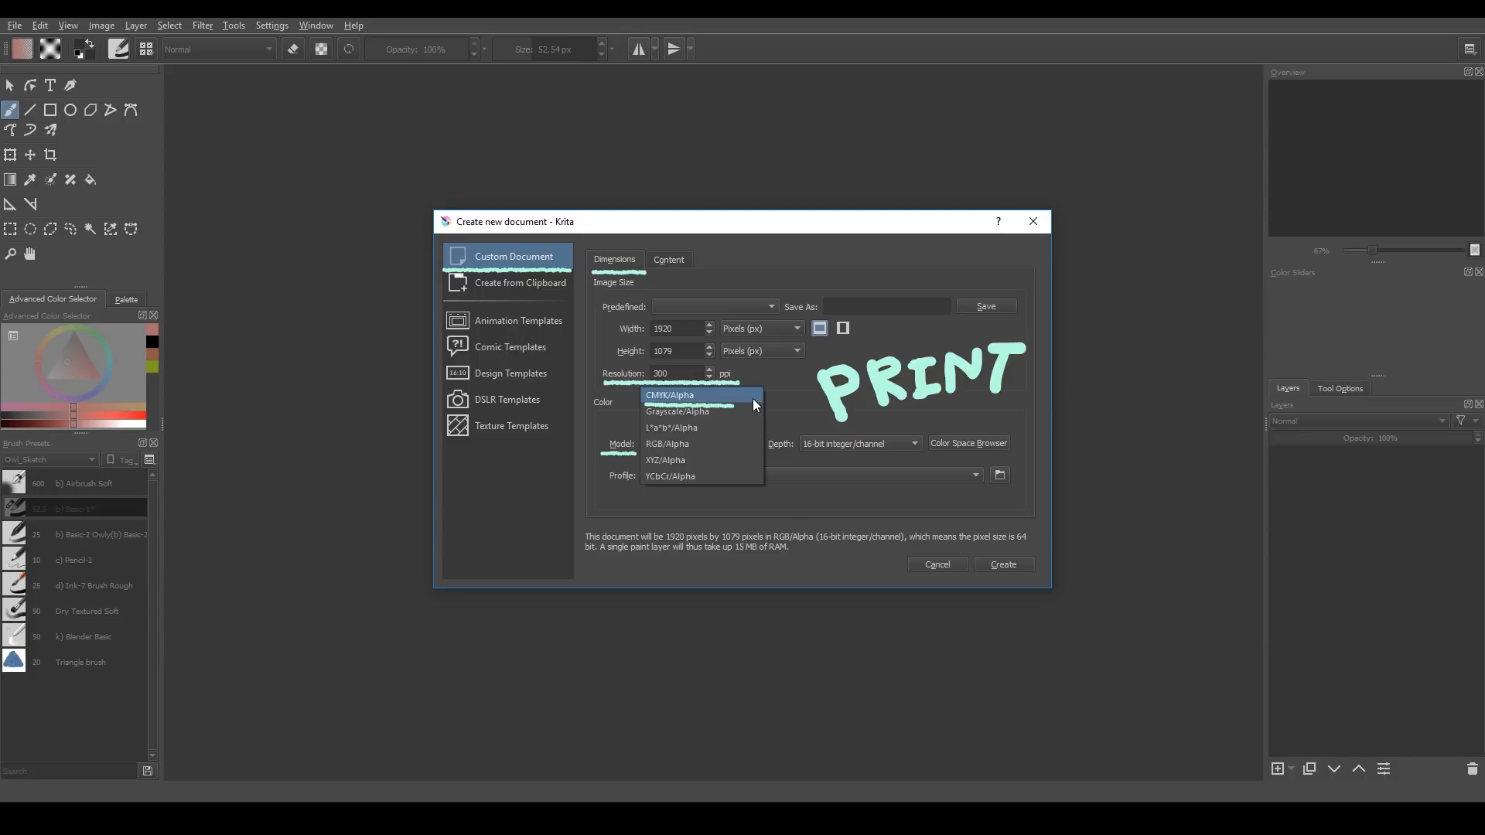
{"action": "left_click", "coordinate": [670, 395]}
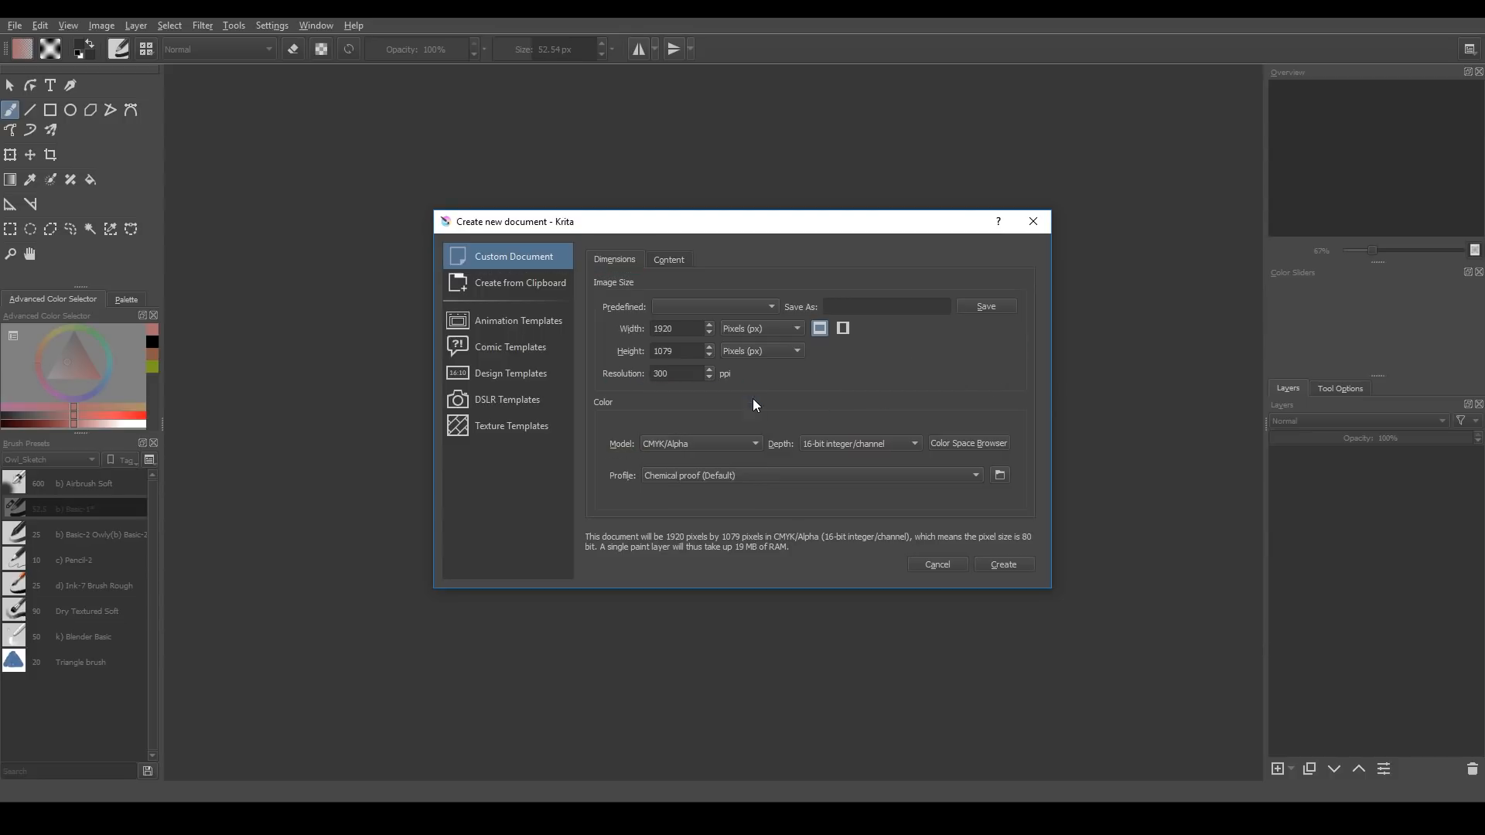
{"action": "triple_click", "coordinate": [674, 373]}
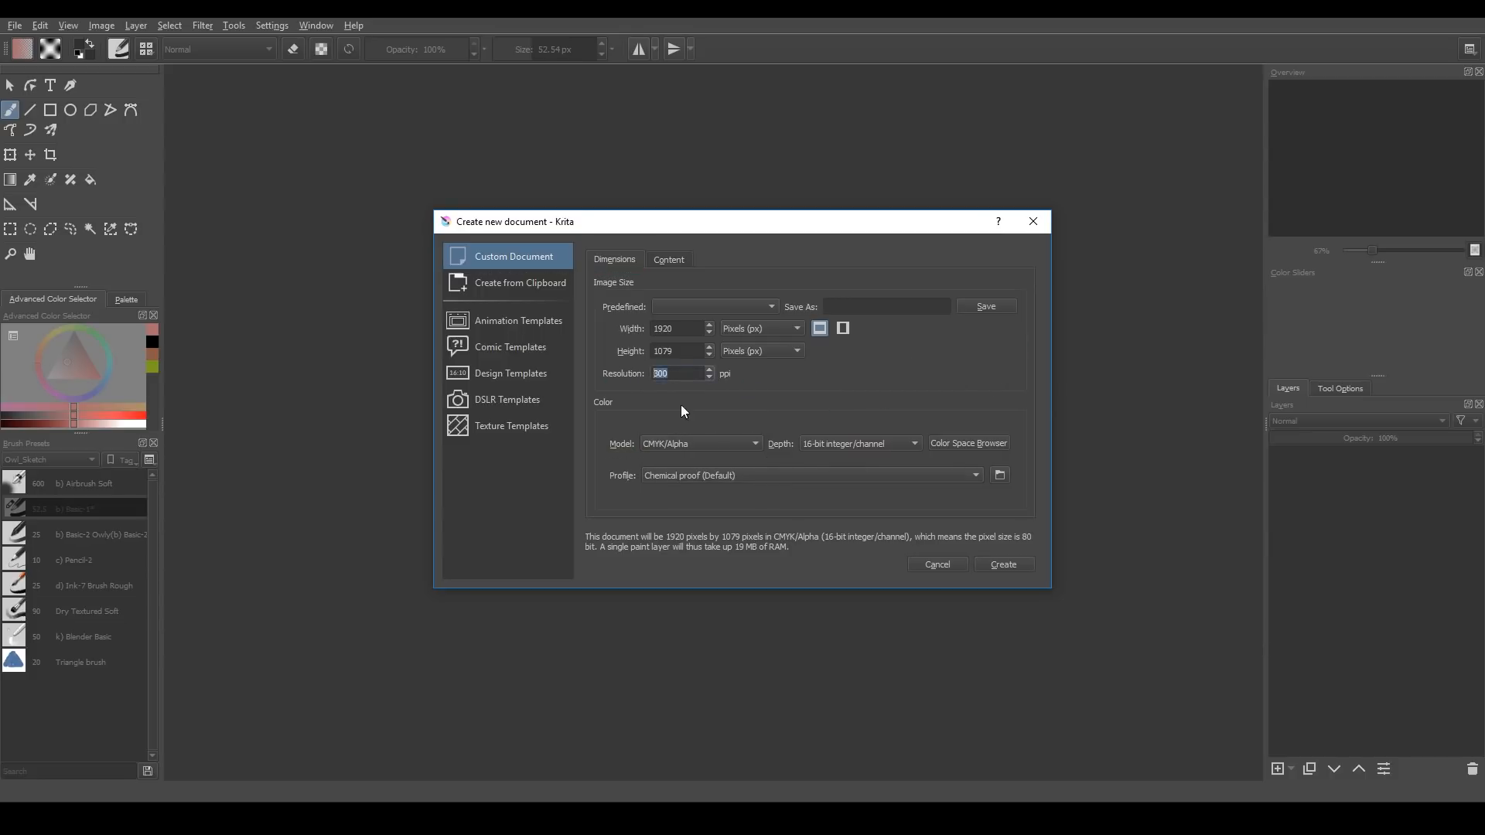
{"action": "left_click", "coordinate": [701, 444]}
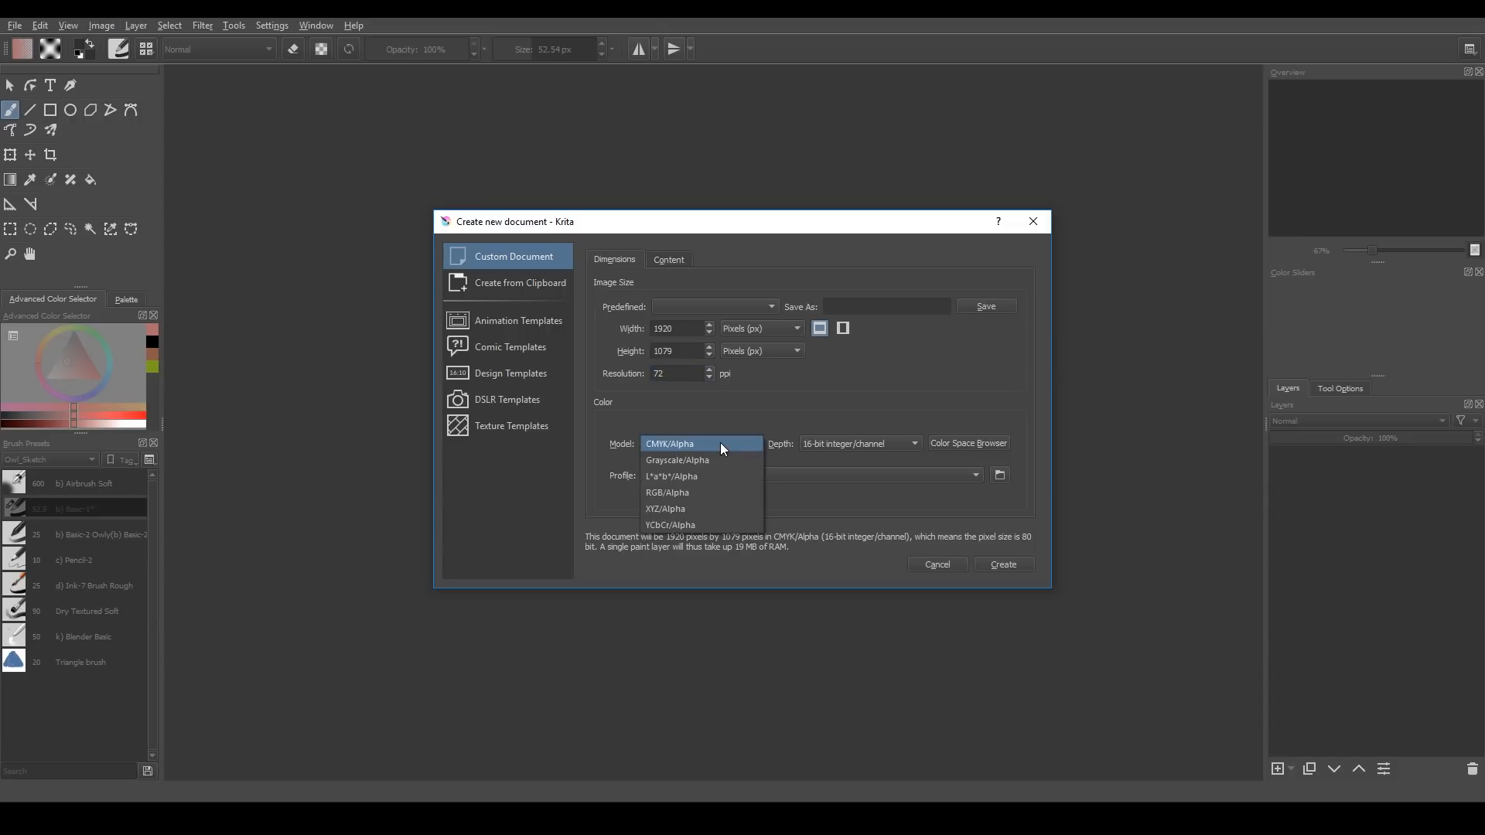
{"action": "left_click", "coordinate": [668, 492]}
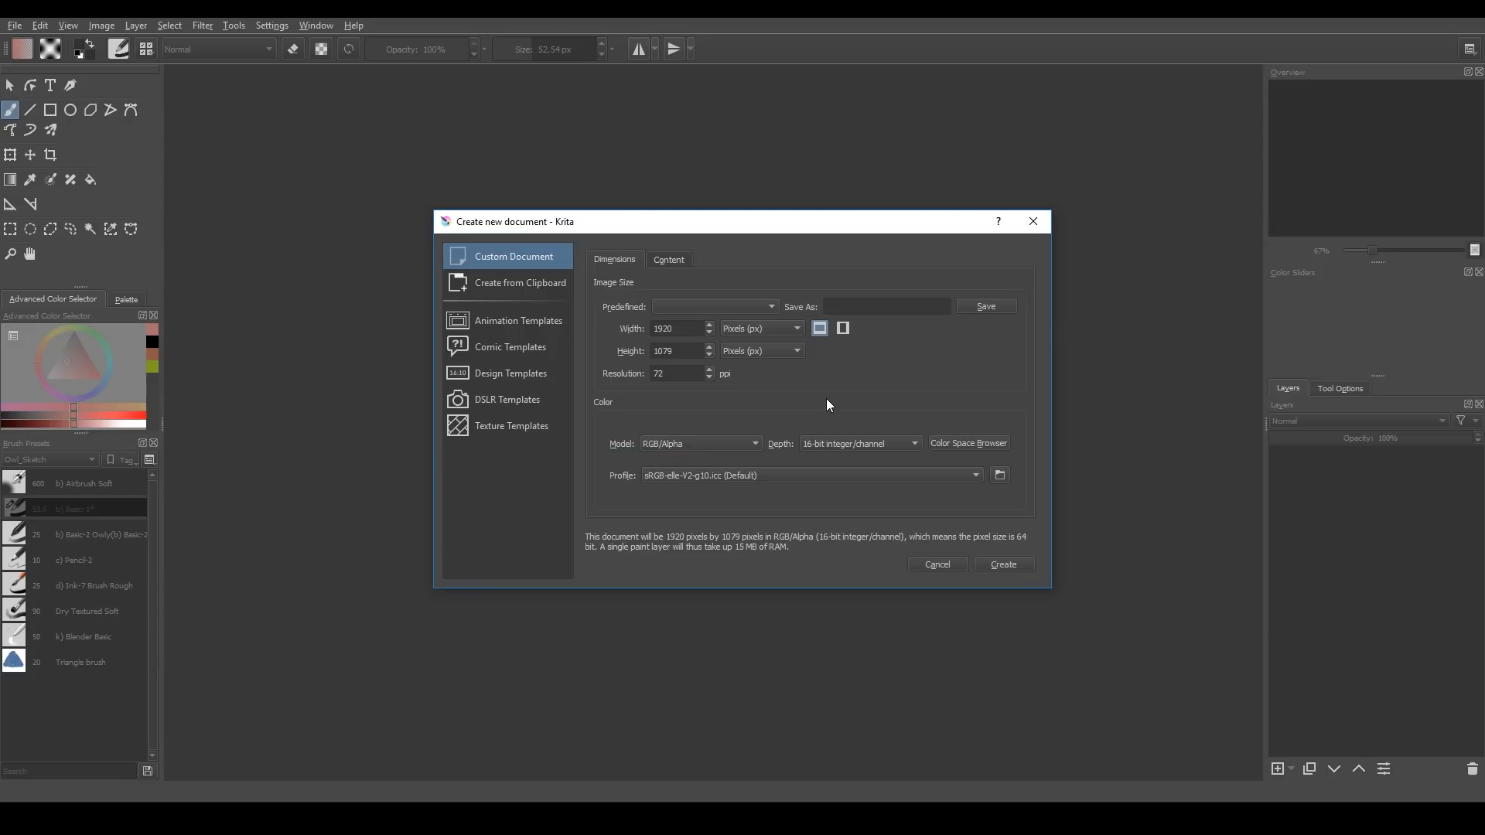
{"action": "mouse_move", "coordinate": [706, 343]}
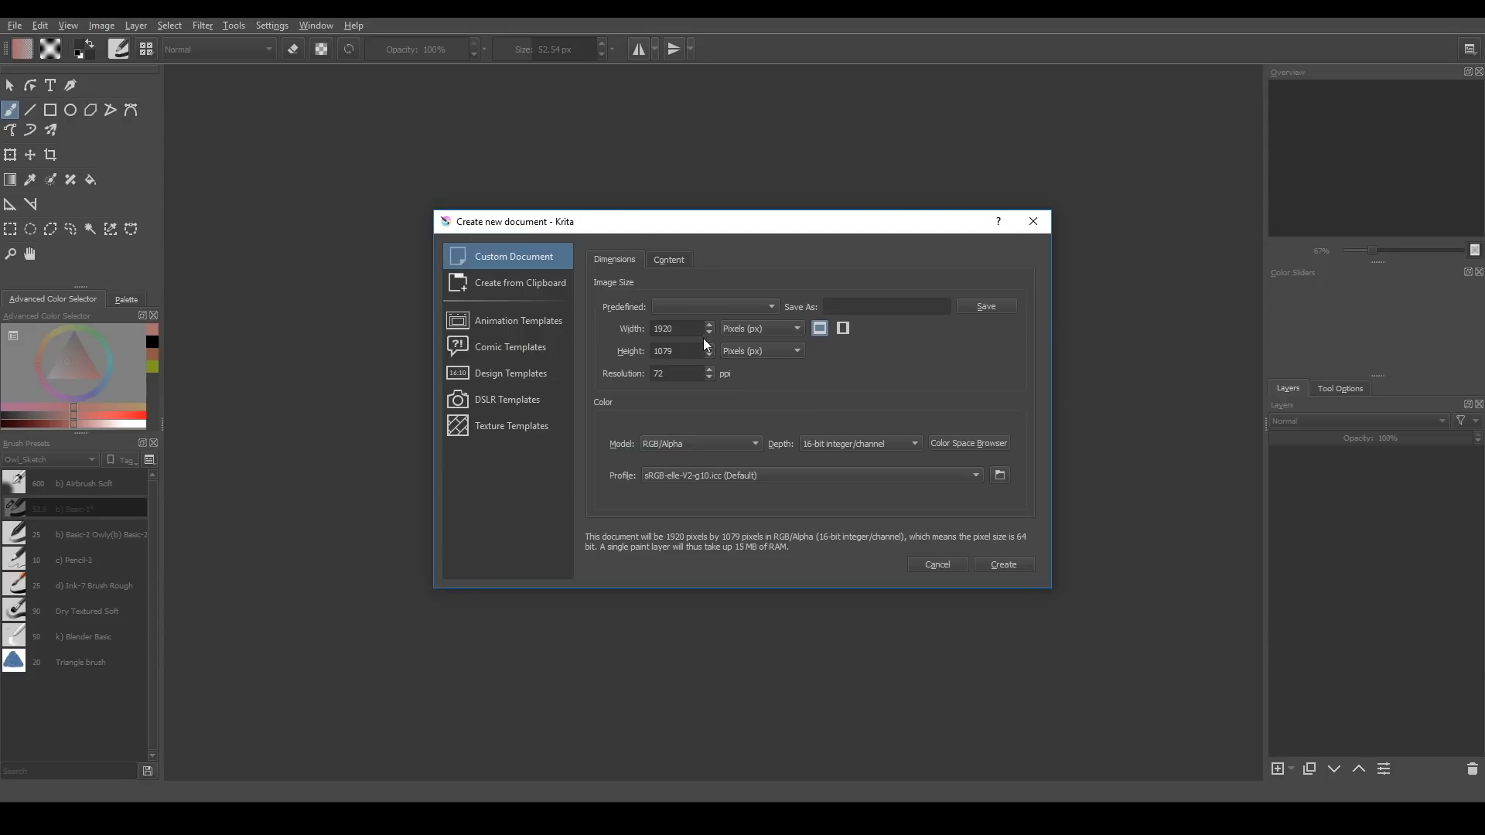
Show the document's Content settings and cancel the background colour chooser unchanged
{"action": "left_click", "coordinate": [668, 259]}
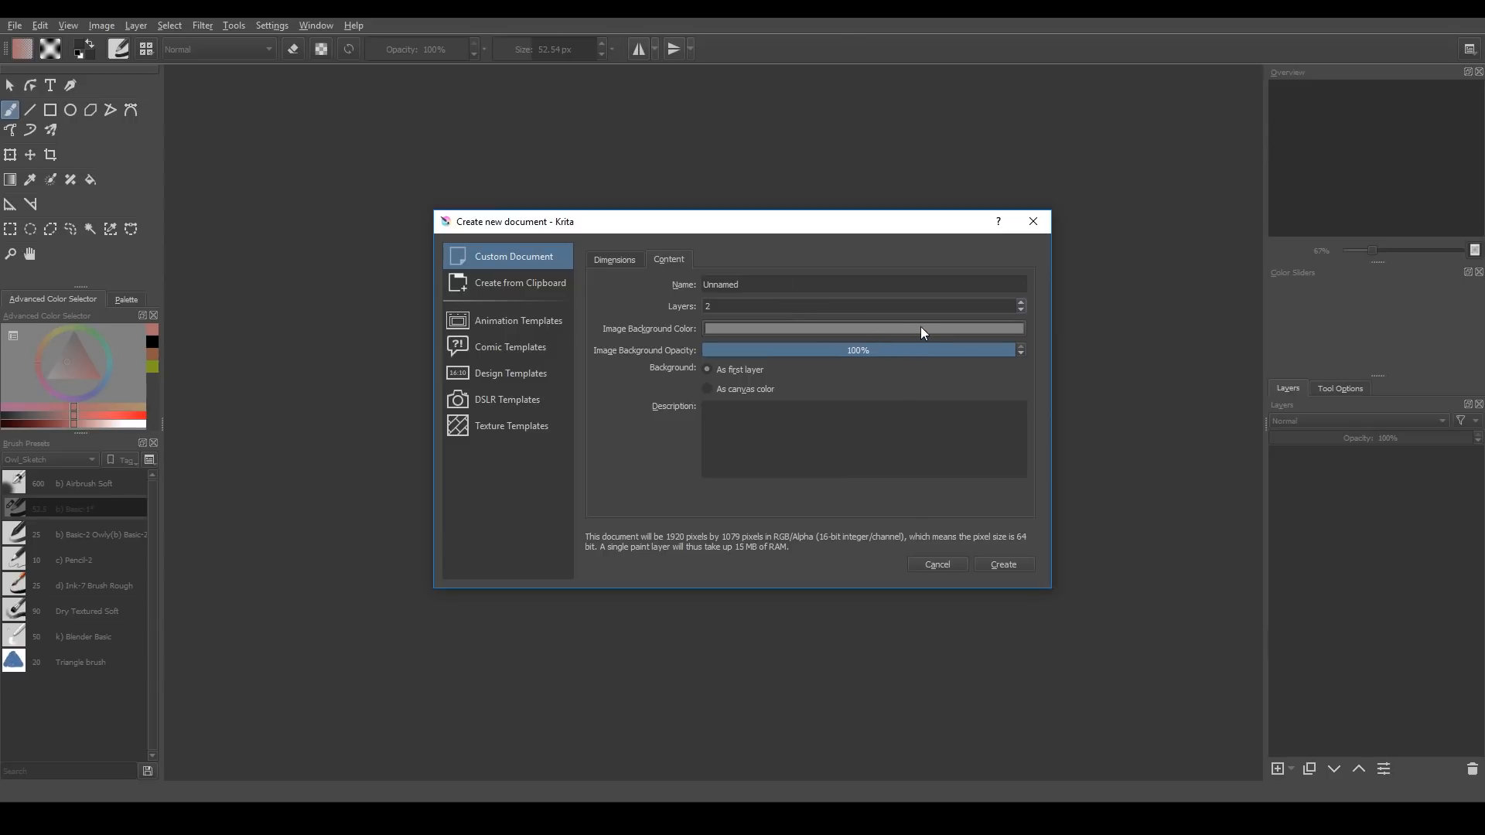
{"action": "left_click", "coordinate": [862, 328]}
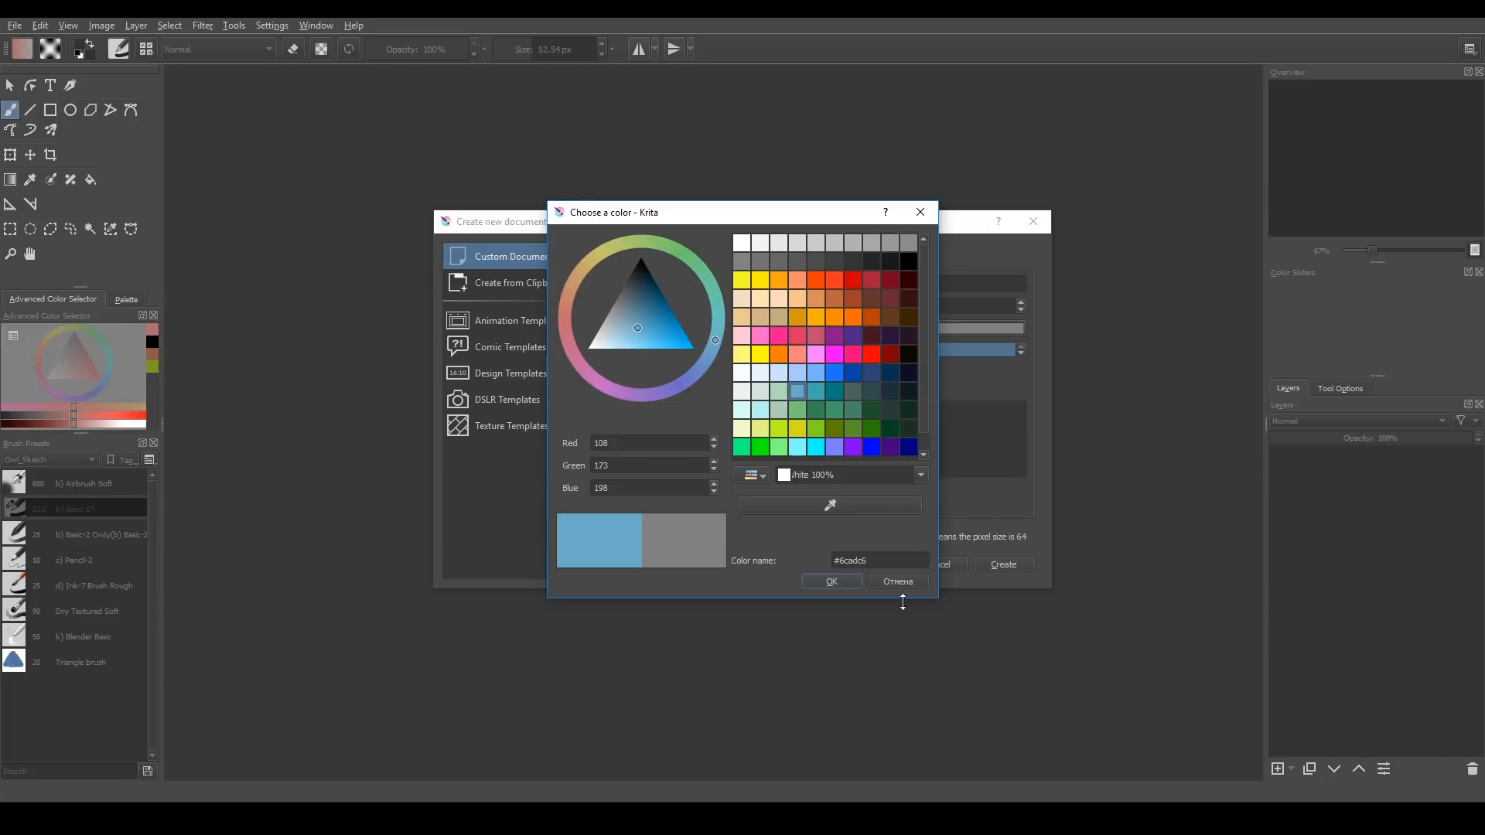
{"action": "left_click", "coordinate": [829, 580]}
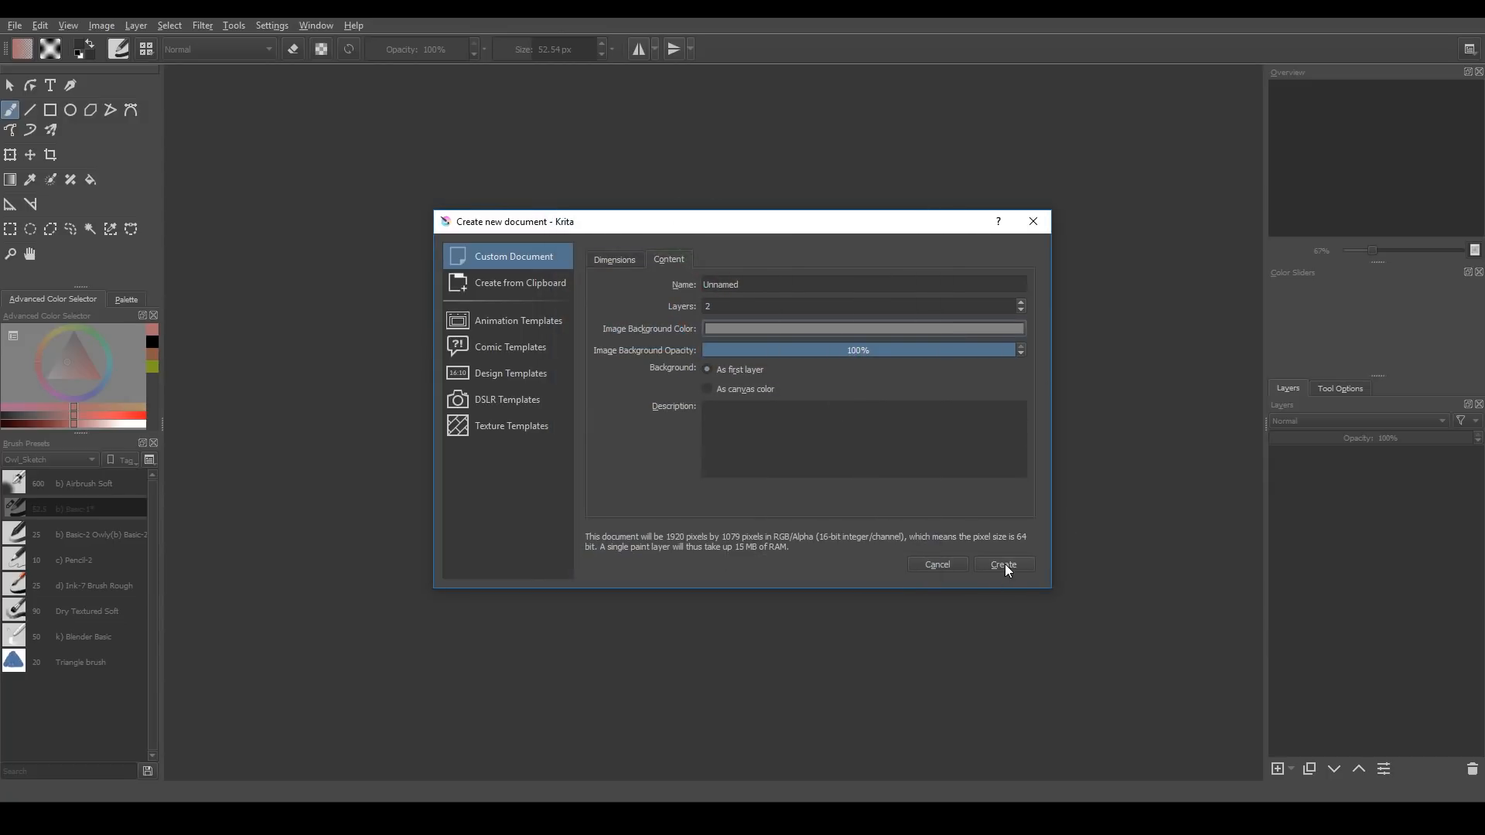
Create the new 1920 by 1079 gray document with two layers
{"action": "left_click", "coordinate": [1003, 565]}
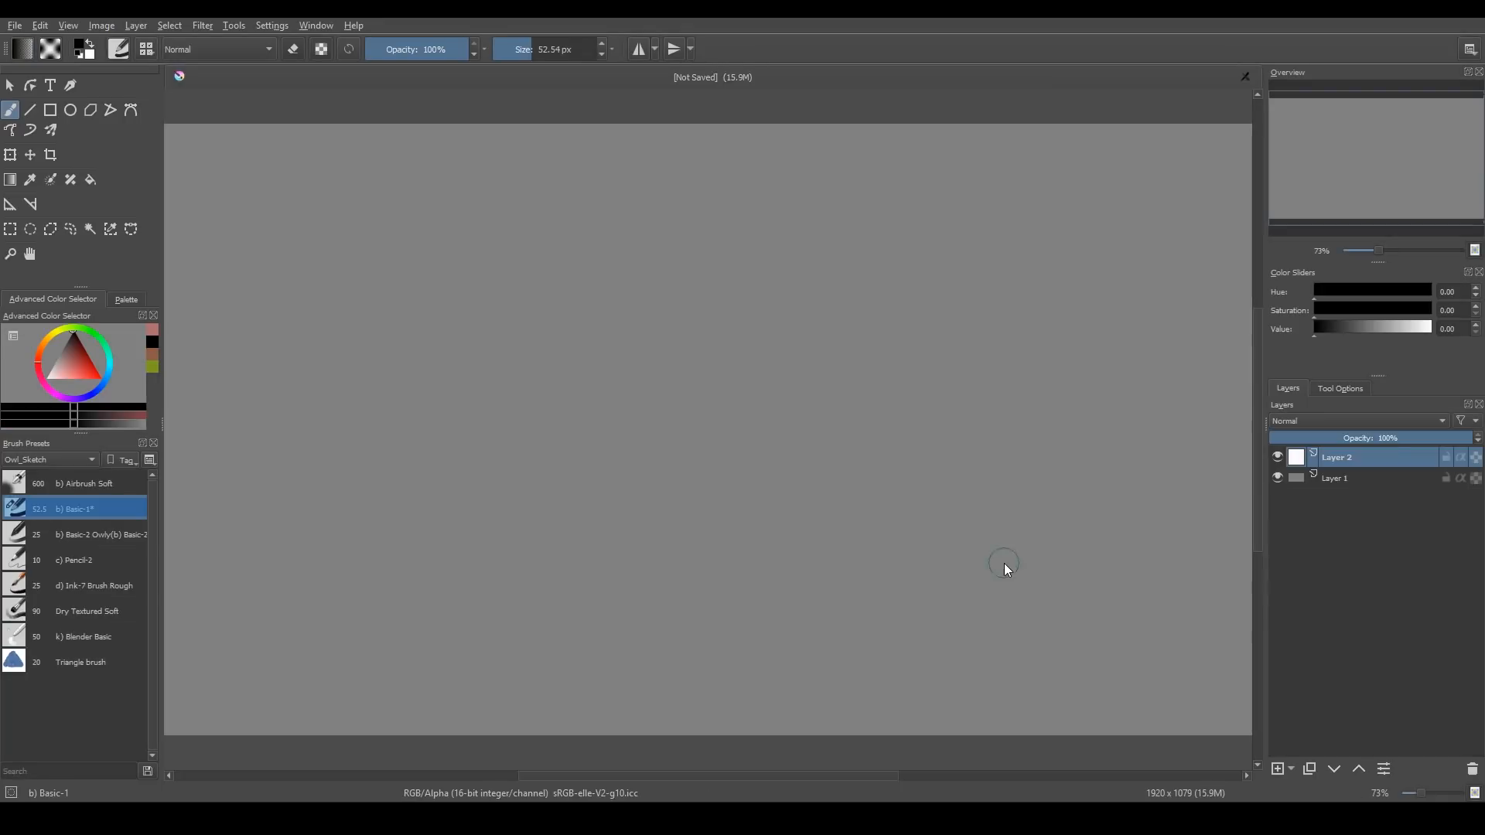
{"action": "mouse_move", "coordinate": [1445, 478]}
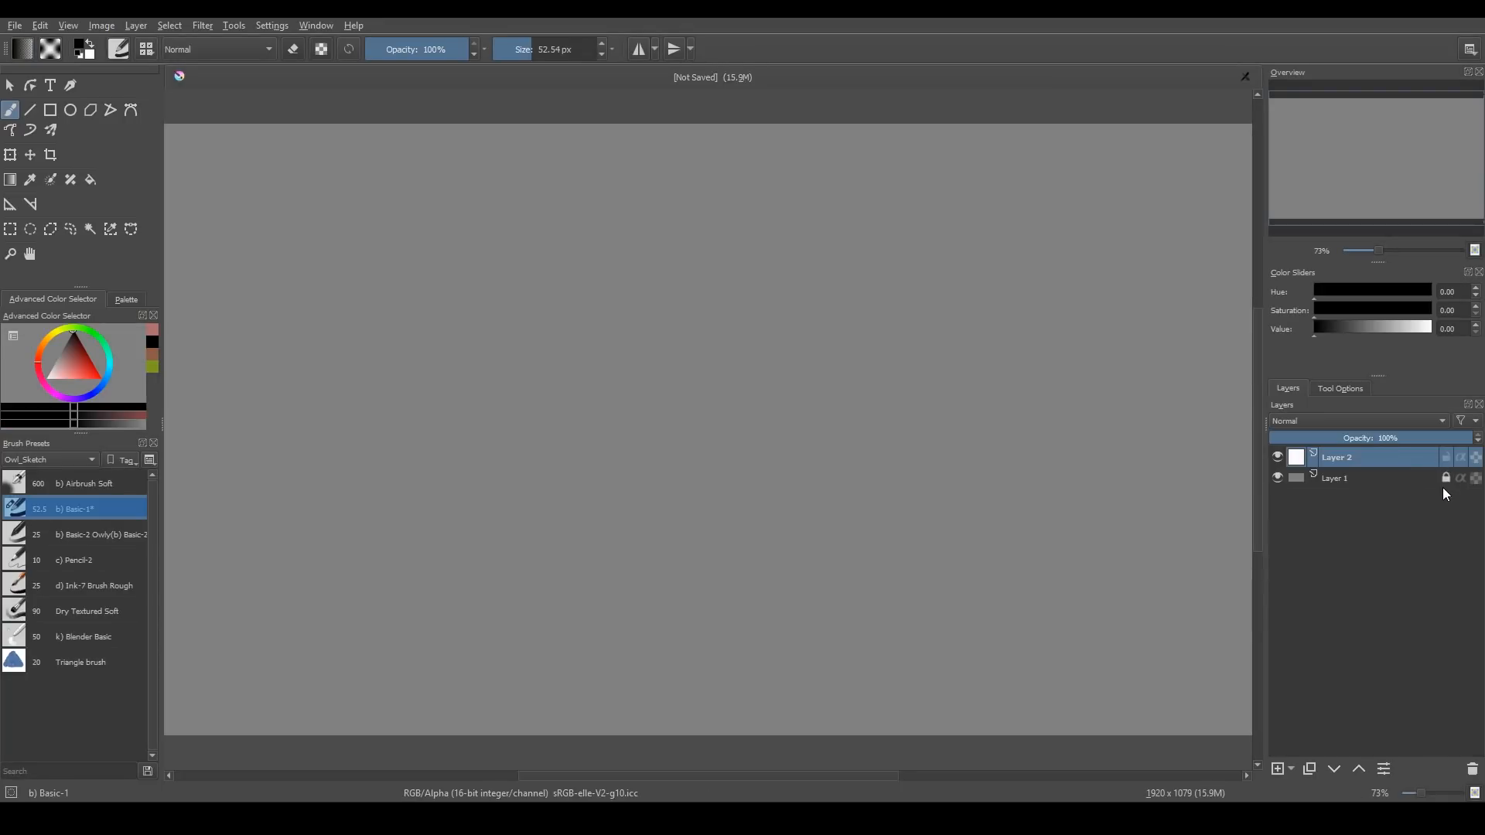
{"action": "mouse_move", "coordinate": [734, 419]}
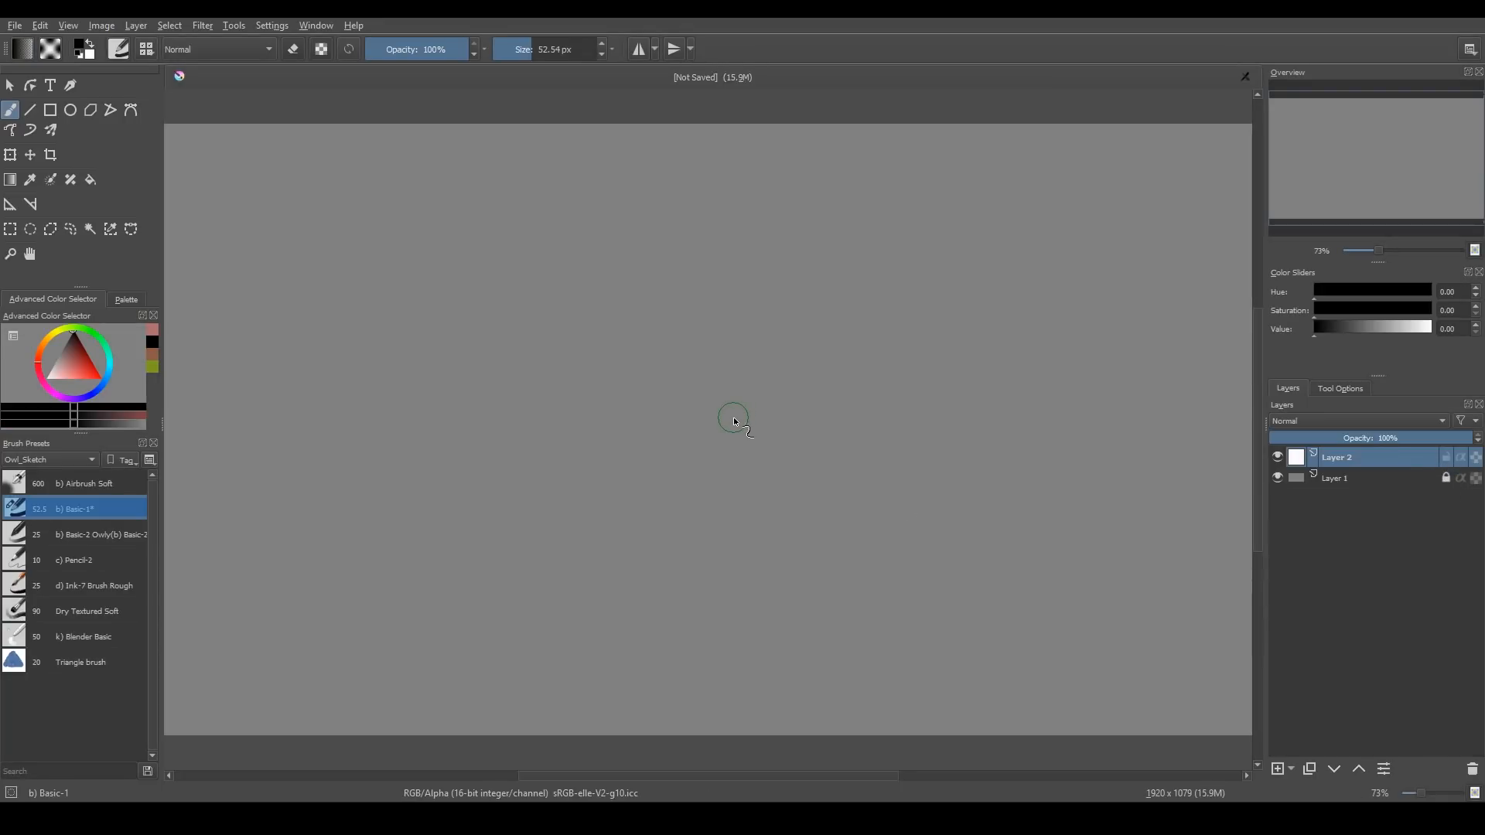
{"action": "mouse_move", "coordinate": [177, 412]}
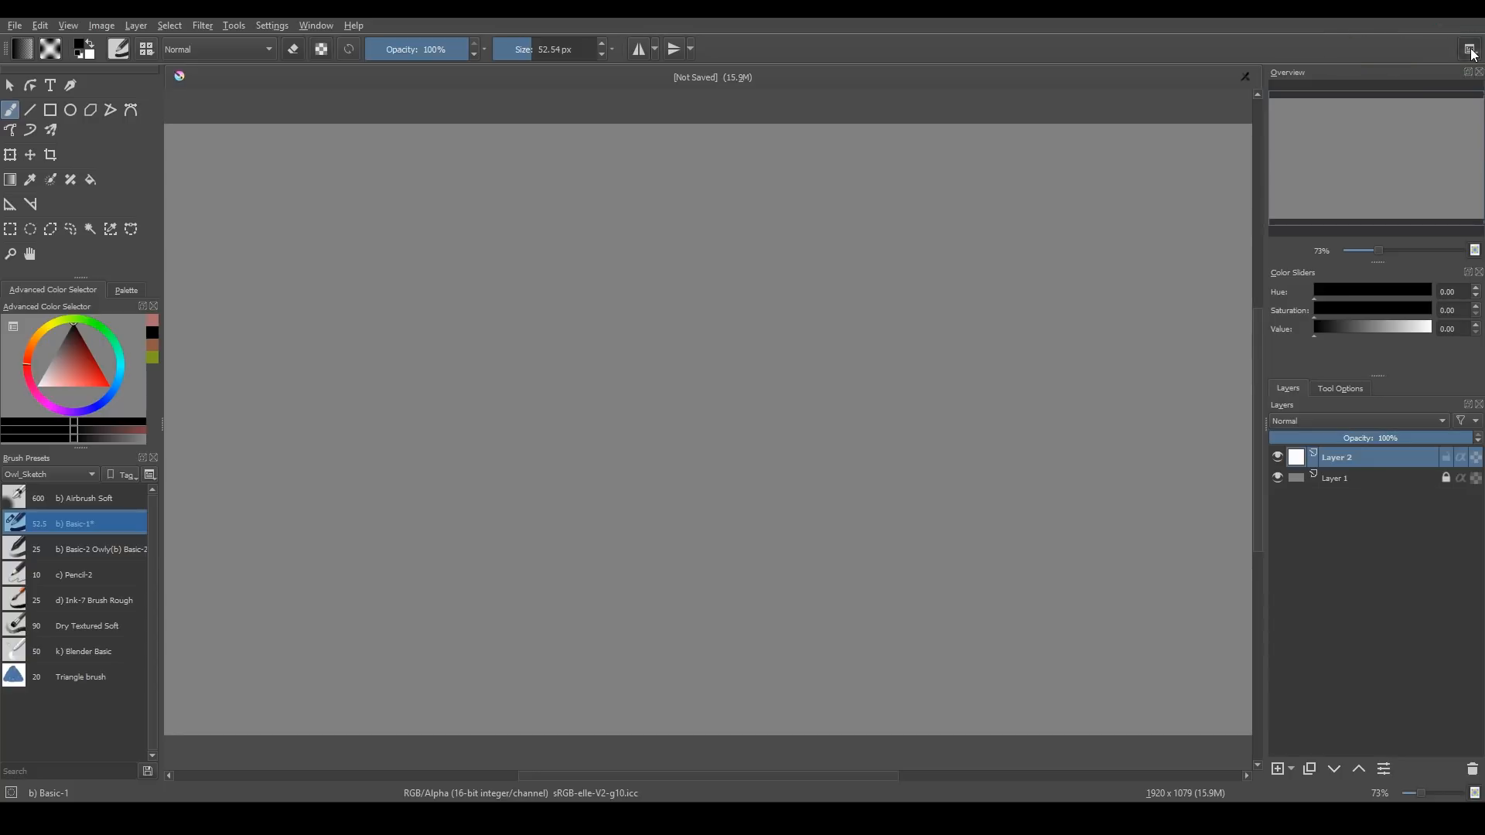
Switch to the Animation workspace, then apply a saved painting workspace layout
{"action": "left_click", "coordinate": [1469, 48]}
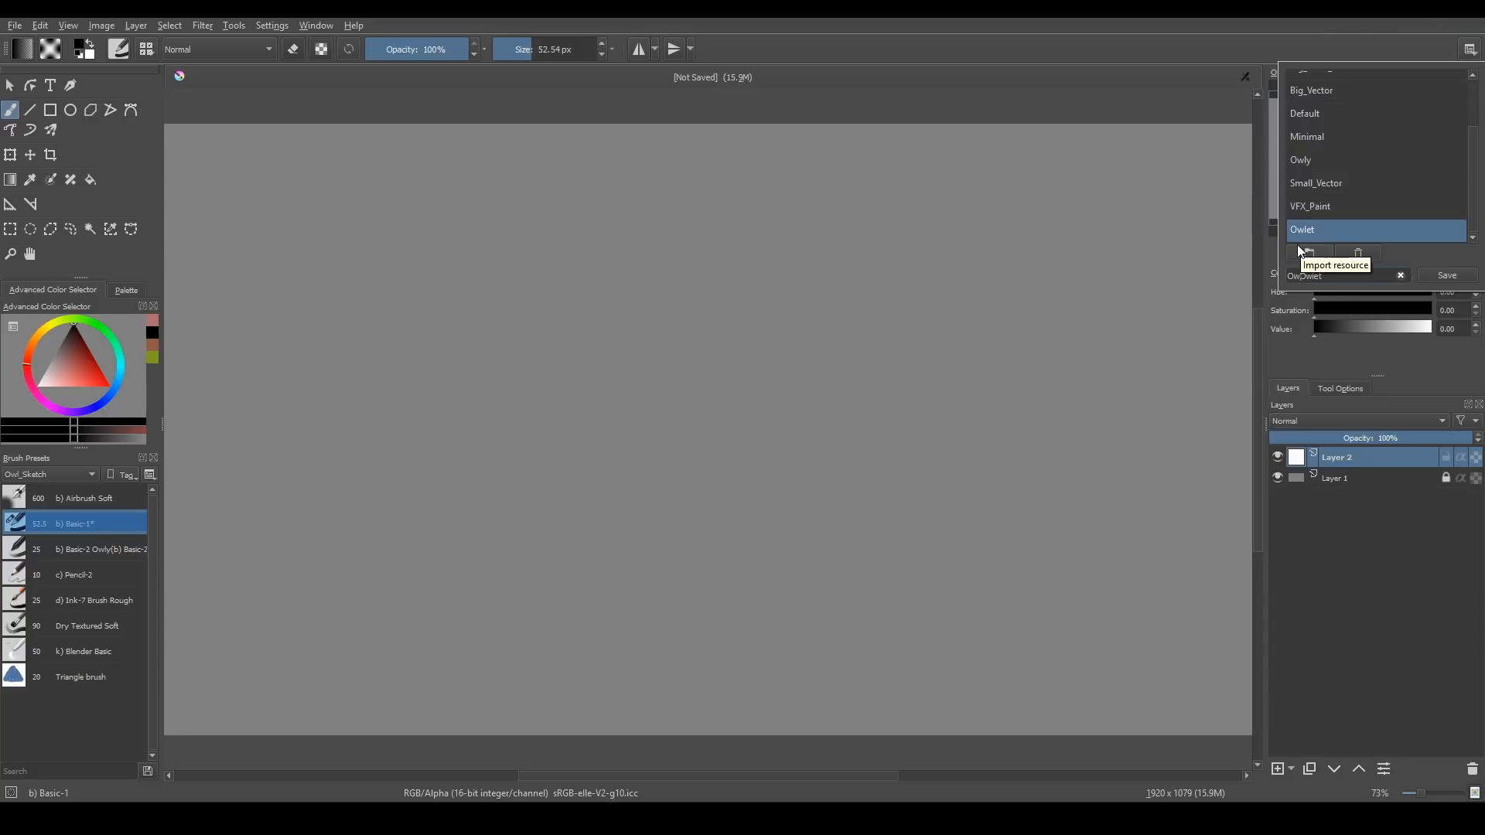
{"action": "scroll", "scroll_direction": "up", "scroll_amount": 3}
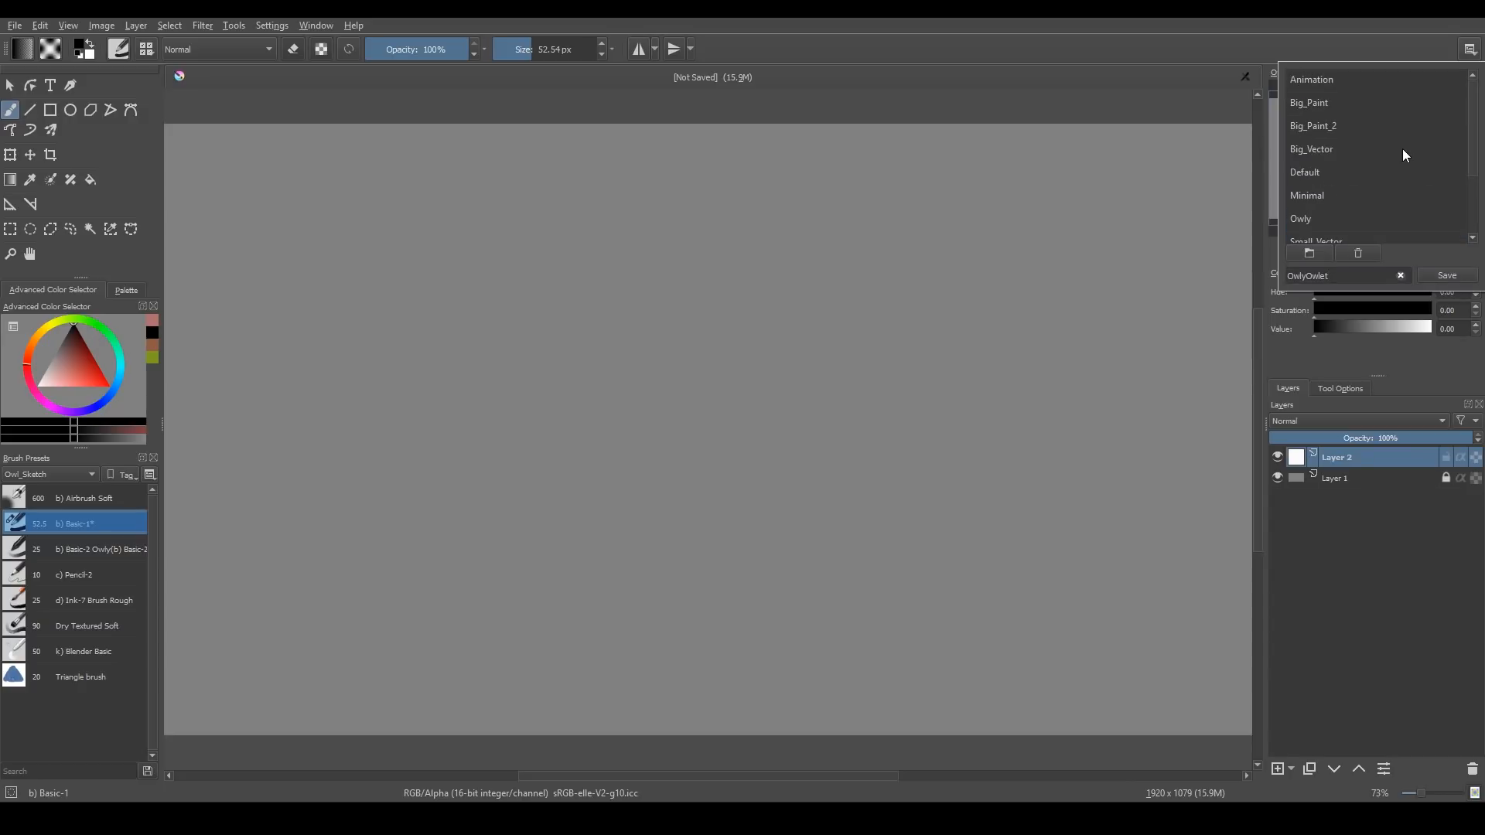
{"action": "mouse_move", "coordinate": [1446, 74]}
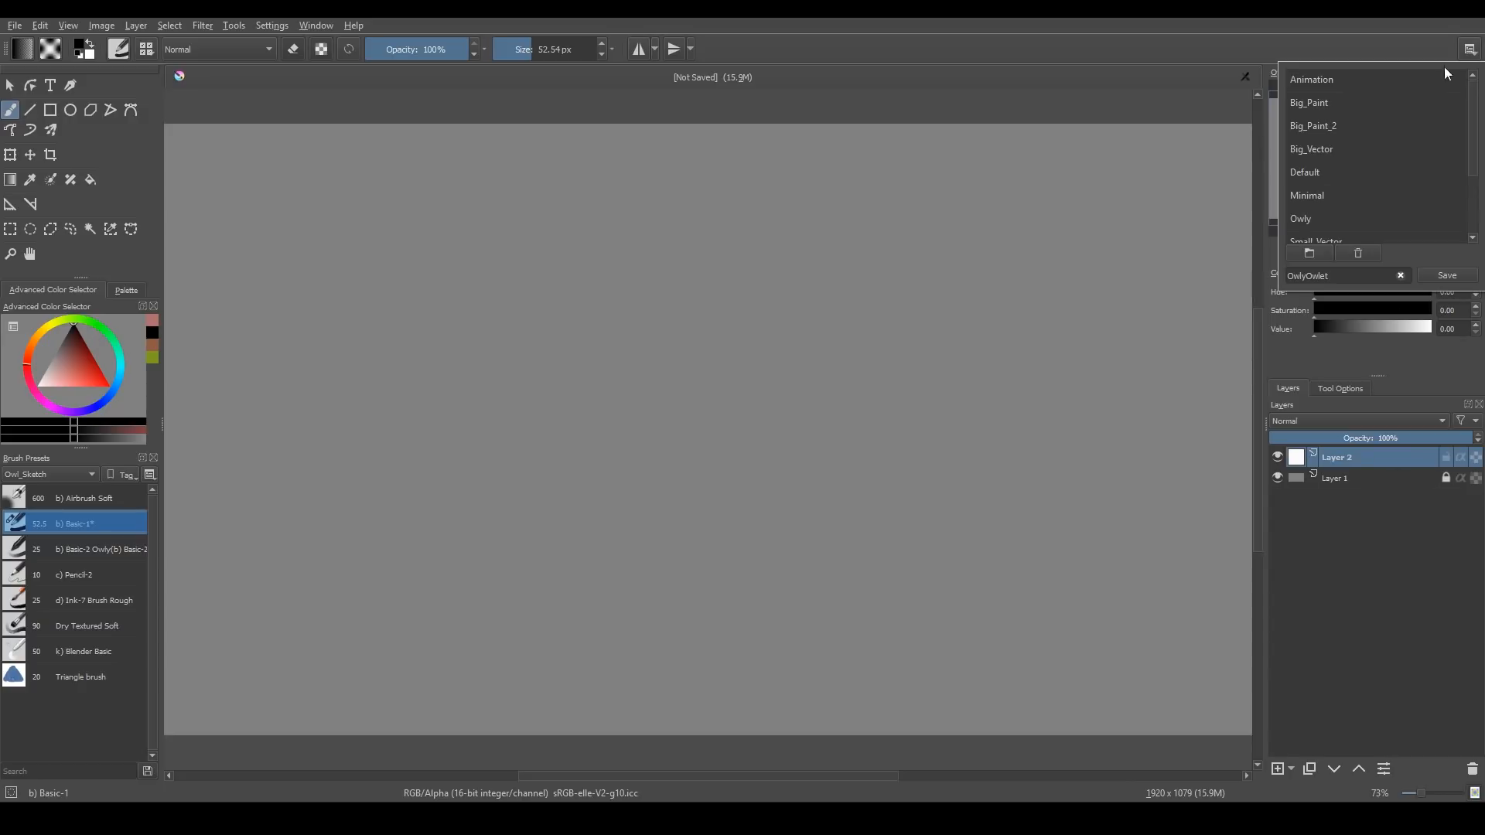
{"action": "left_click", "coordinate": [1310, 79]}
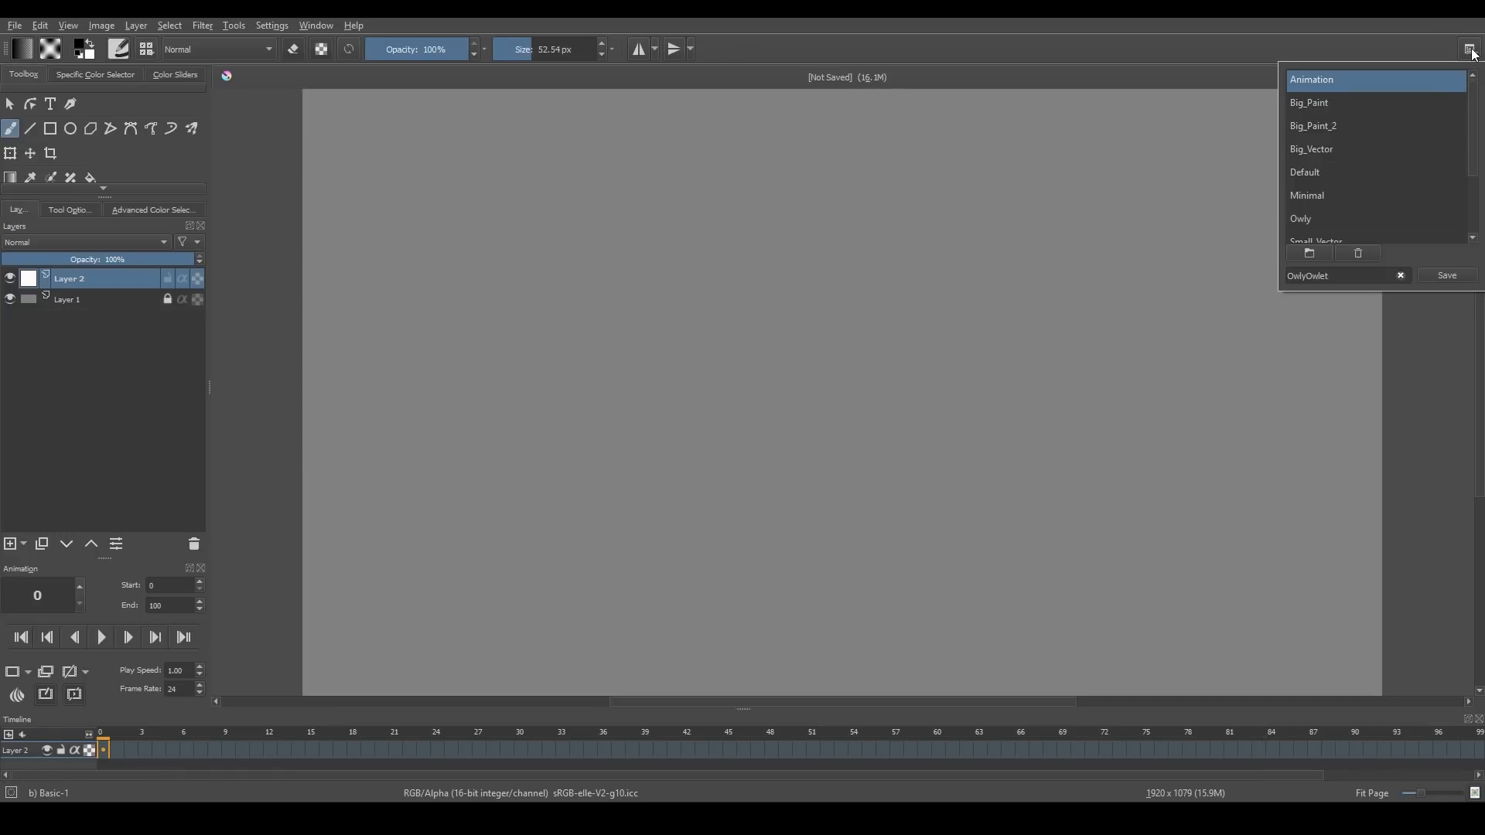
{"action": "left_click", "coordinate": [1315, 229]}
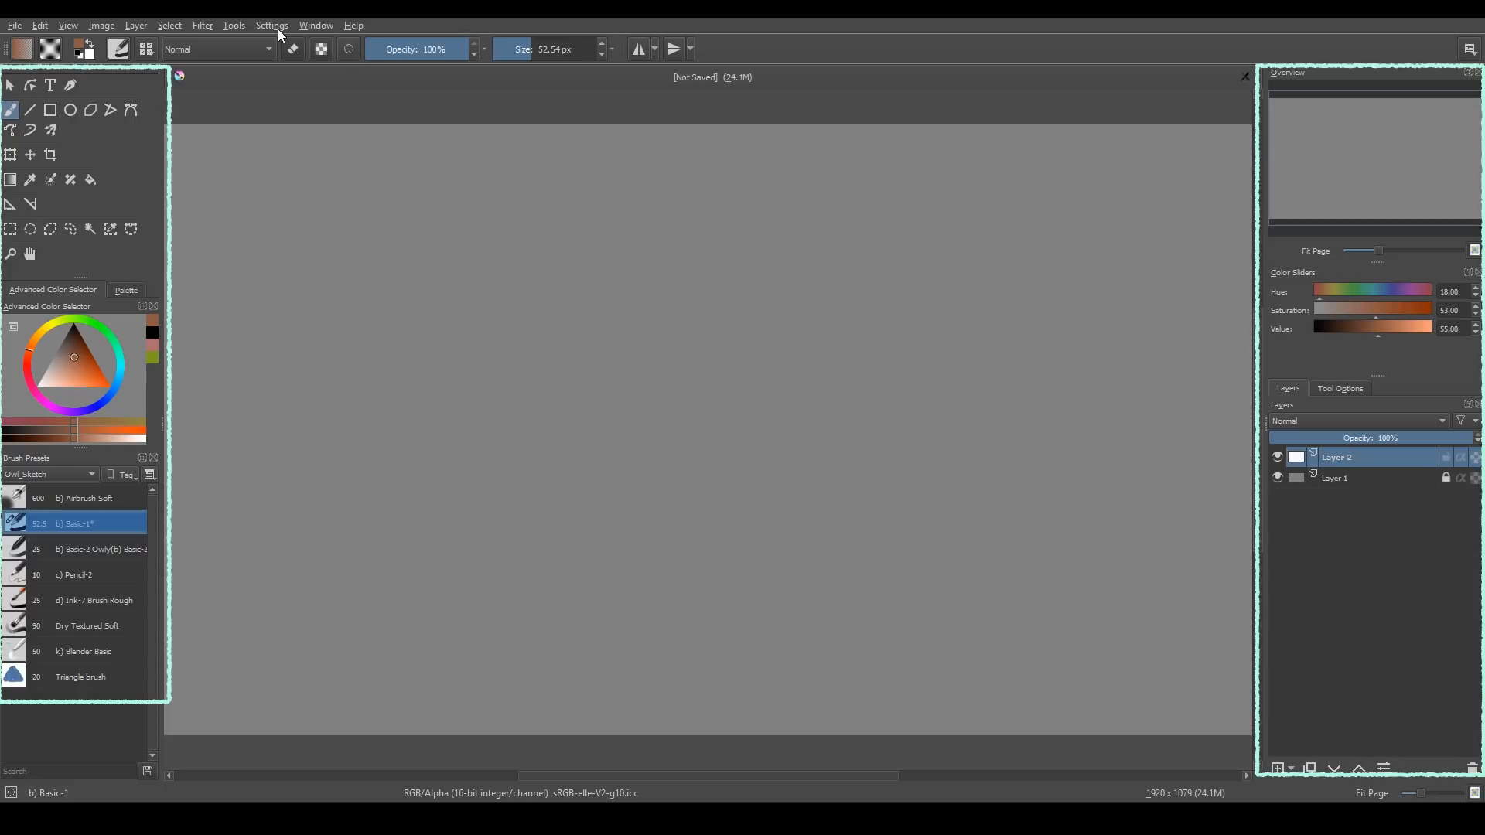
{"action": "left_click", "coordinate": [273, 25]}
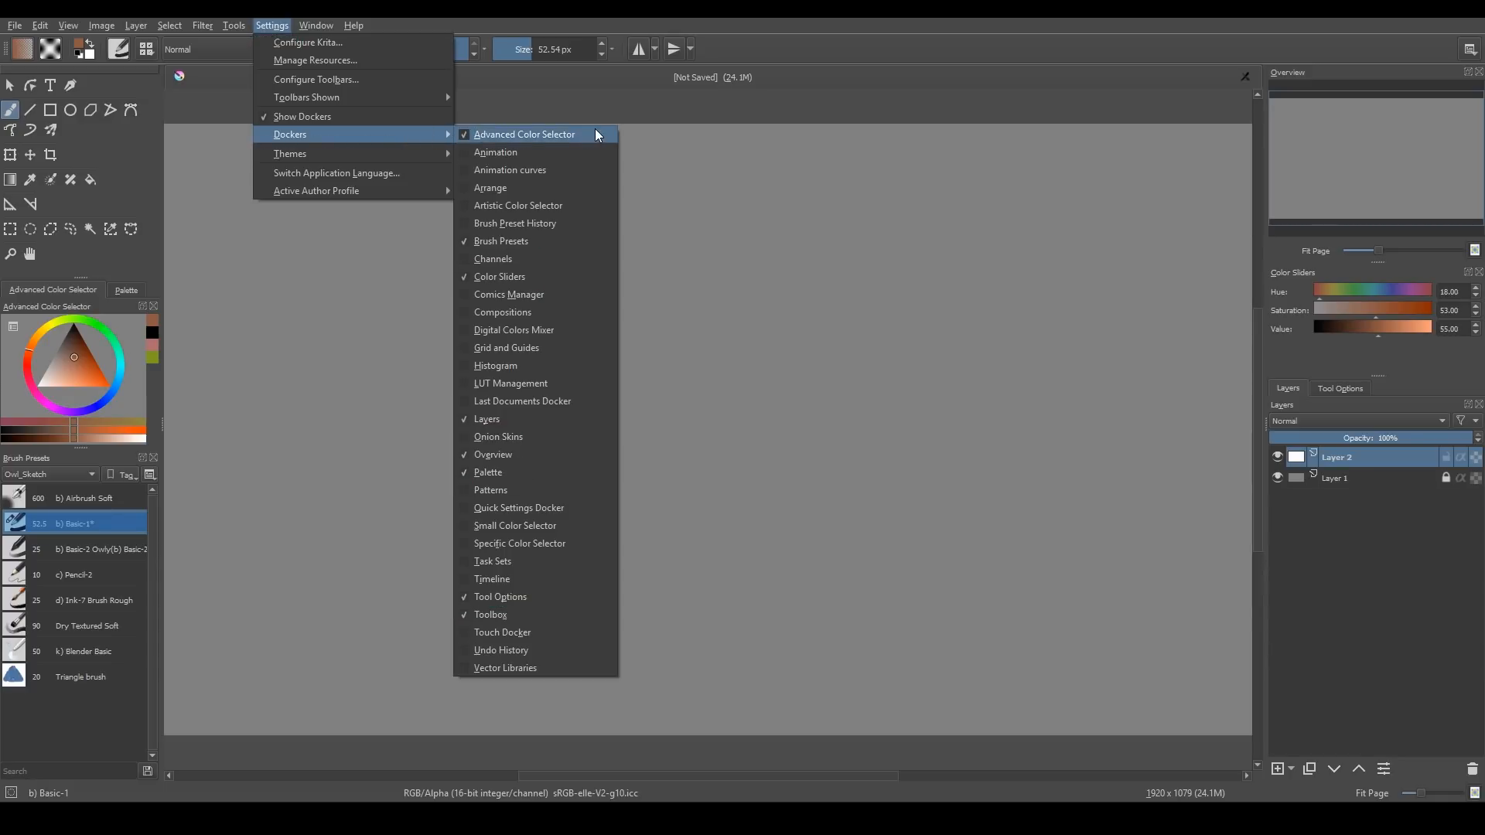
{"action": "mouse_move", "coordinate": [316, 190]}
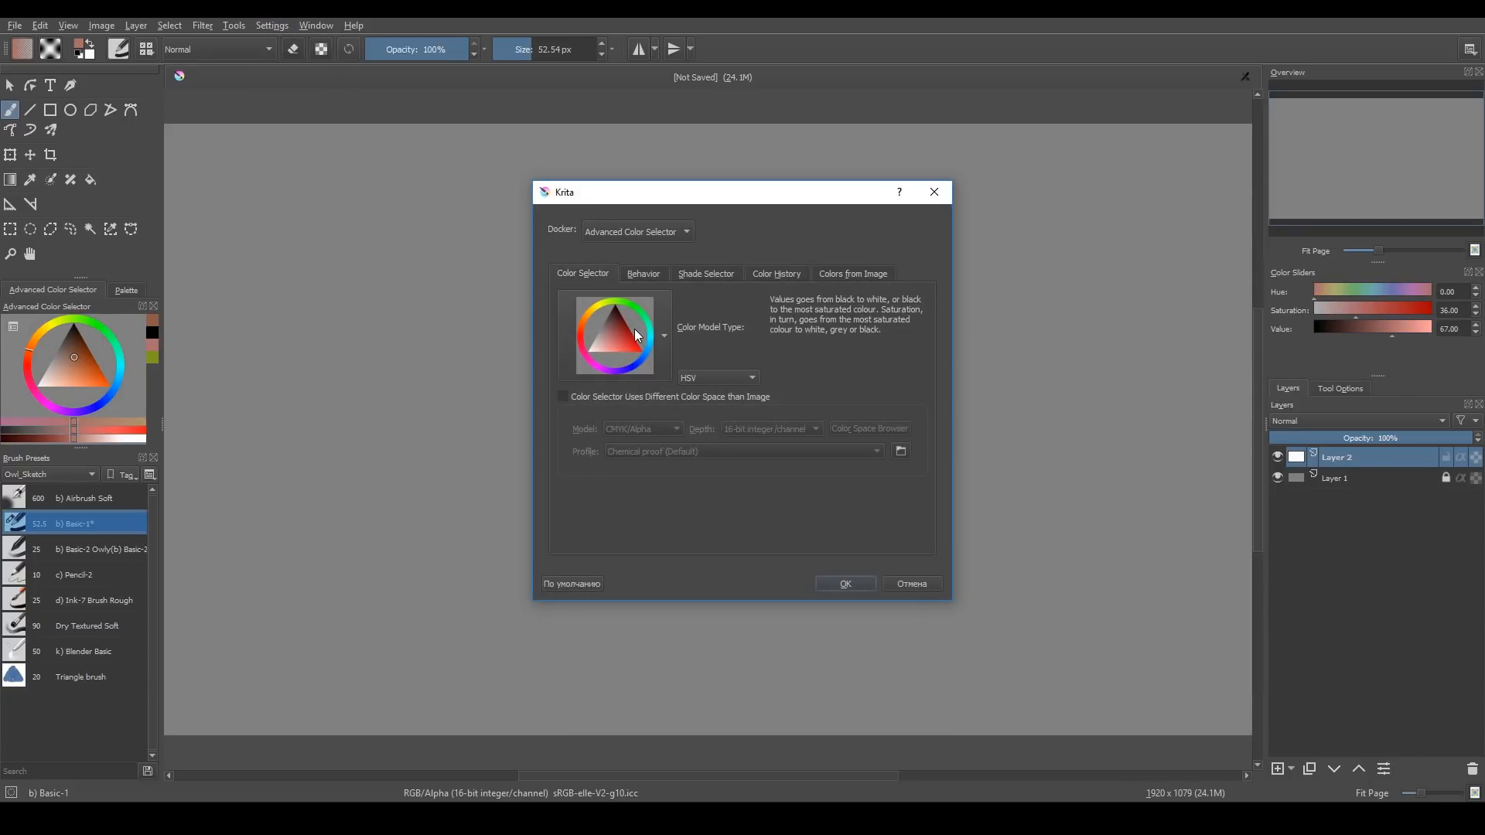
{"action": "left_click", "coordinate": [664, 336]}
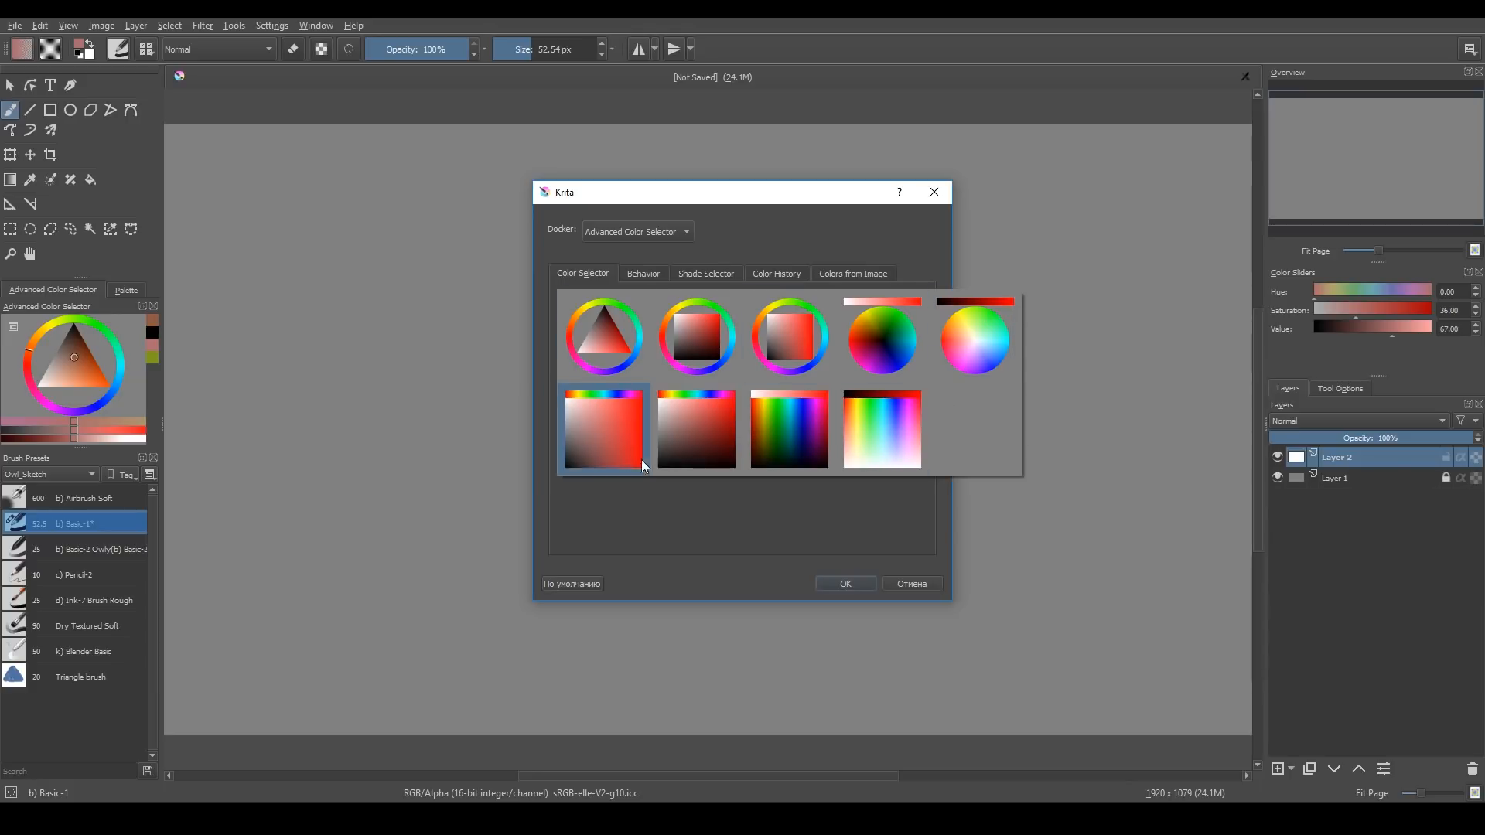
{"action": "mouse_move", "coordinate": [905, 542]}
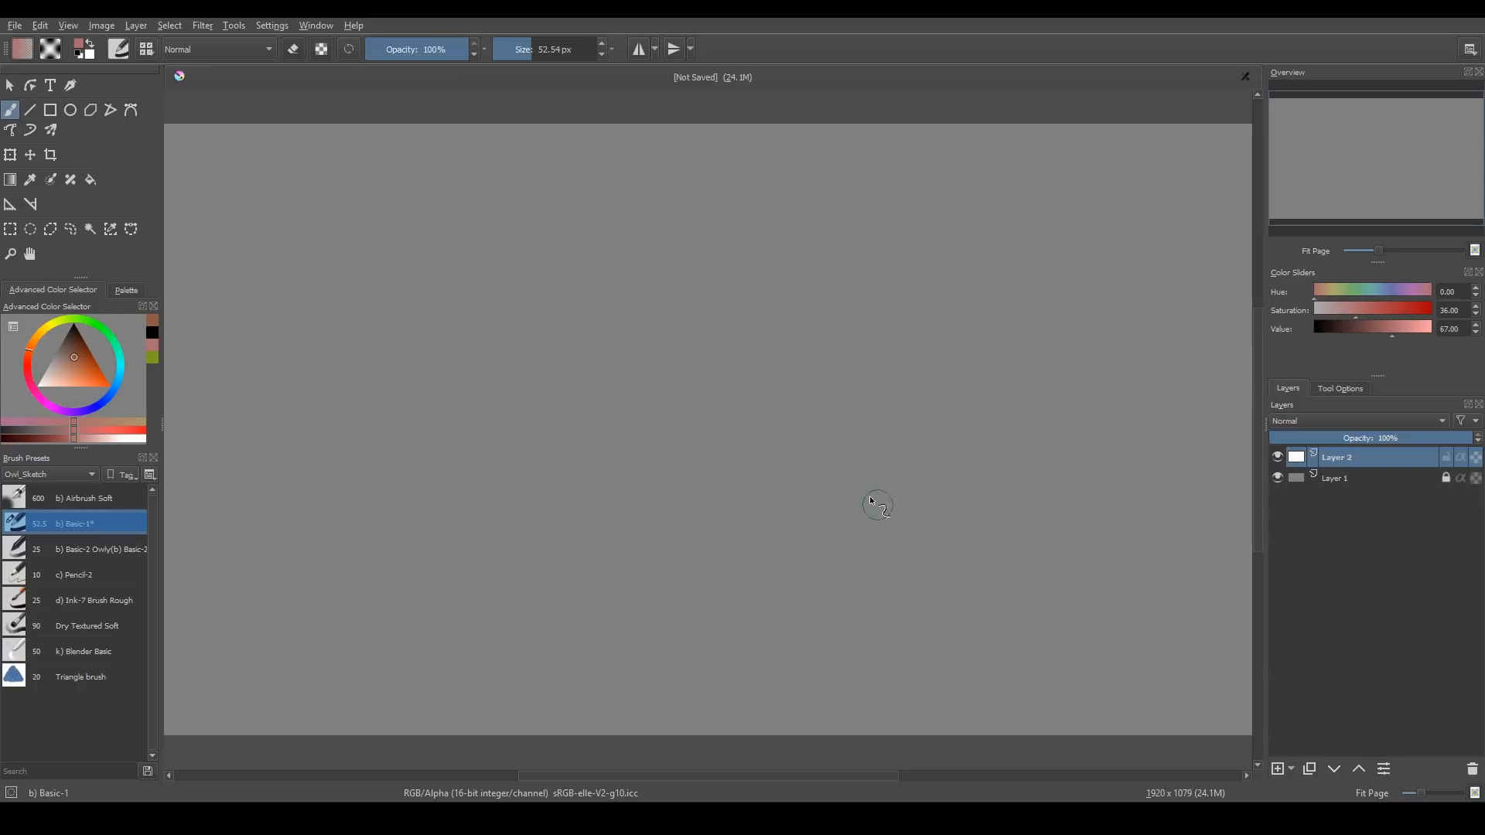
Load the Concept-cookie palette, pick a blue, and return to the colour wheel panel
{"action": "left_click", "coordinate": [272, 24]}
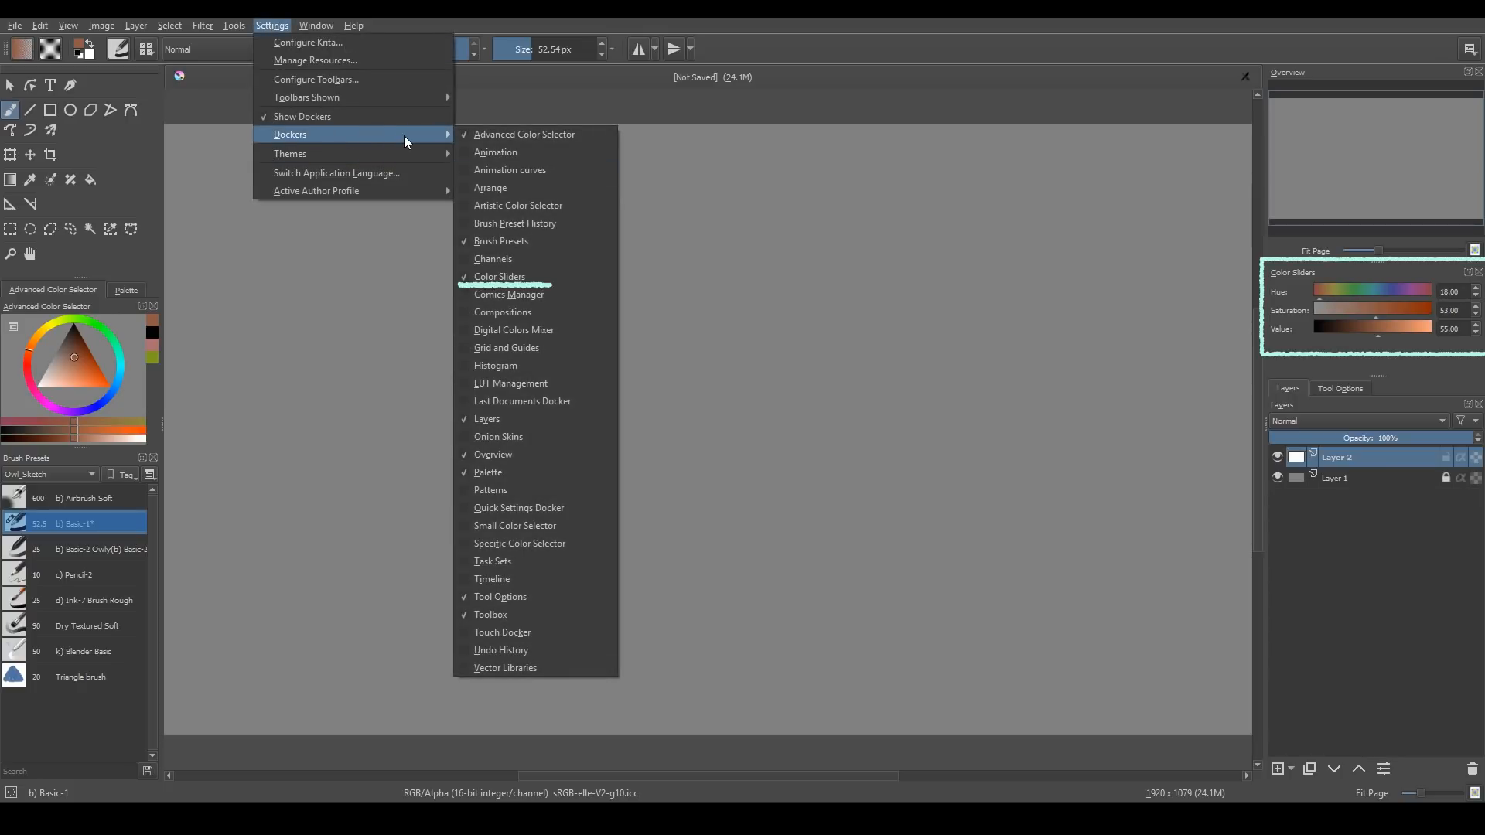
{"action": "mouse_move", "coordinate": [573, 241]}
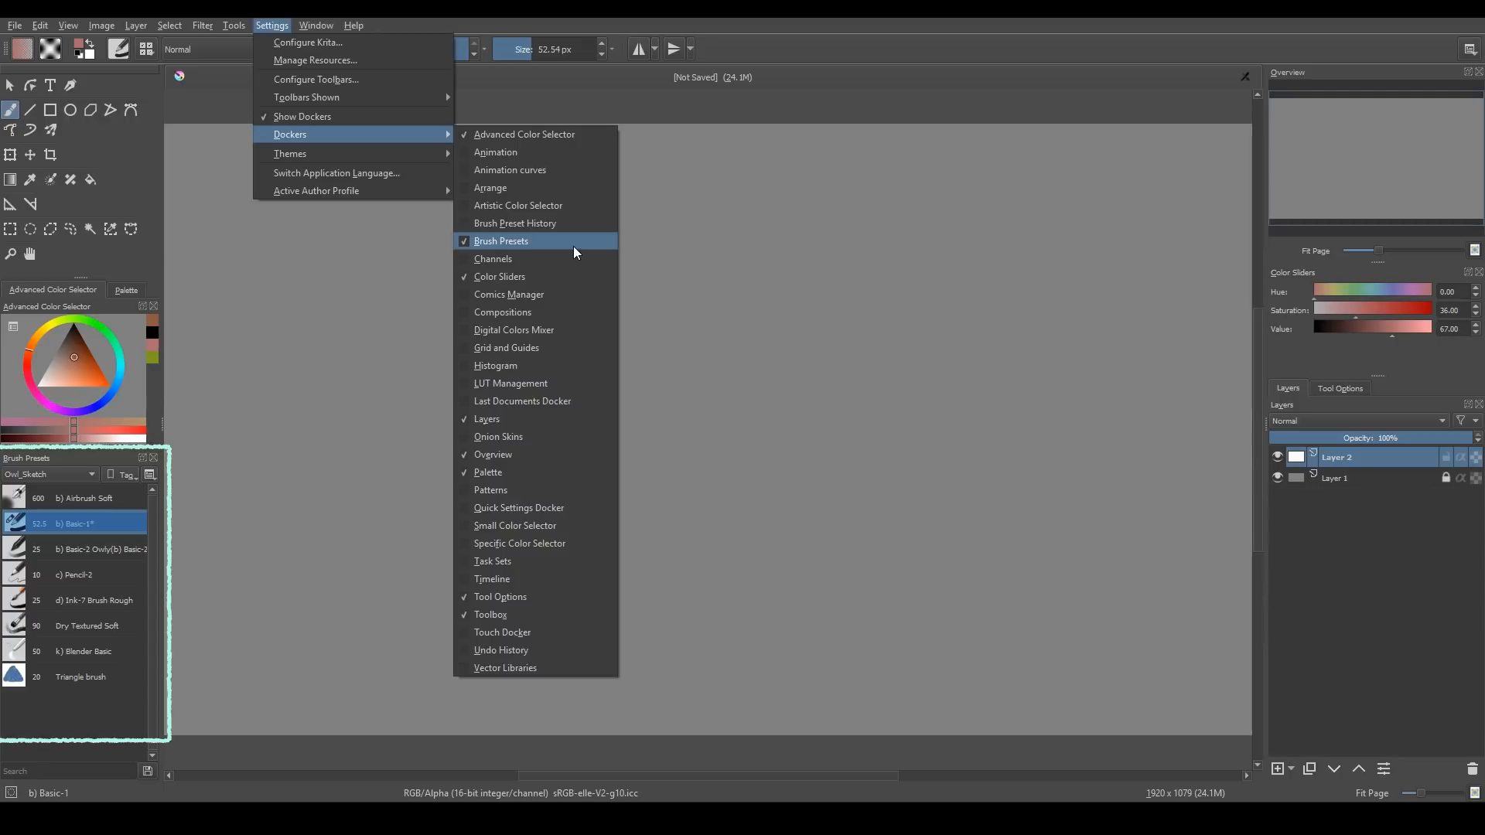
{"action": "mouse_move", "coordinate": [571, 424]}
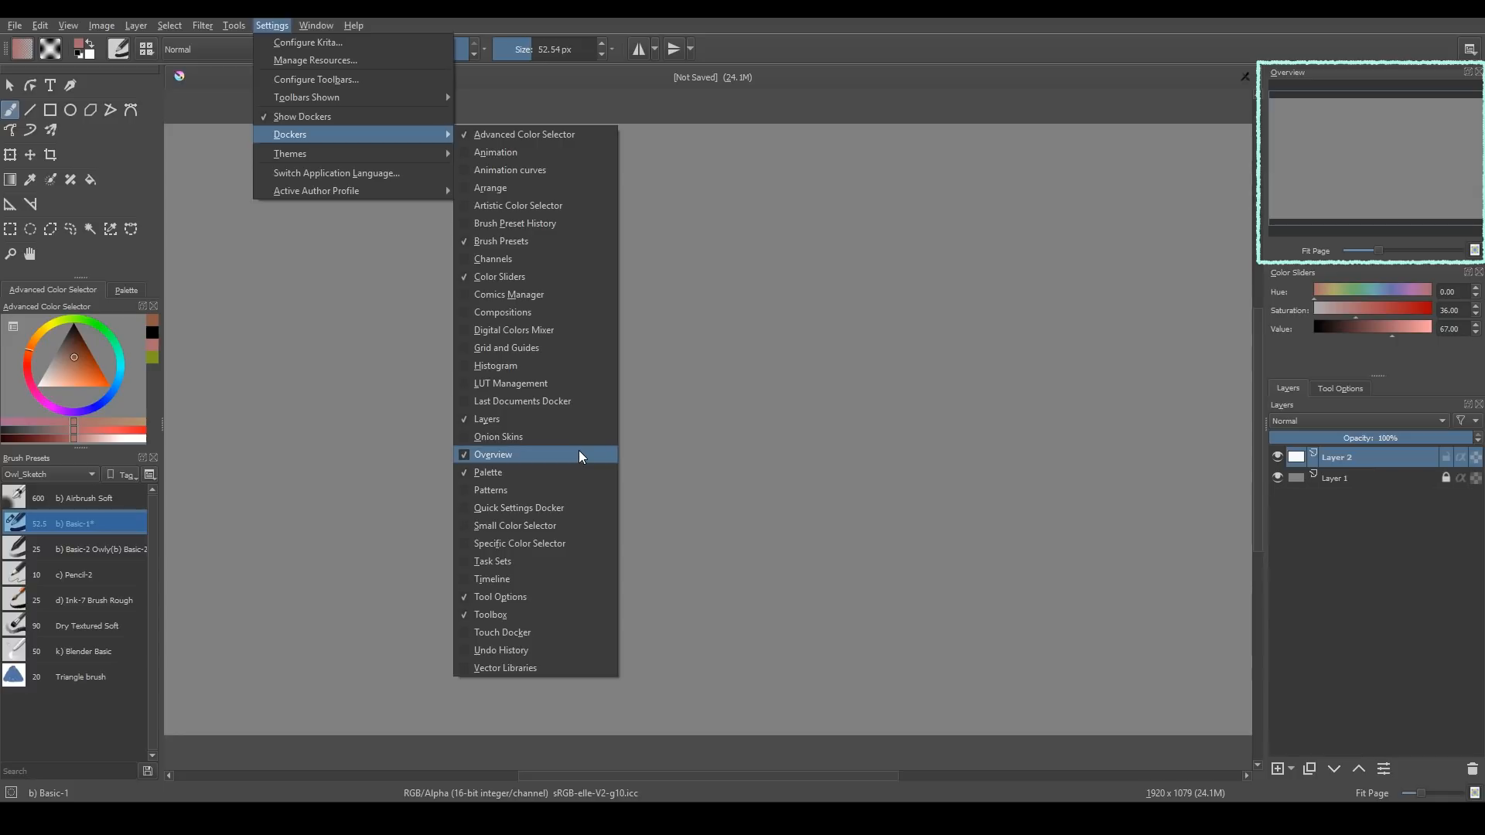
{"action": "mouse_move", "coordinate": [581, 472]}
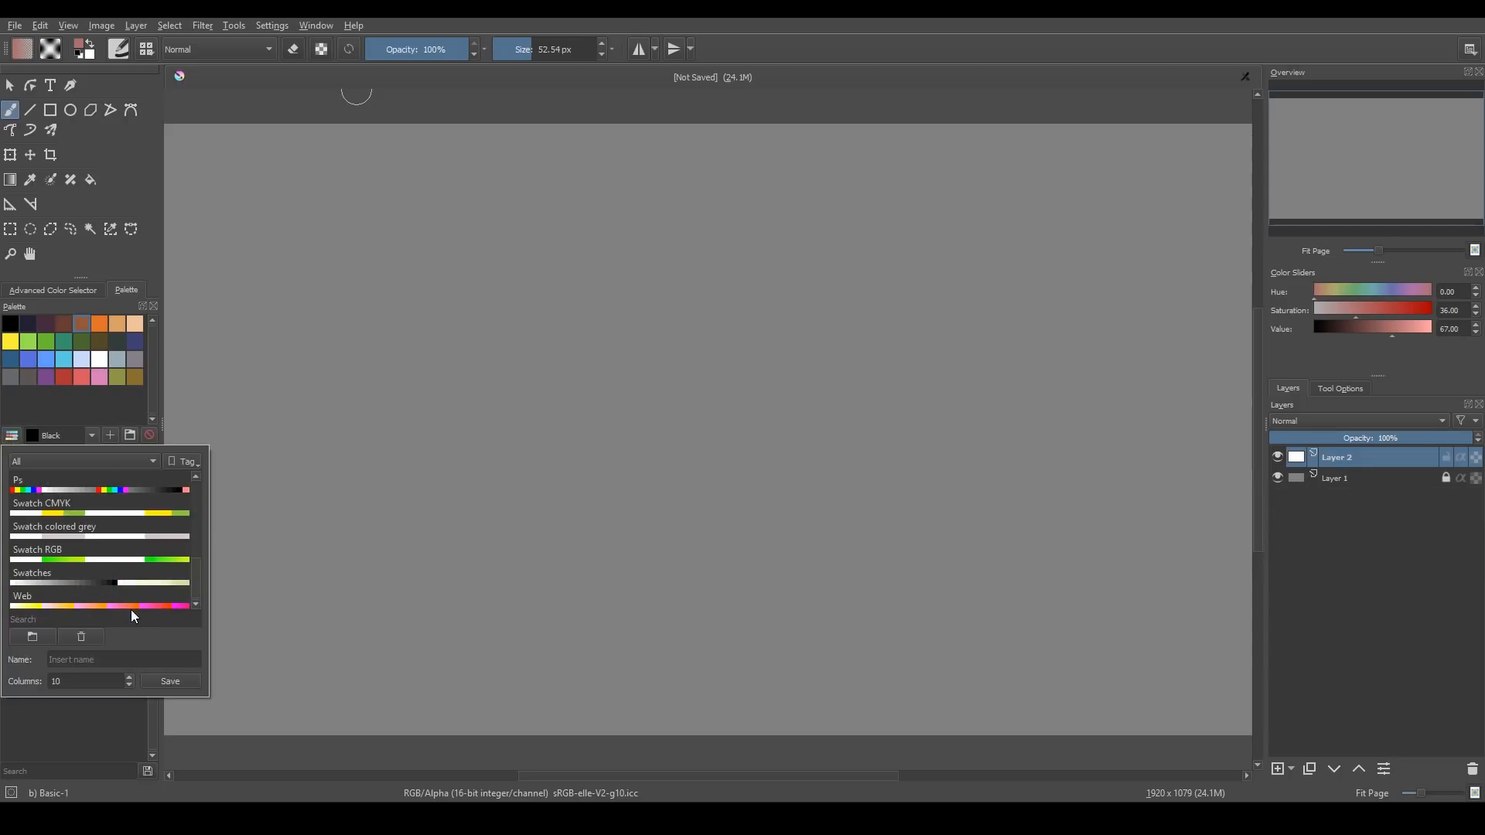
{"action": "left_click", "coordinate": [57, 479]}
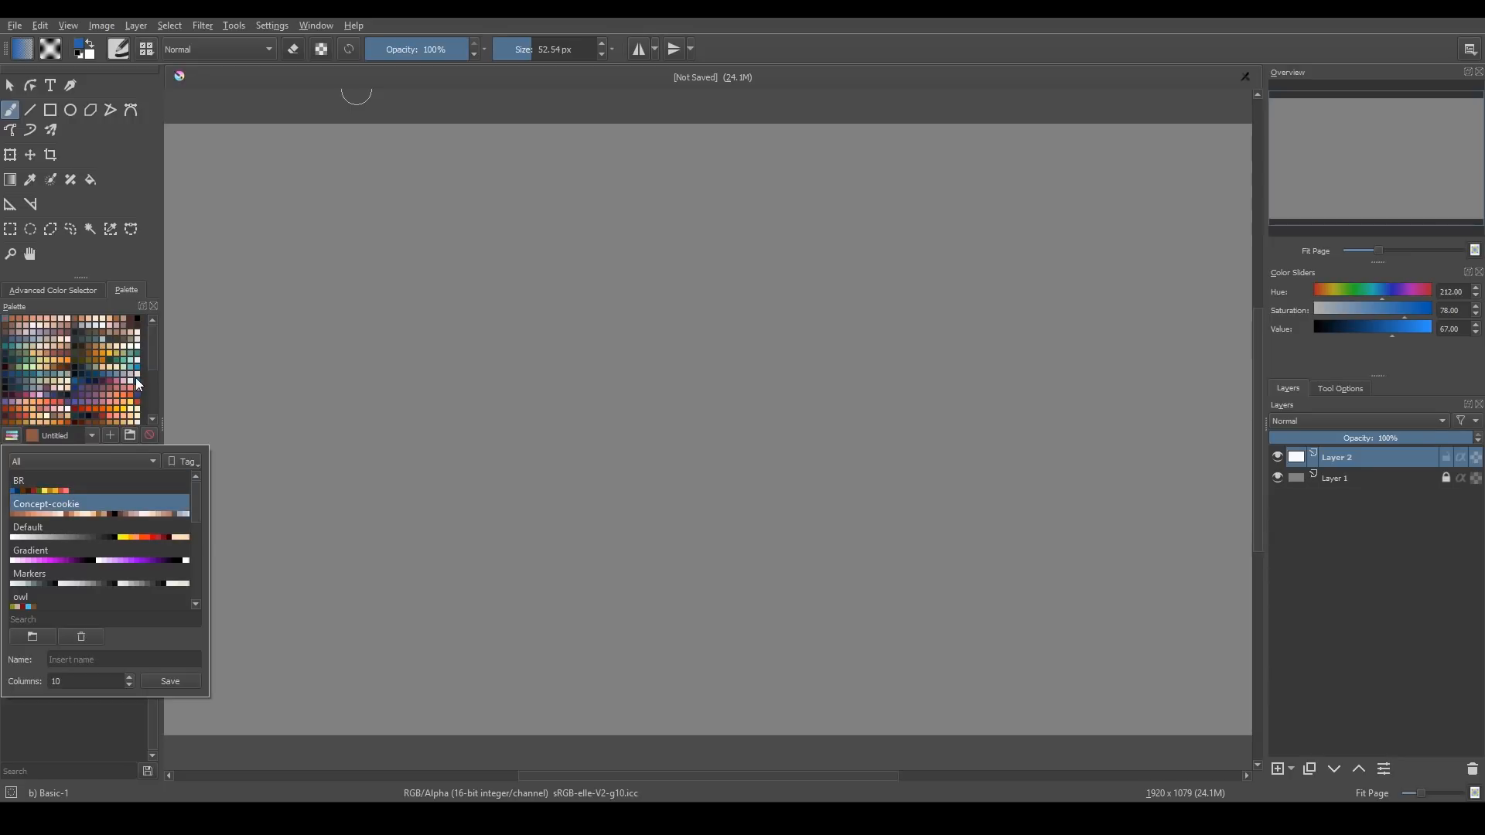
{"action": "left_click", "coordinate": [52, 291]}
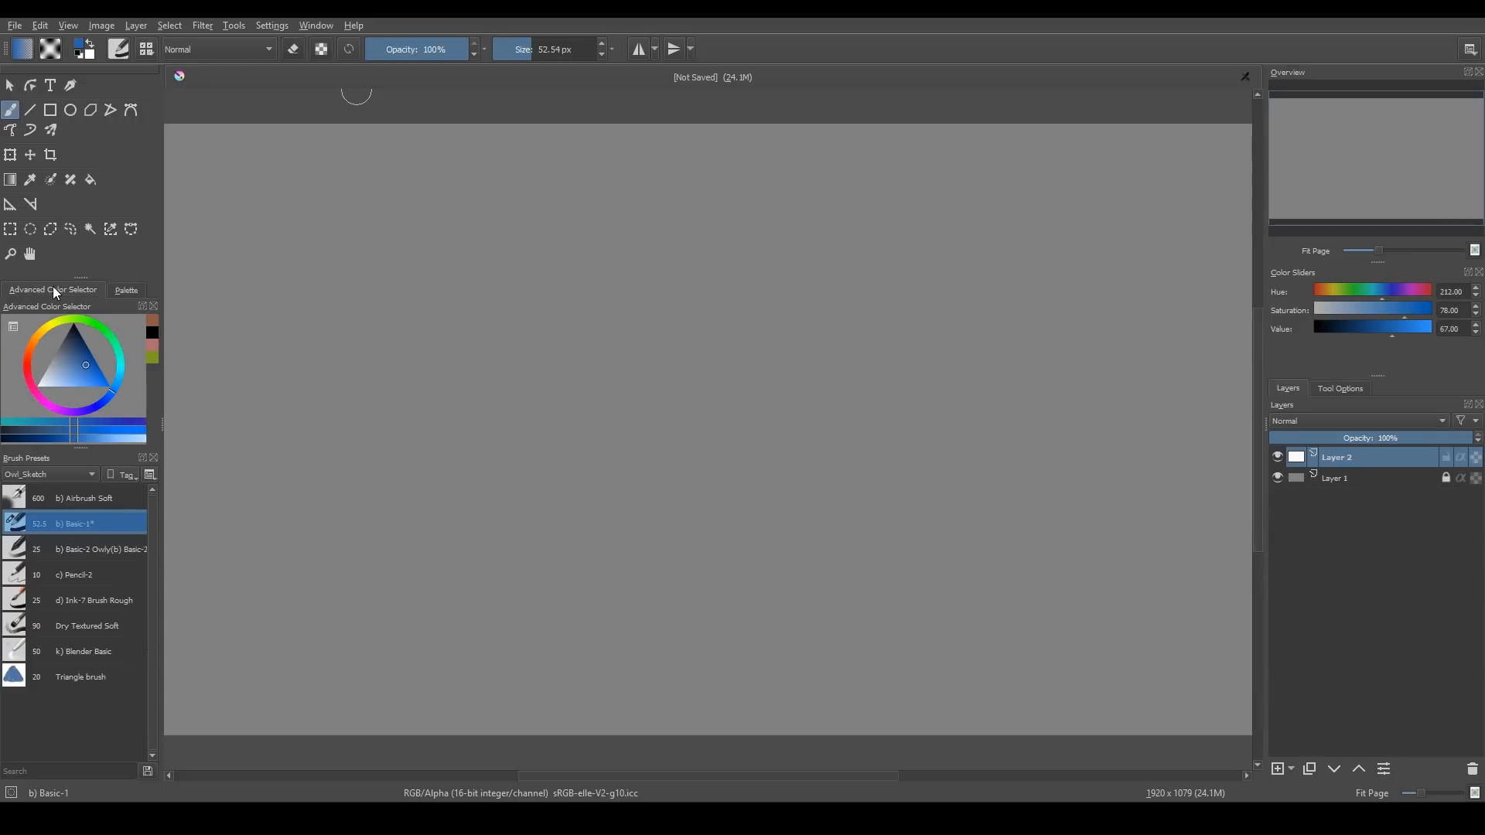
Draw a thick black unfilled ellipse outline with the Ellipse tool
{"action": "left_click", "coordinate": [273, 25]}
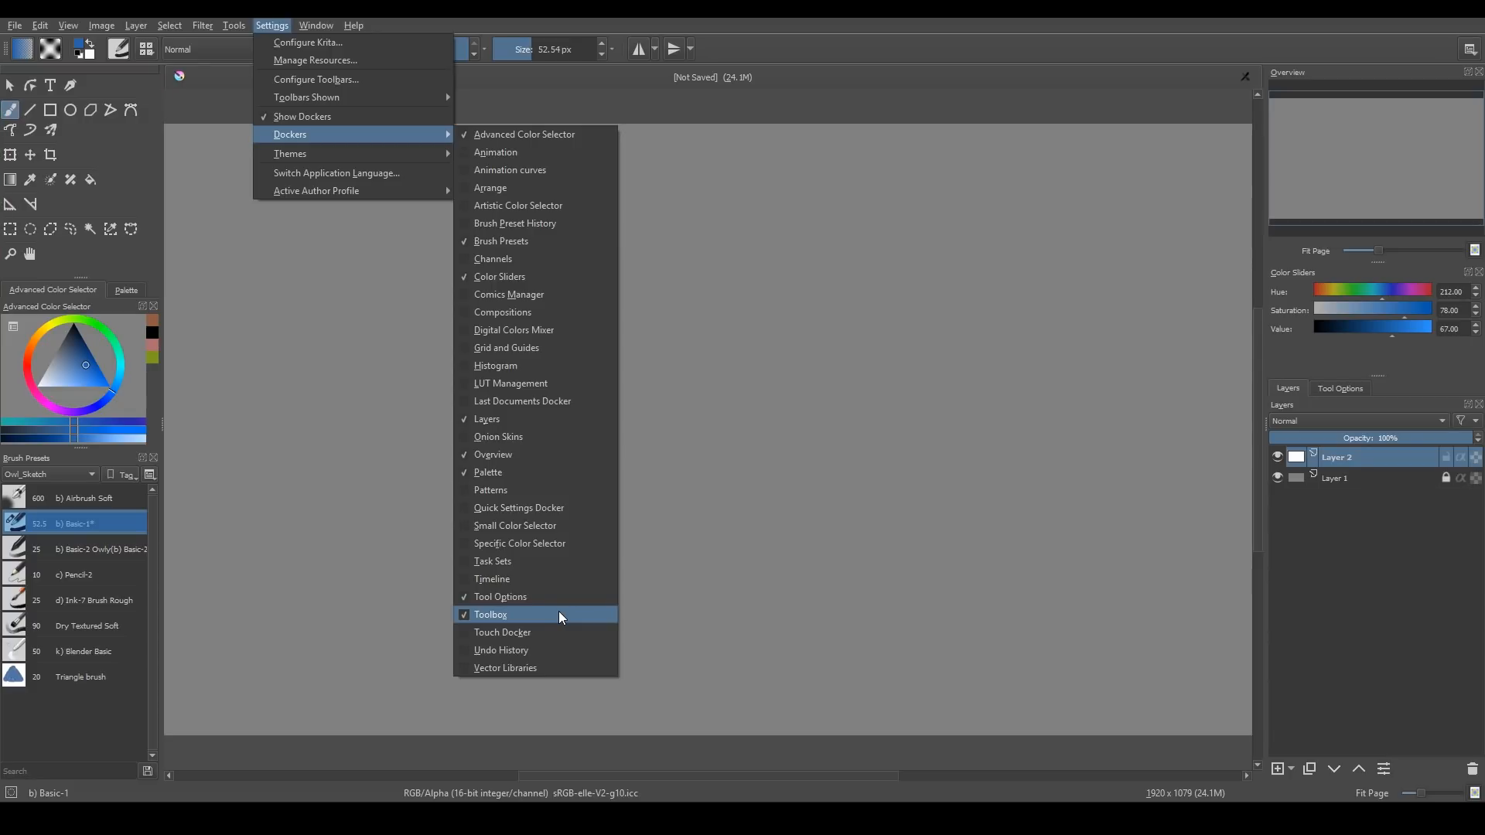
{"action": "mouse_move", "coordinate": [1334, 387]}
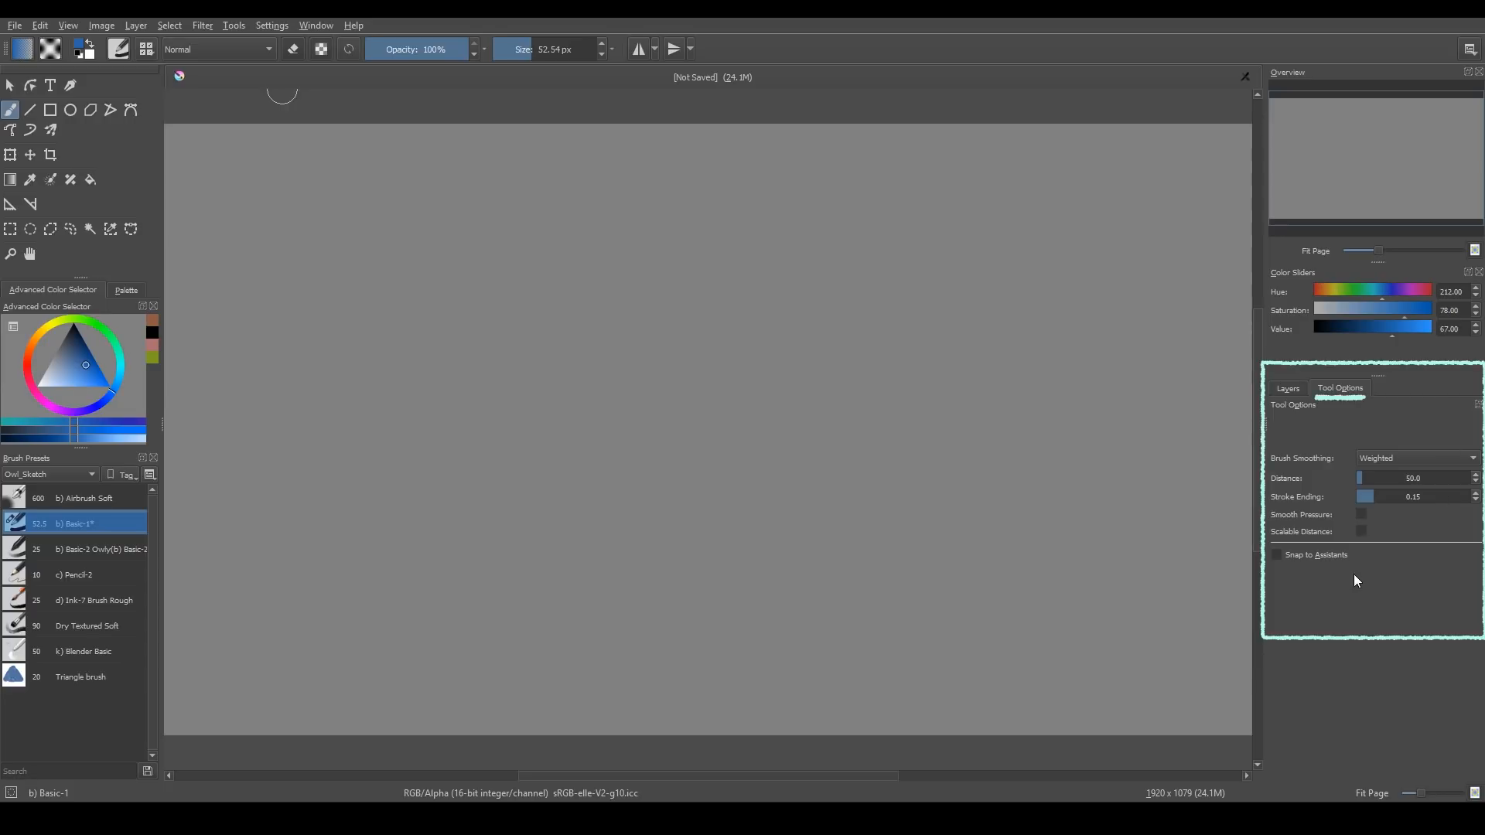
{"action": "left_click", "coordinate": [70, 110]}
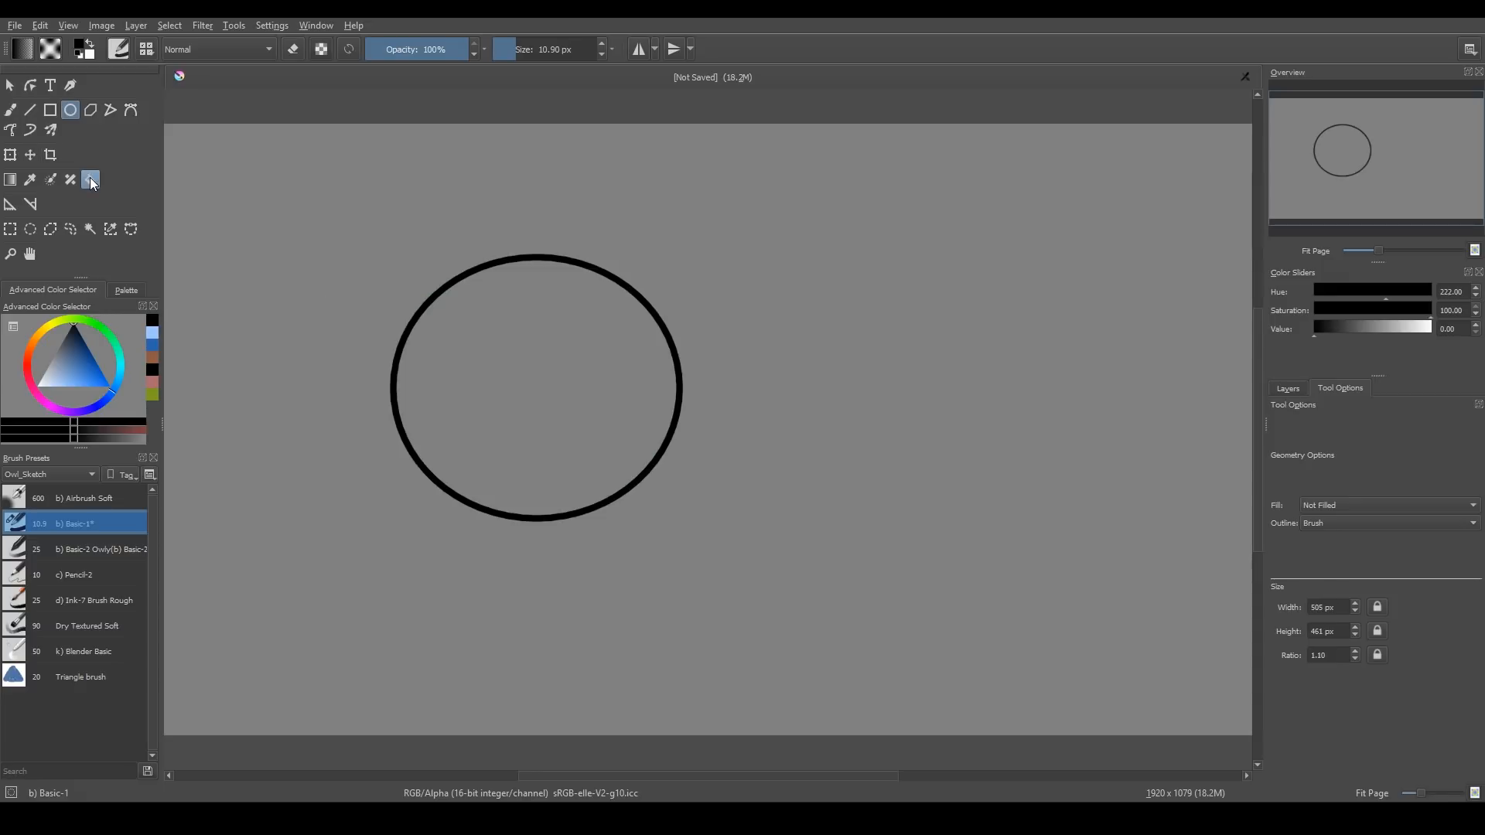
Fill the ellipse interior, then make fills use a pattern instead of colour
{"action": "left_click", "coordinate": [90, 179]}
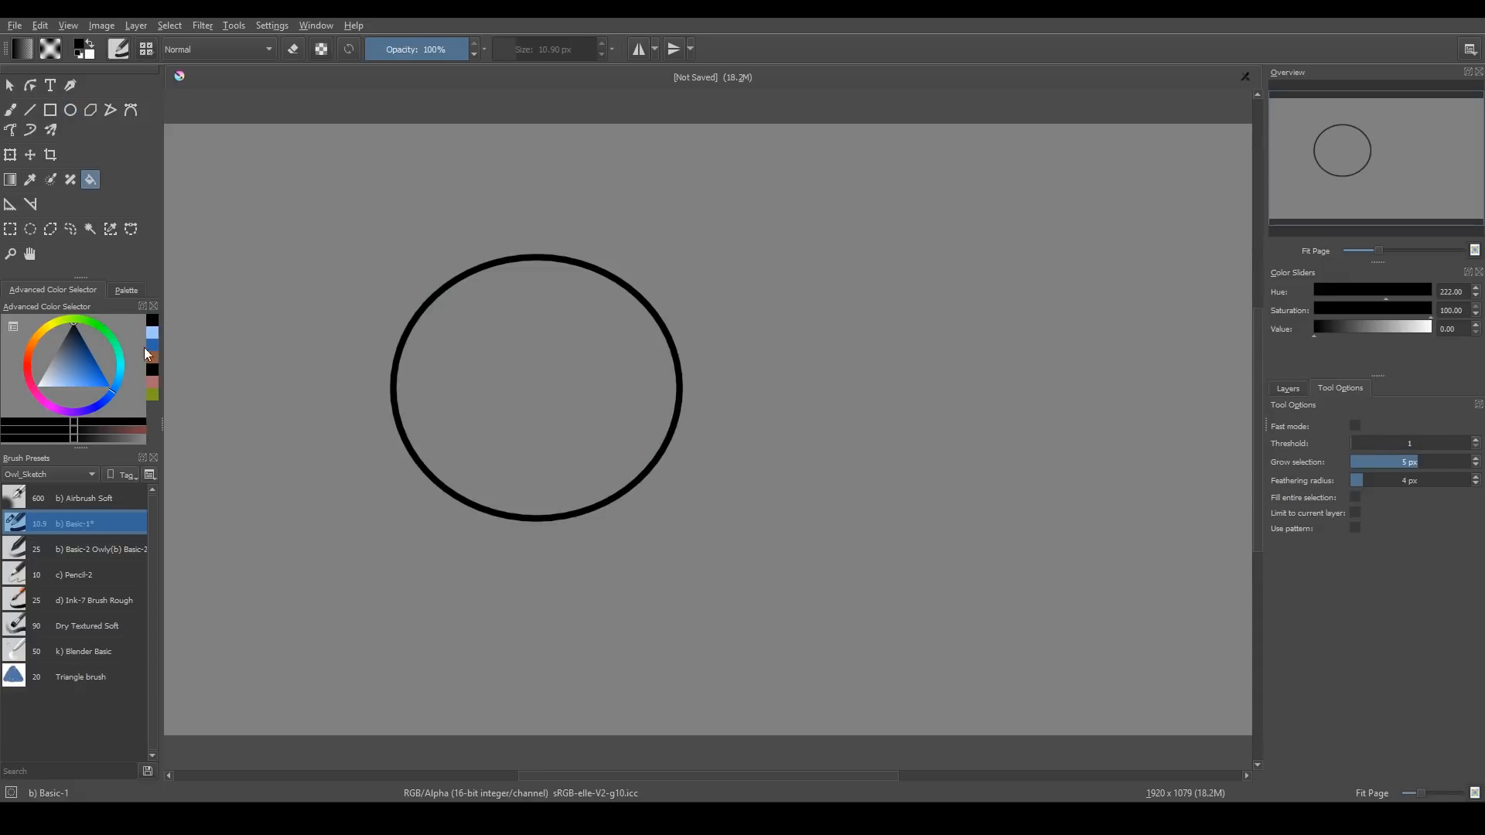
{"action": "left_click", "coordinate": [557, 421]}
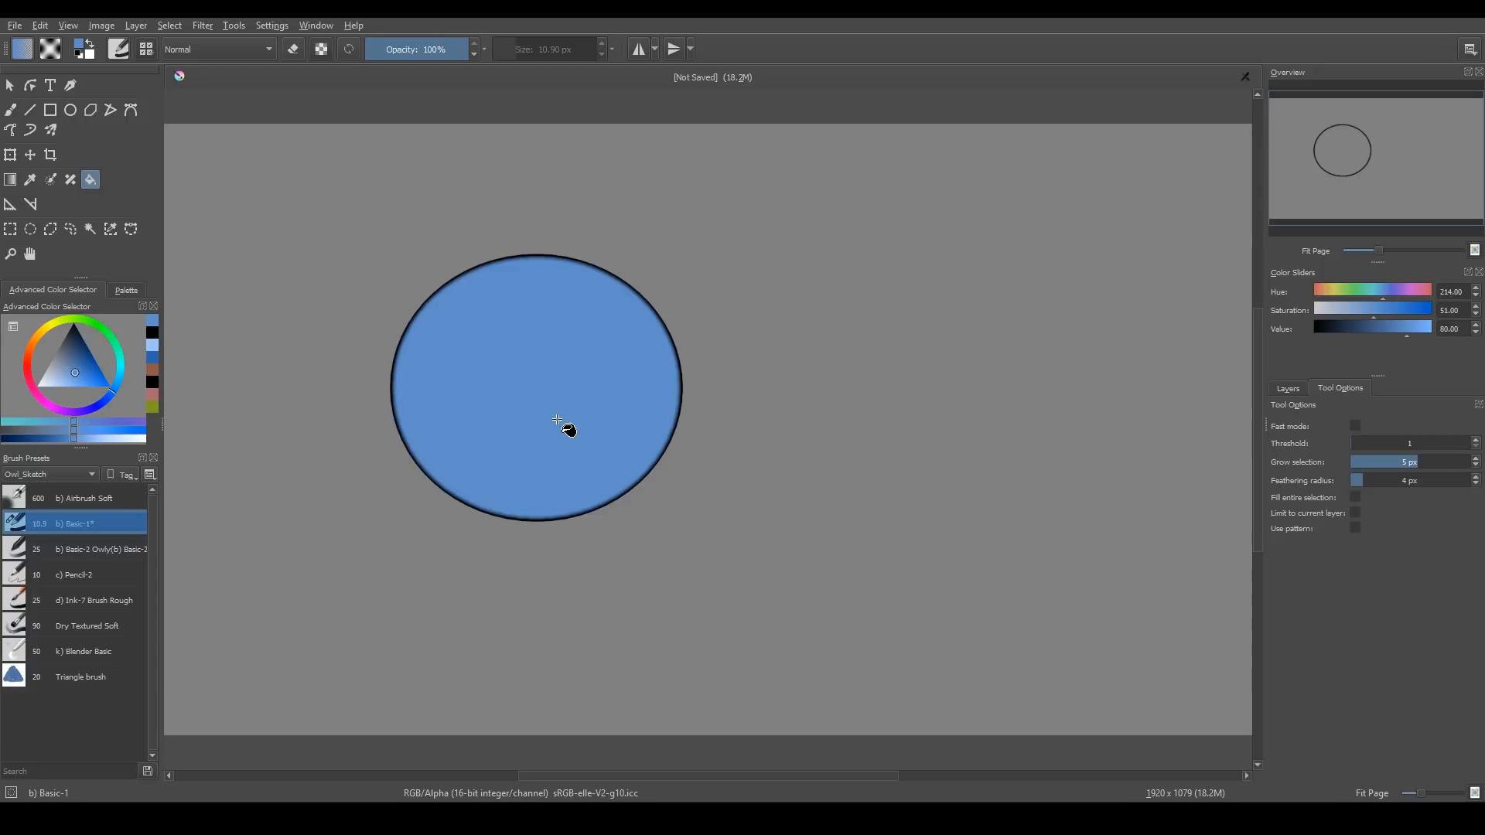
{"action": "left_click", "coordinate": [557, 421]}
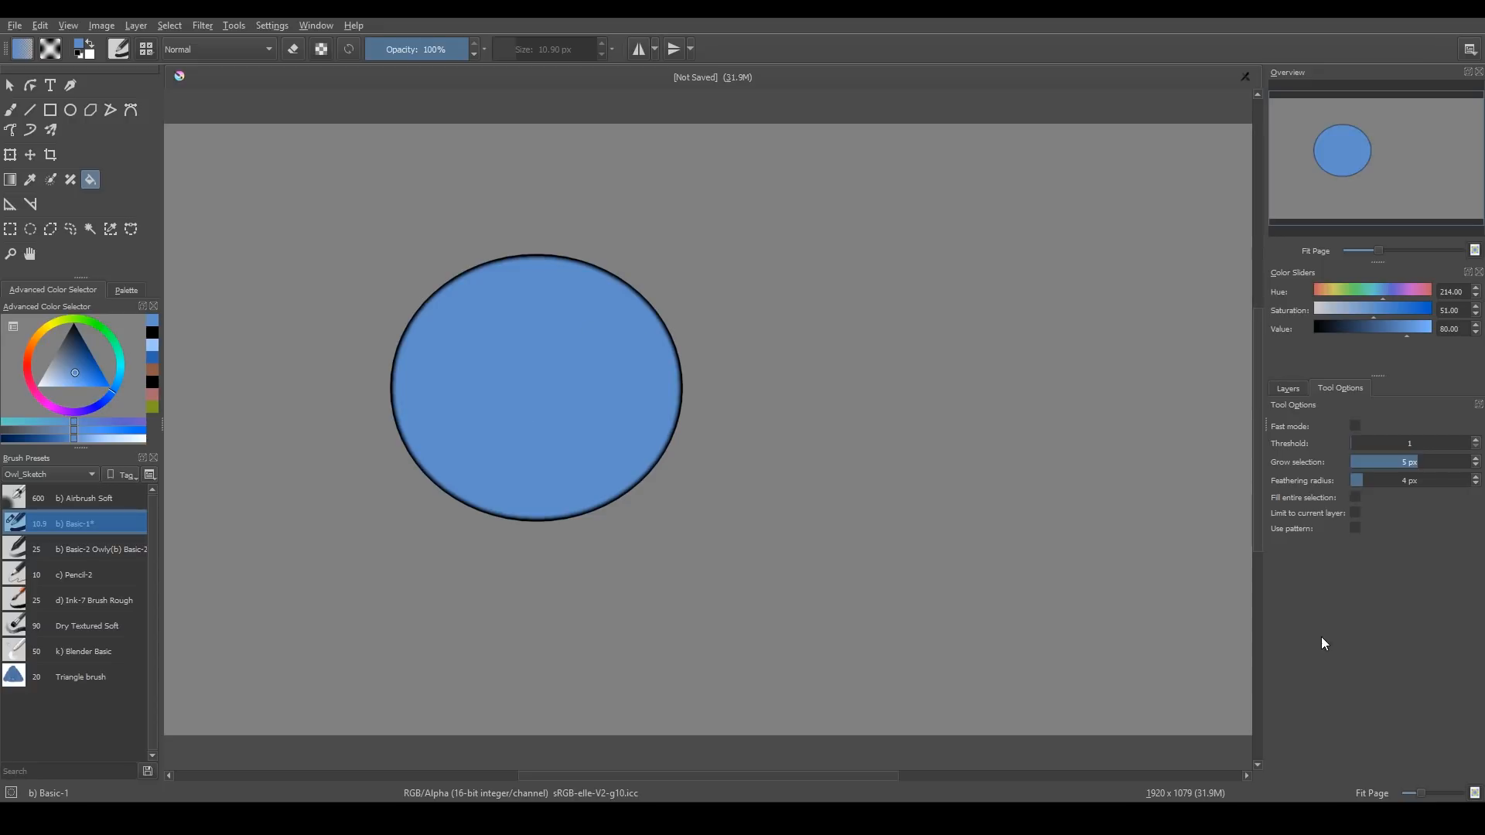
{"action": "left_click", "coordinate": [1354, 529]}
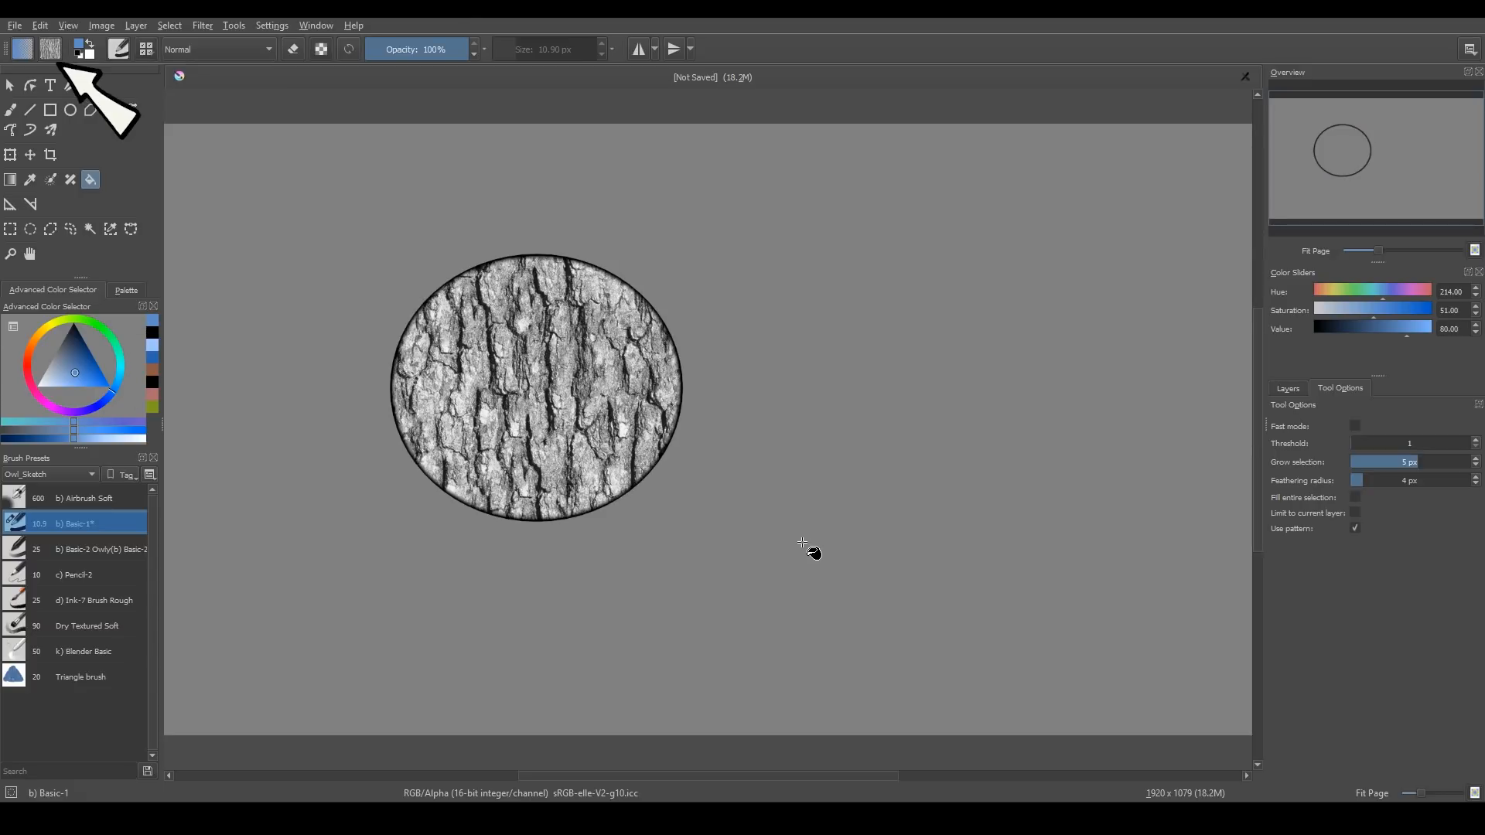
Browse the available fill patterns for the tree-bark texture
{"action": "left_click", "coordinate": [50, 50]}
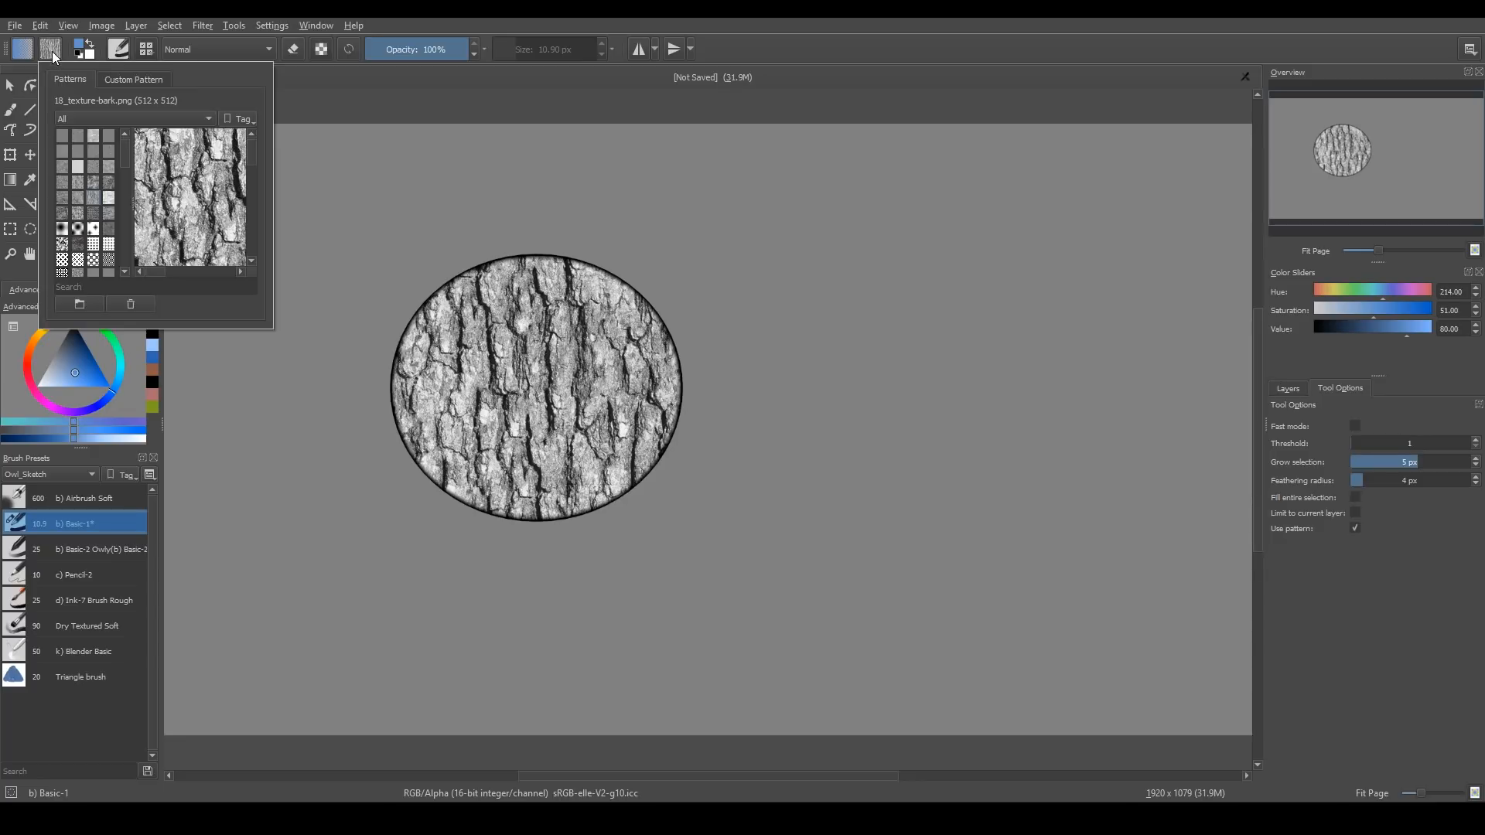
{"action": "scroll", "scroll_direction": "down", "scroll_amount": 3}
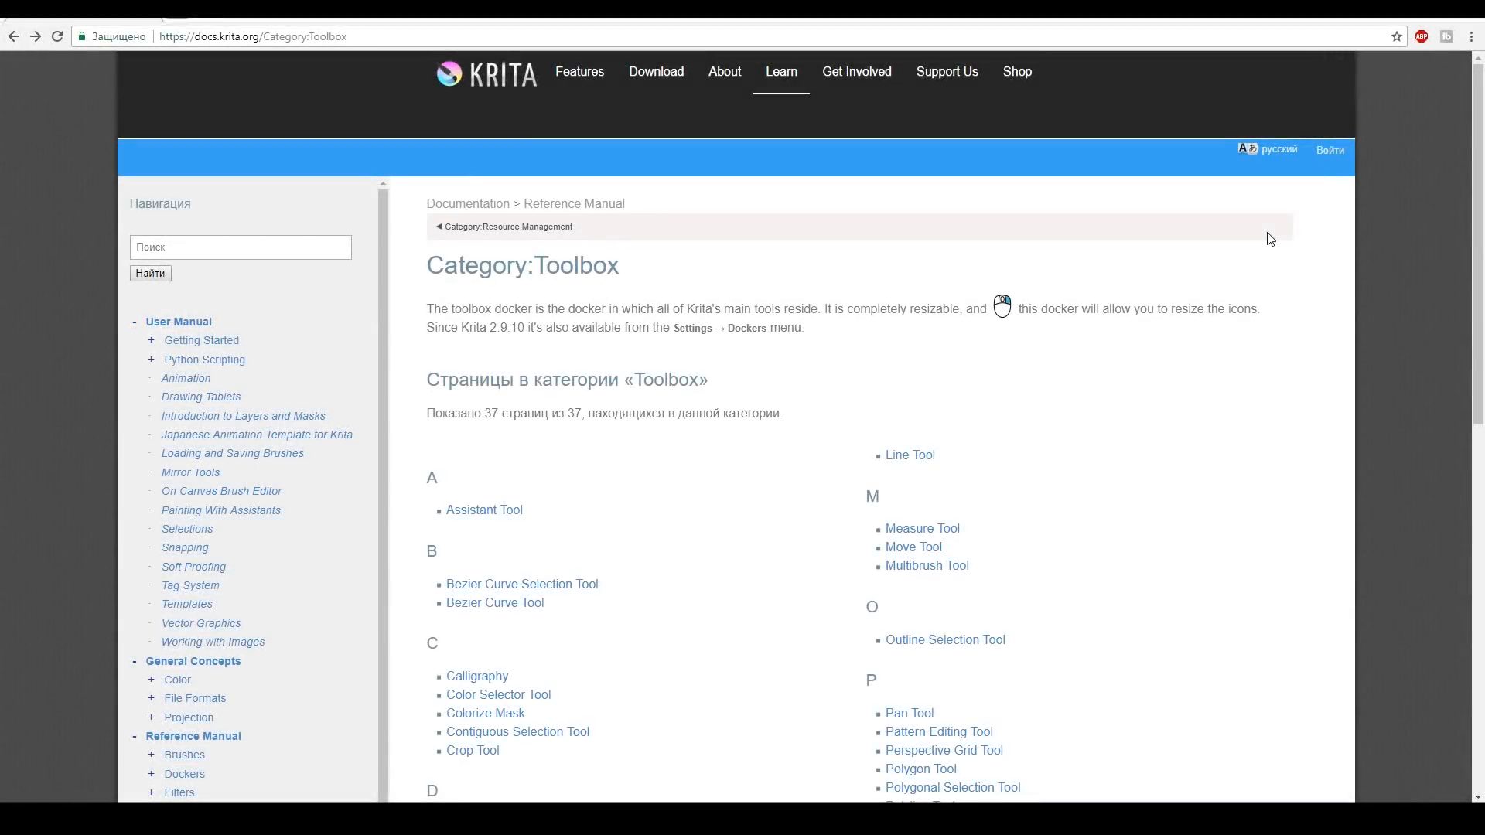
Find and open the Line Tool page in Krita's Toolbox documentation
{"action": "scroll", "scroll_direction": "down", "scroll_amount": 3}
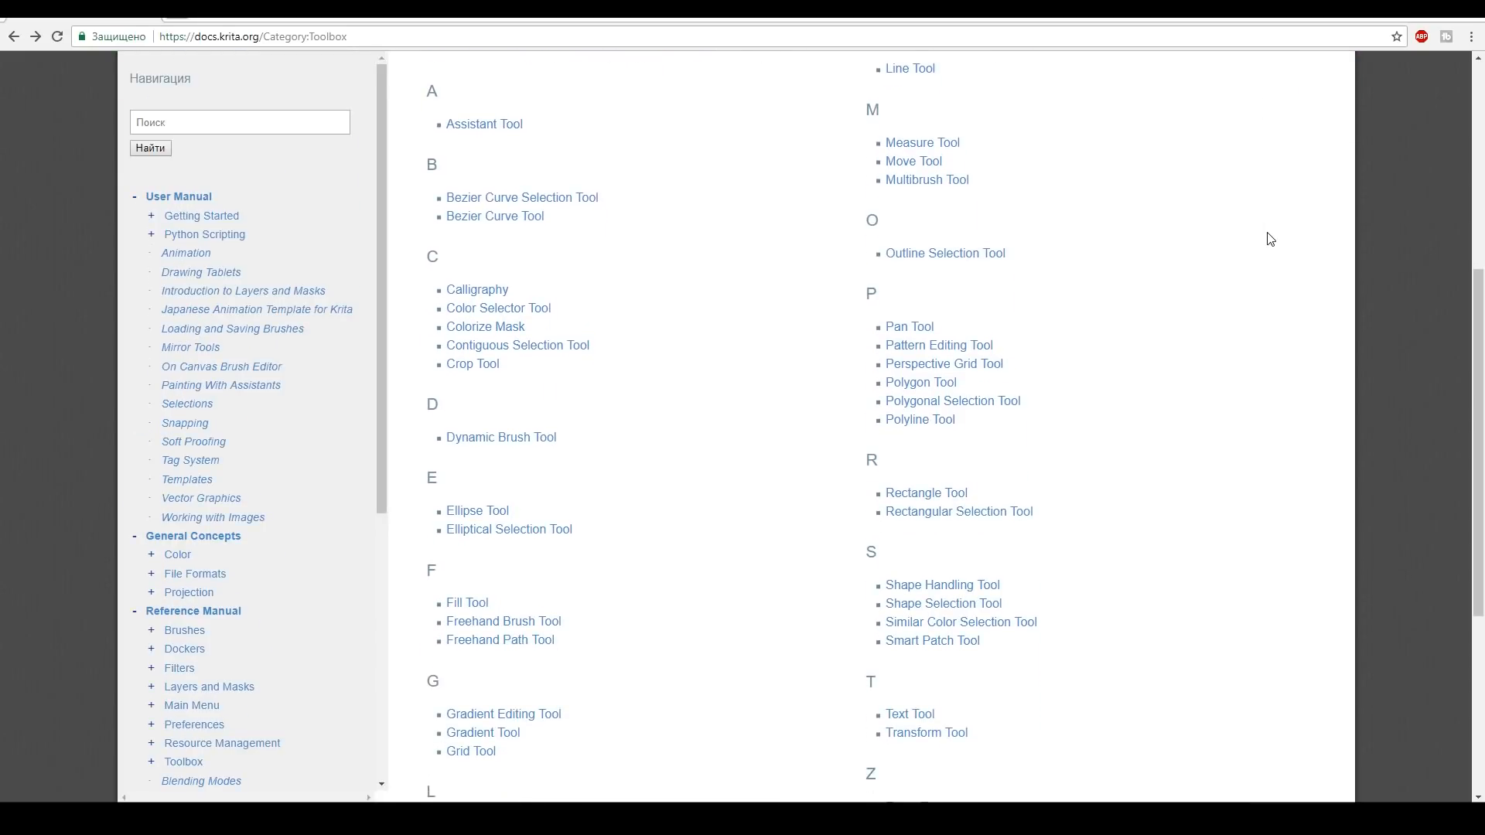
{"action": "scroll", "scroll_direction": "down", "scroll_amount": 3}
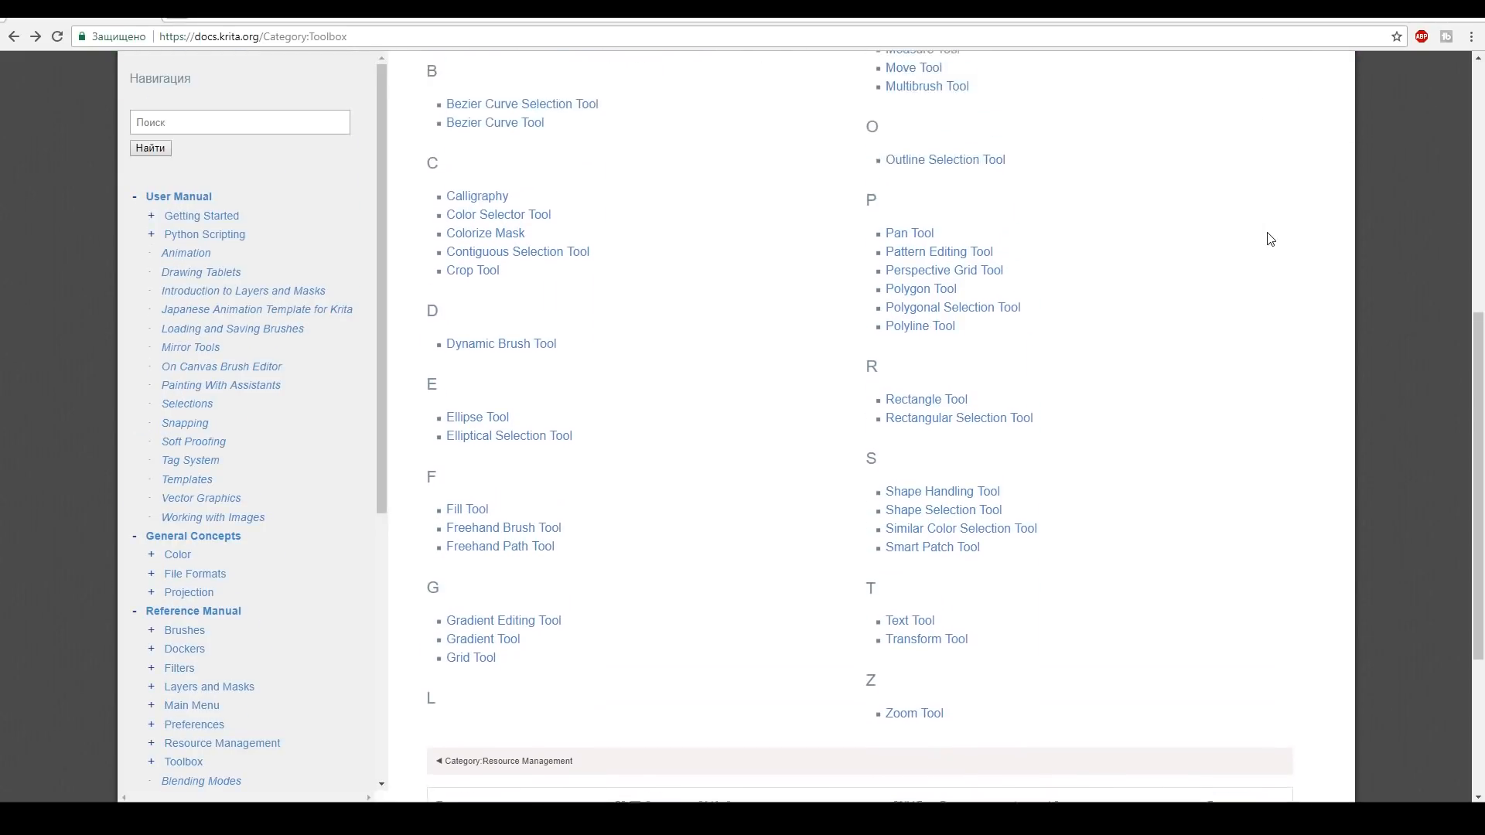
{"action": "scroll", "scroll_direction": "up", "scroll_amount": 3}
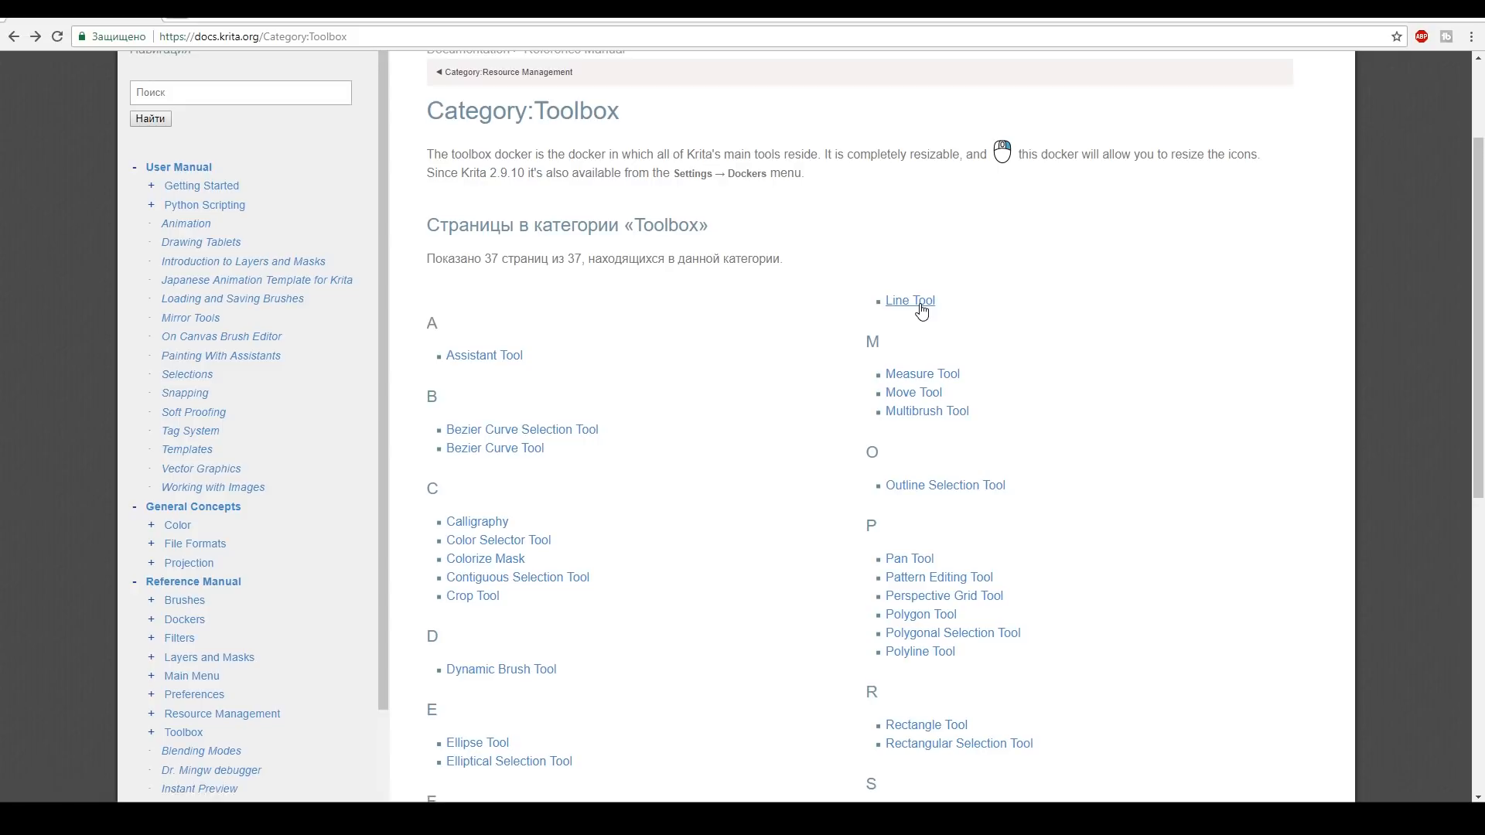
{"action": "left_click", "coordinate": [908, 300]}
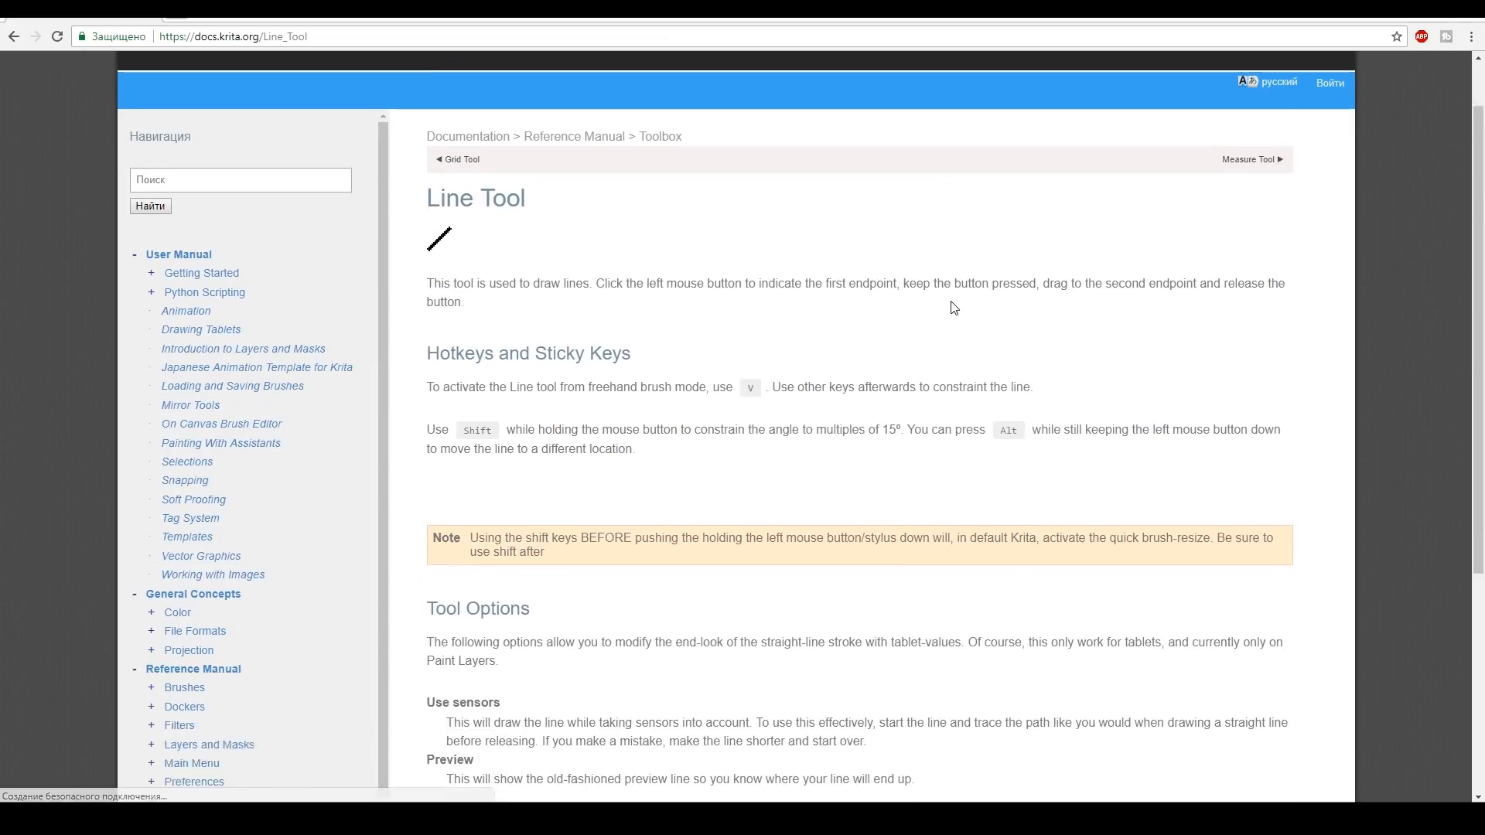
{"action": "scroll", "scroll_direction": "down", "scroll_amount": 3}
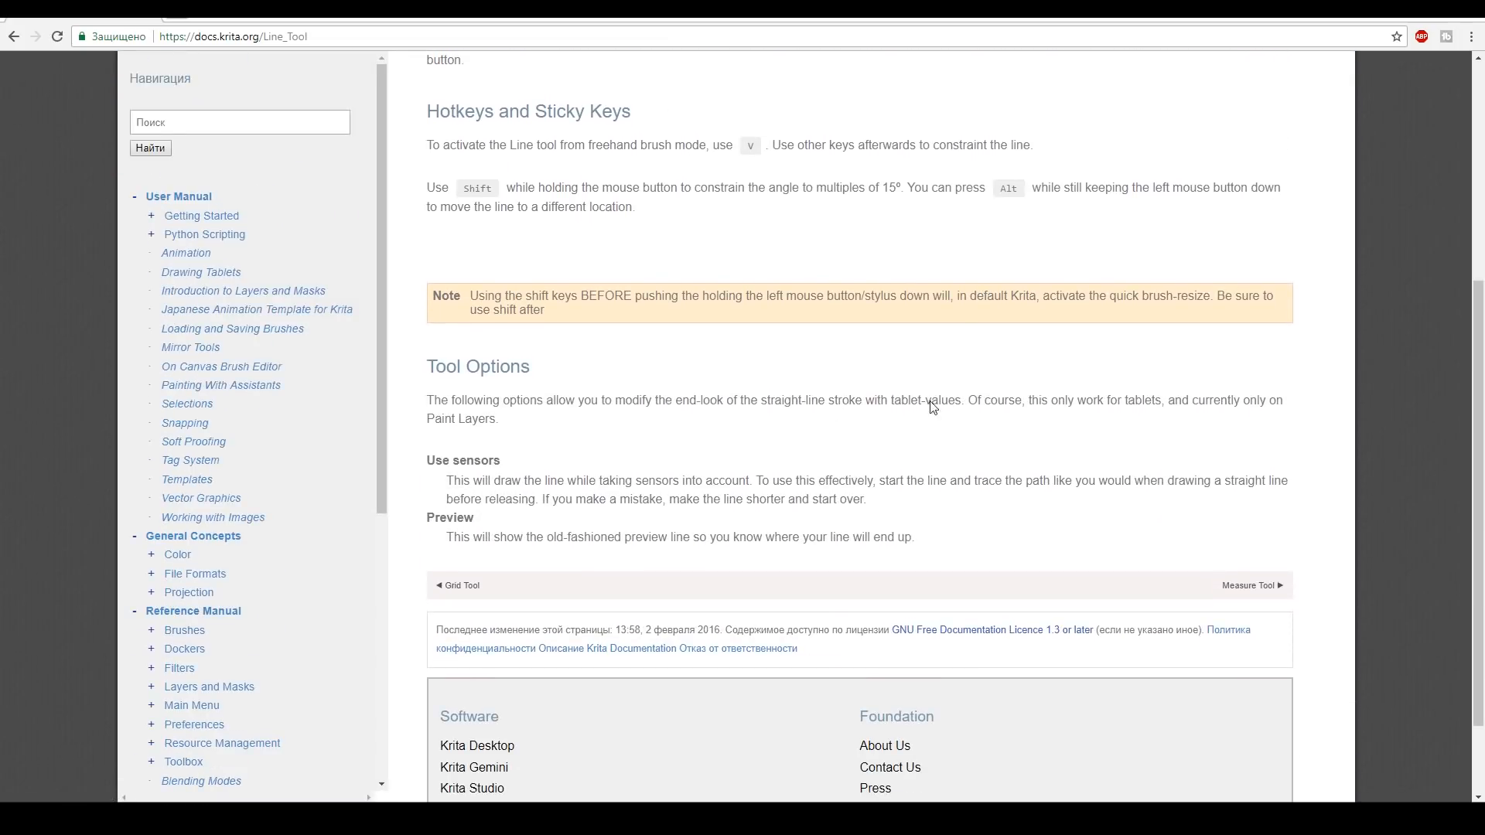
{"action": "mouse_move", "coordinate": [1279, 367]}
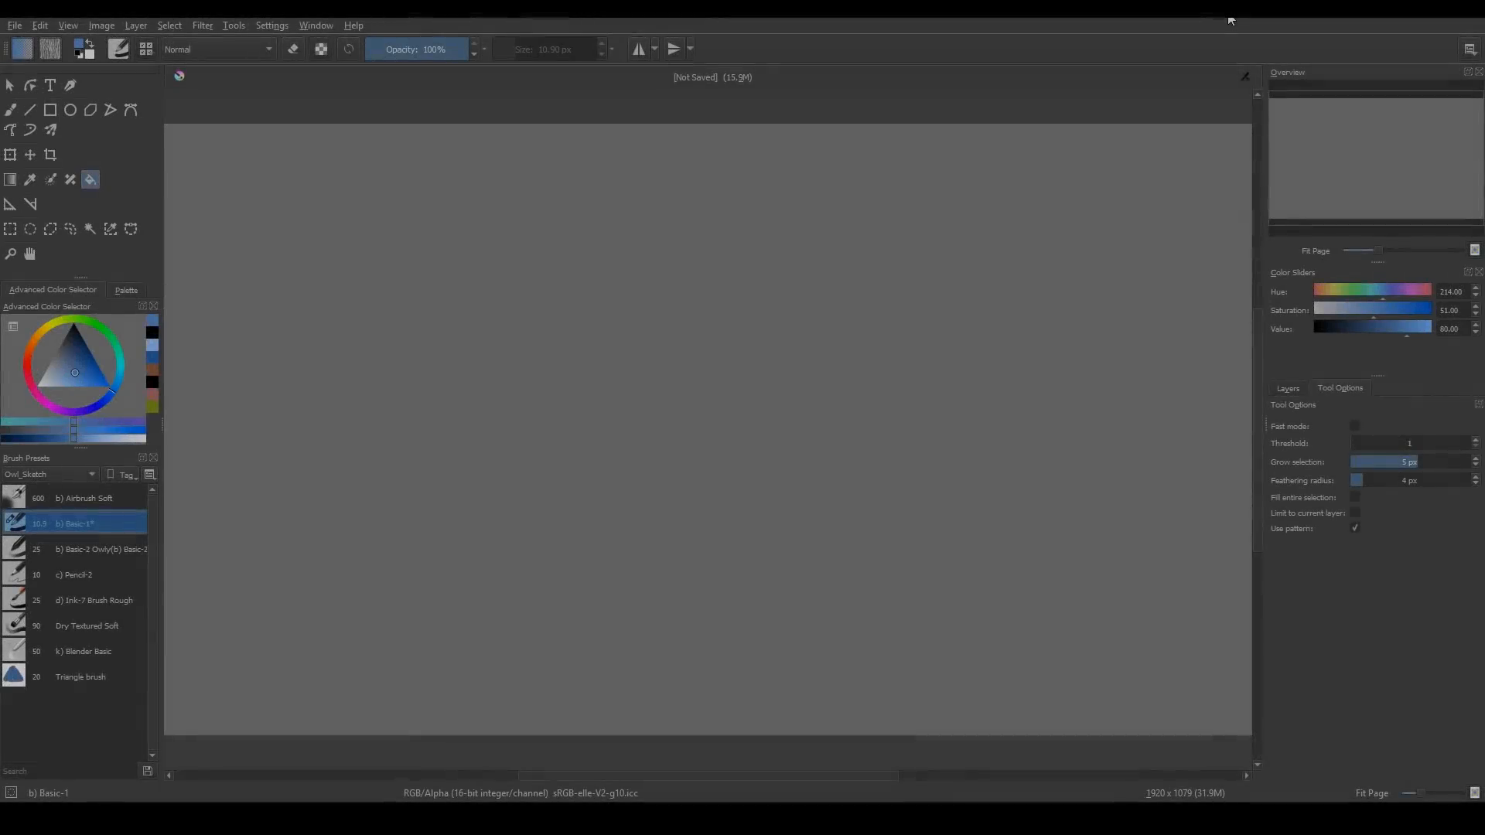
{"action": "left_click", "coordinate": [272, 25]}
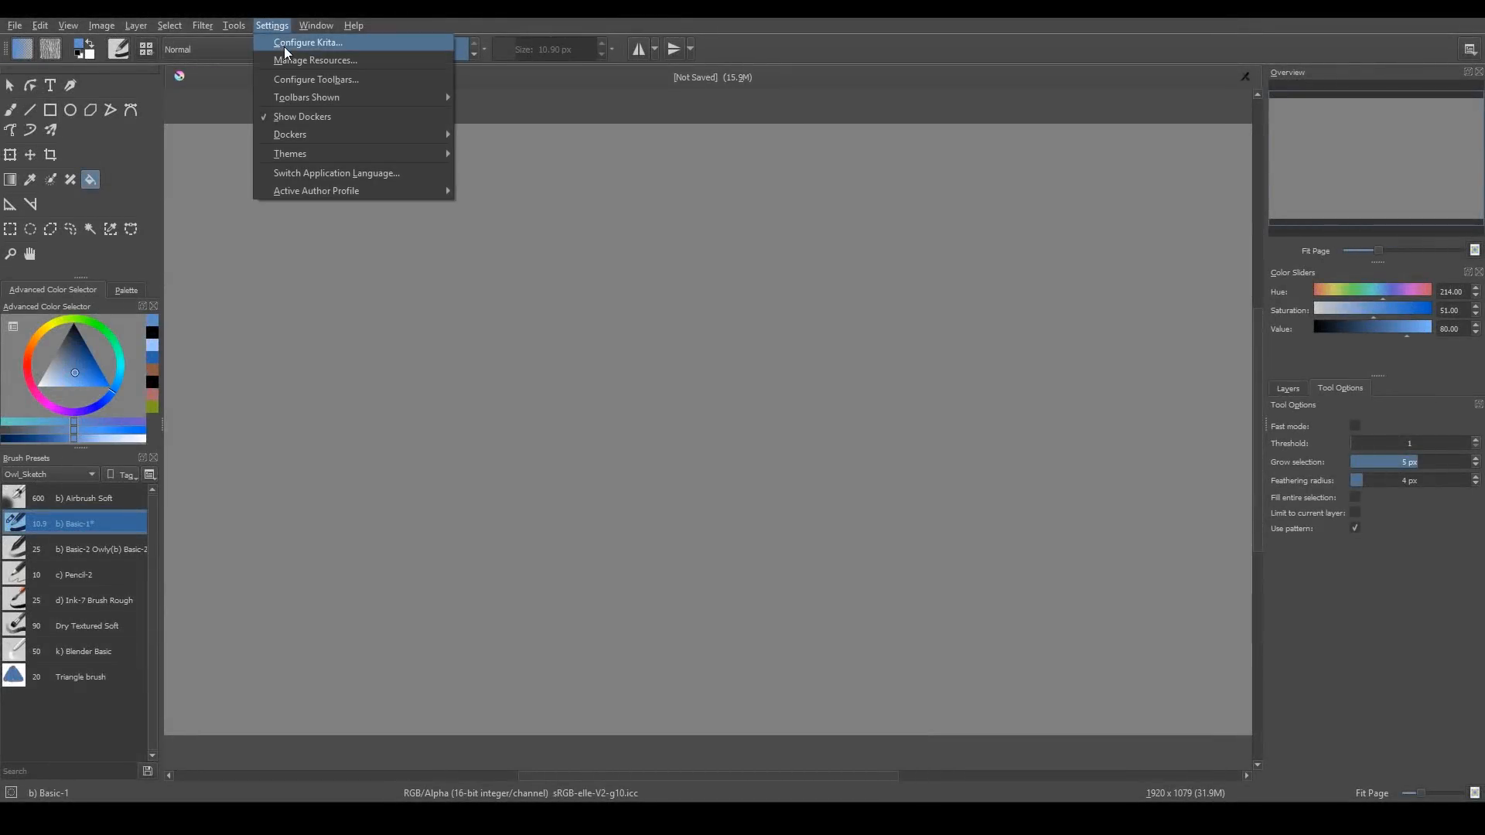
{"action": "left_click", "coordinate": [307, 42]}
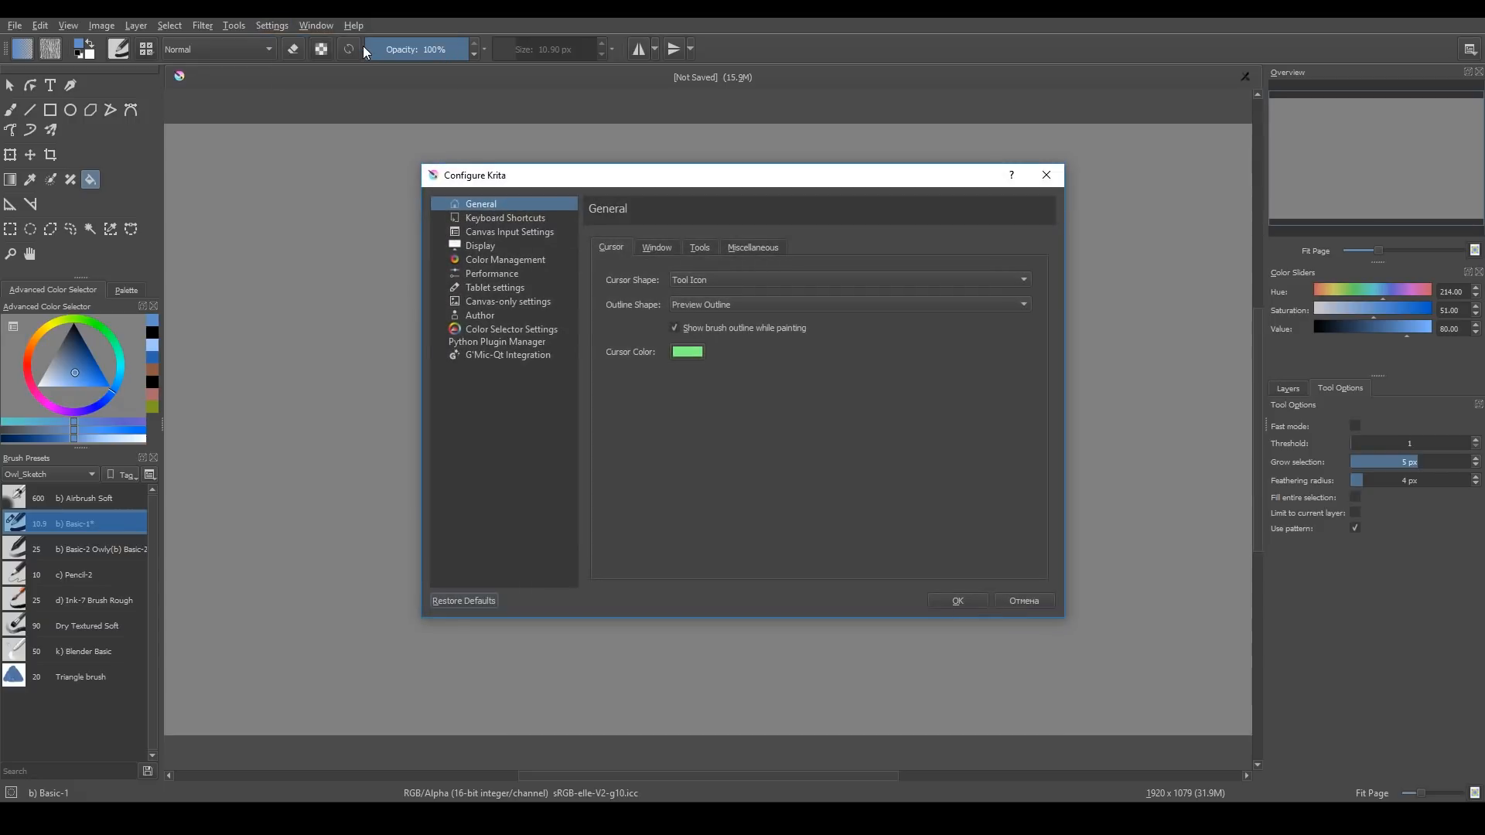
{"action": "left_click", "coordinate": [504, 218]}
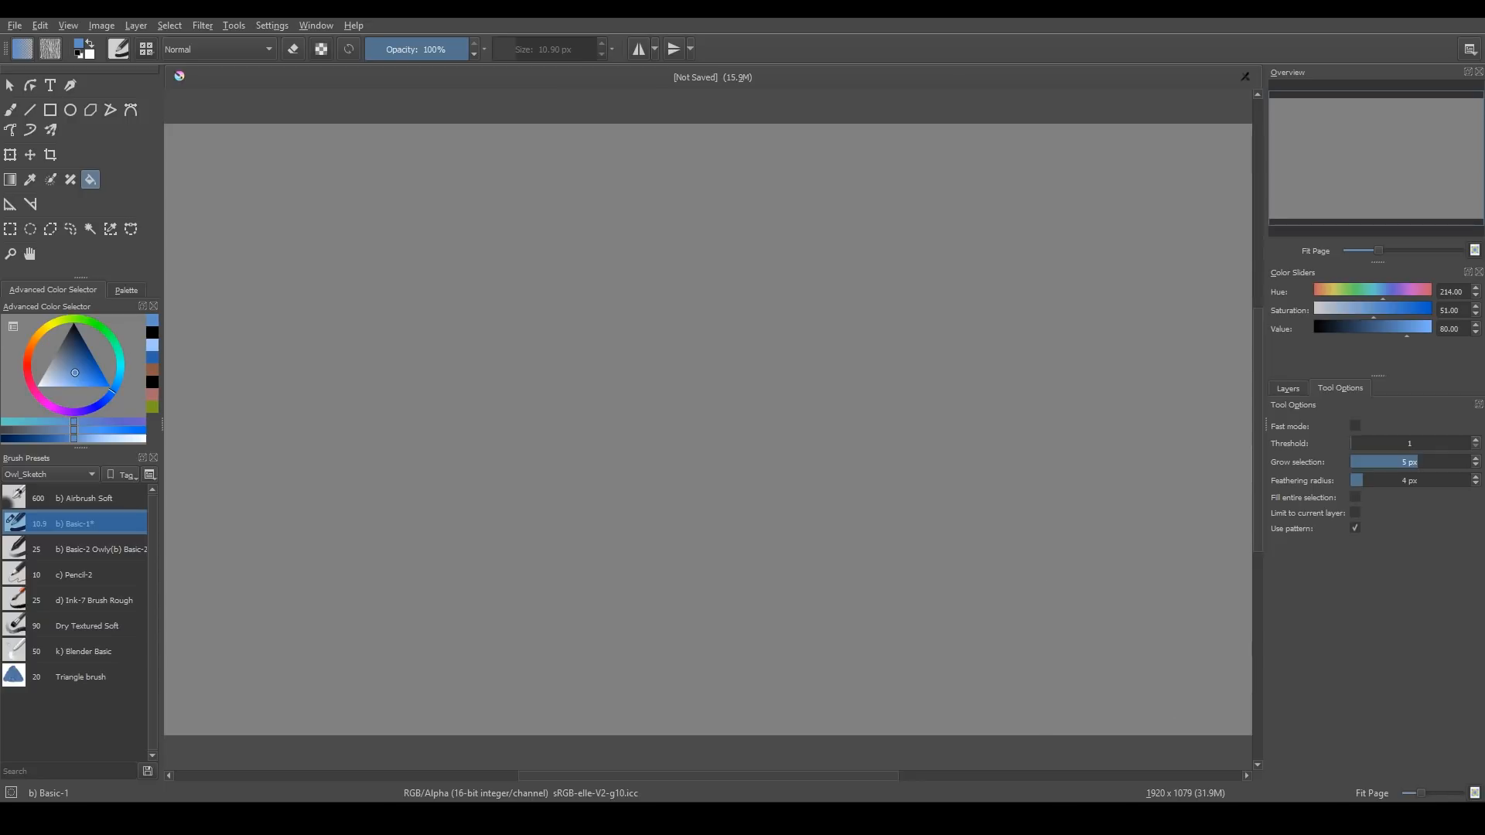
{"action": "left_click", "coordinate": [1288, 388]}
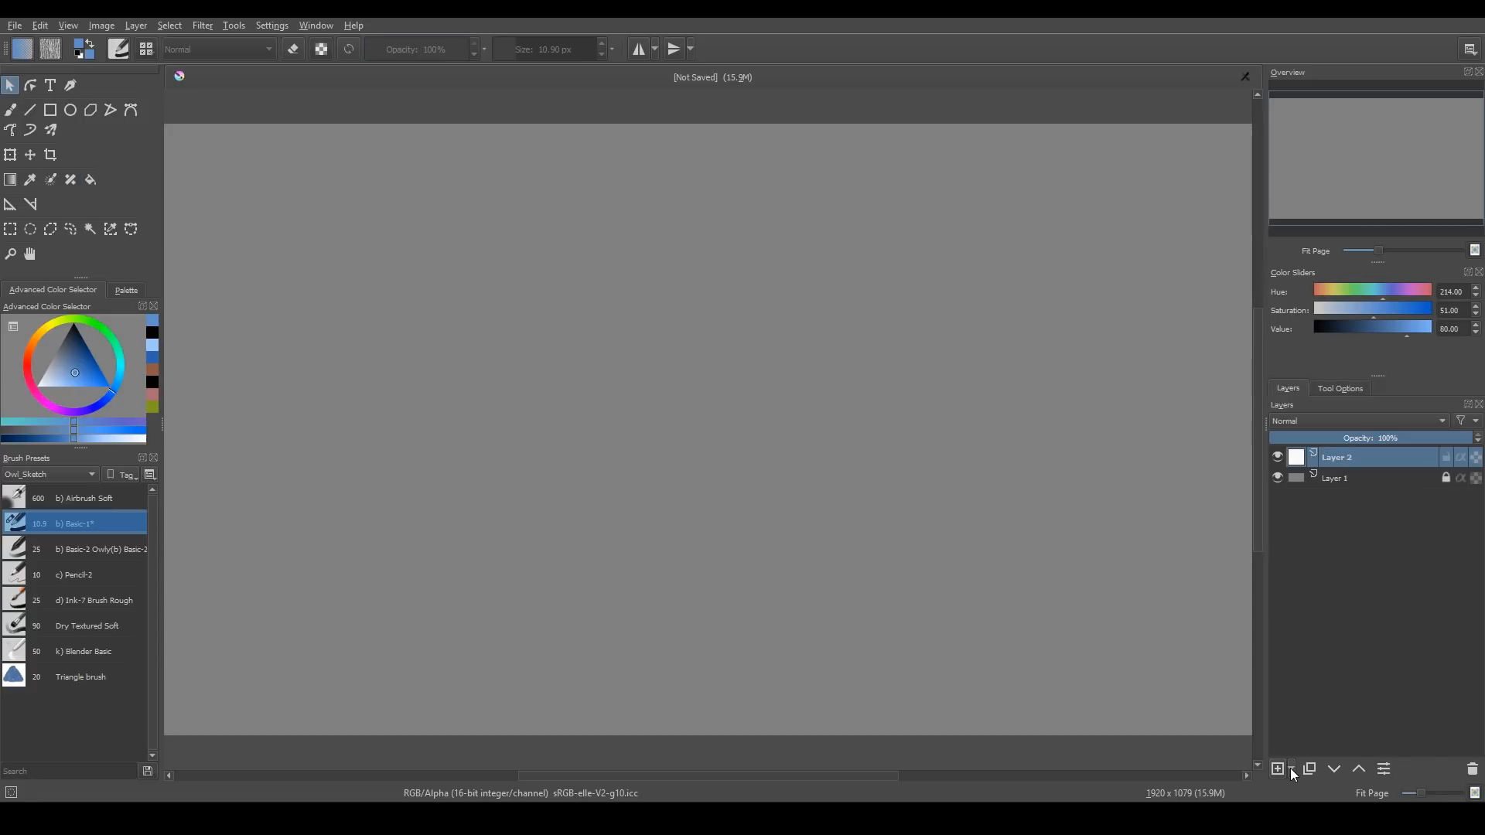
{"action": "left_click", "coordinate": [1276, 769]}
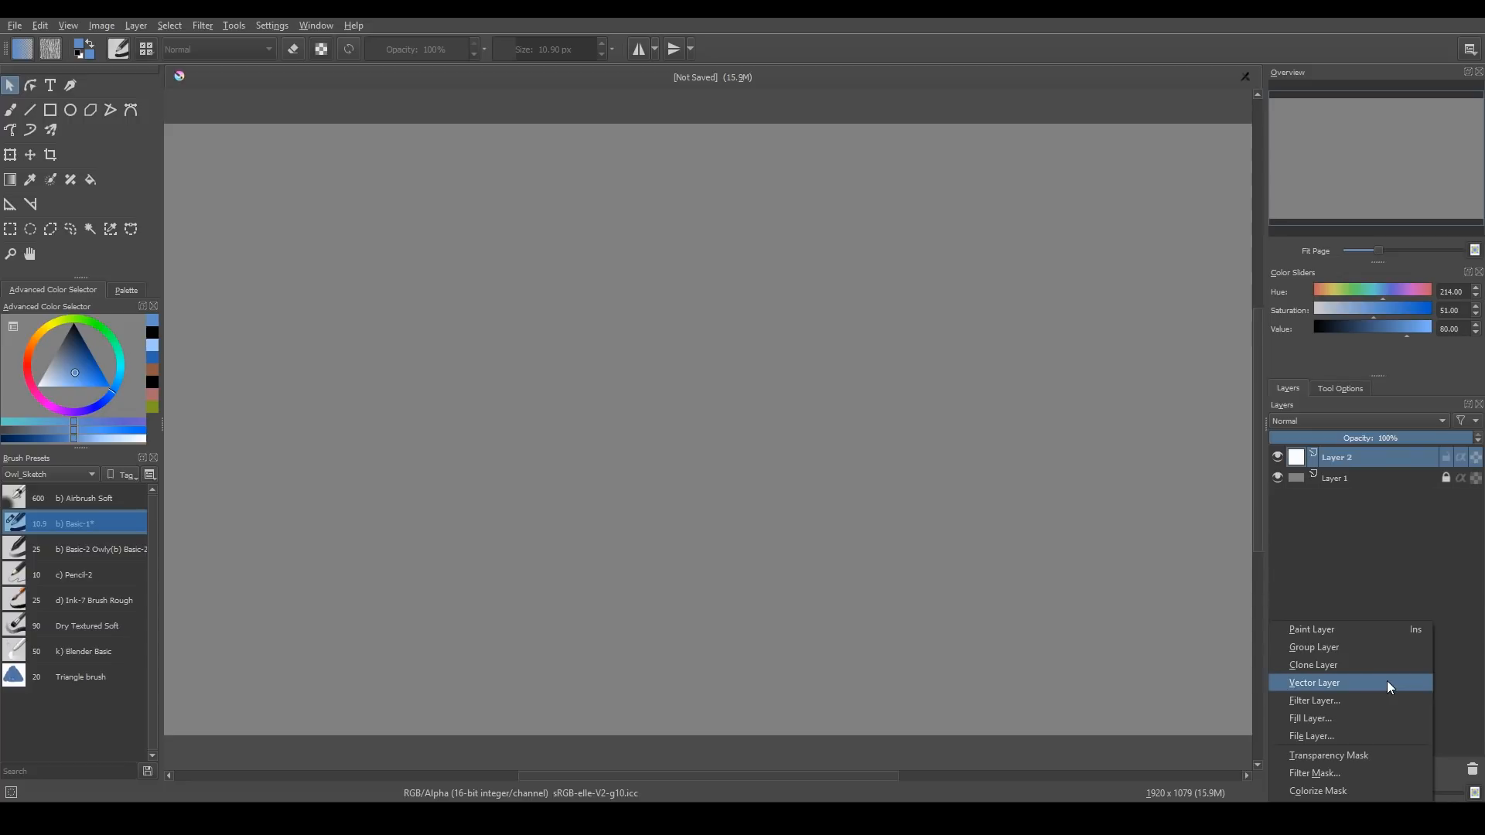
{"action": "left_click", "coordinate": [1315, 683]}
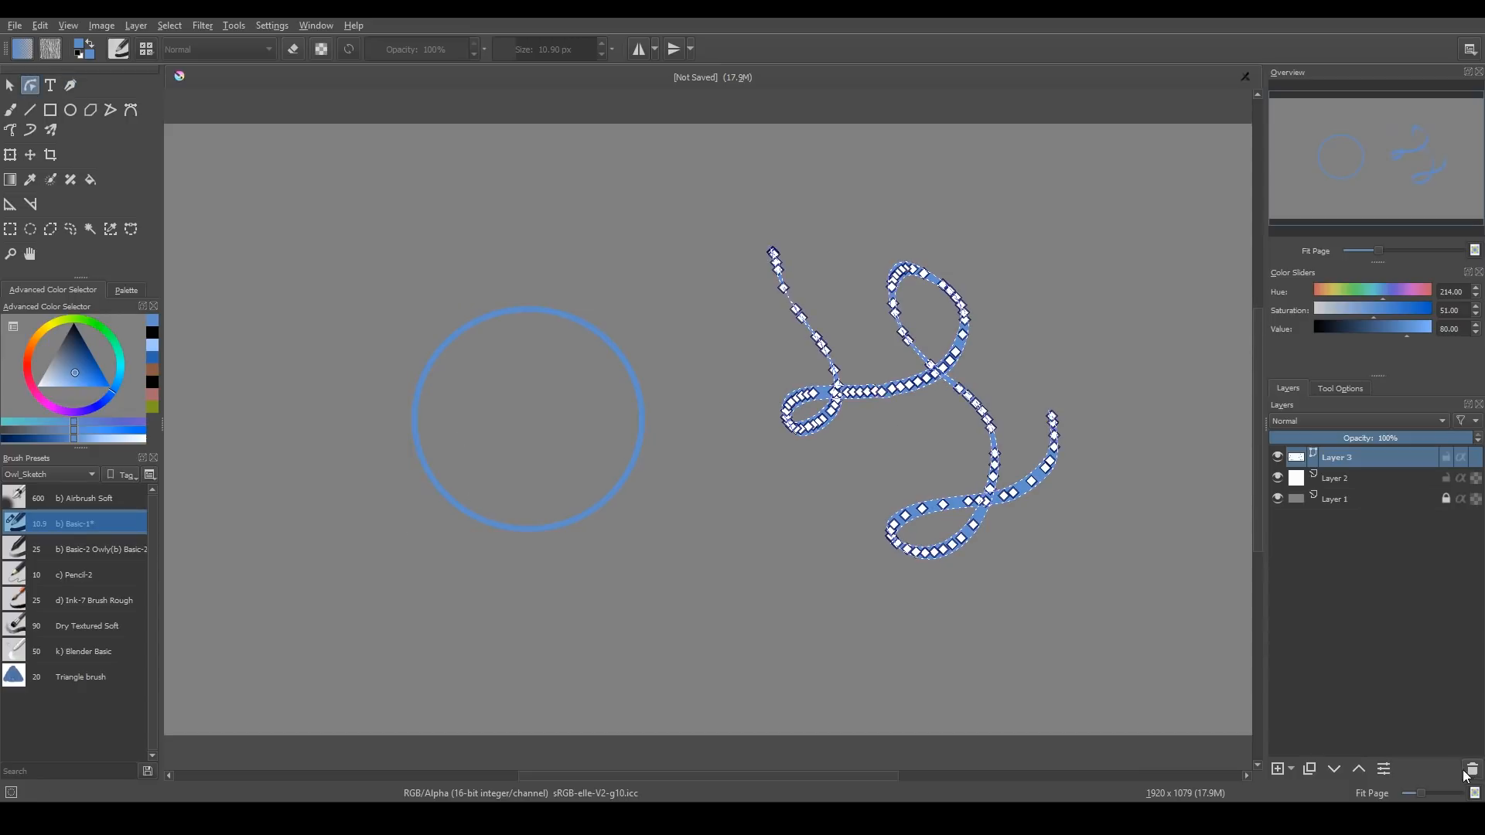
{"action": "left_click", "coordinate": [1471, 769]}
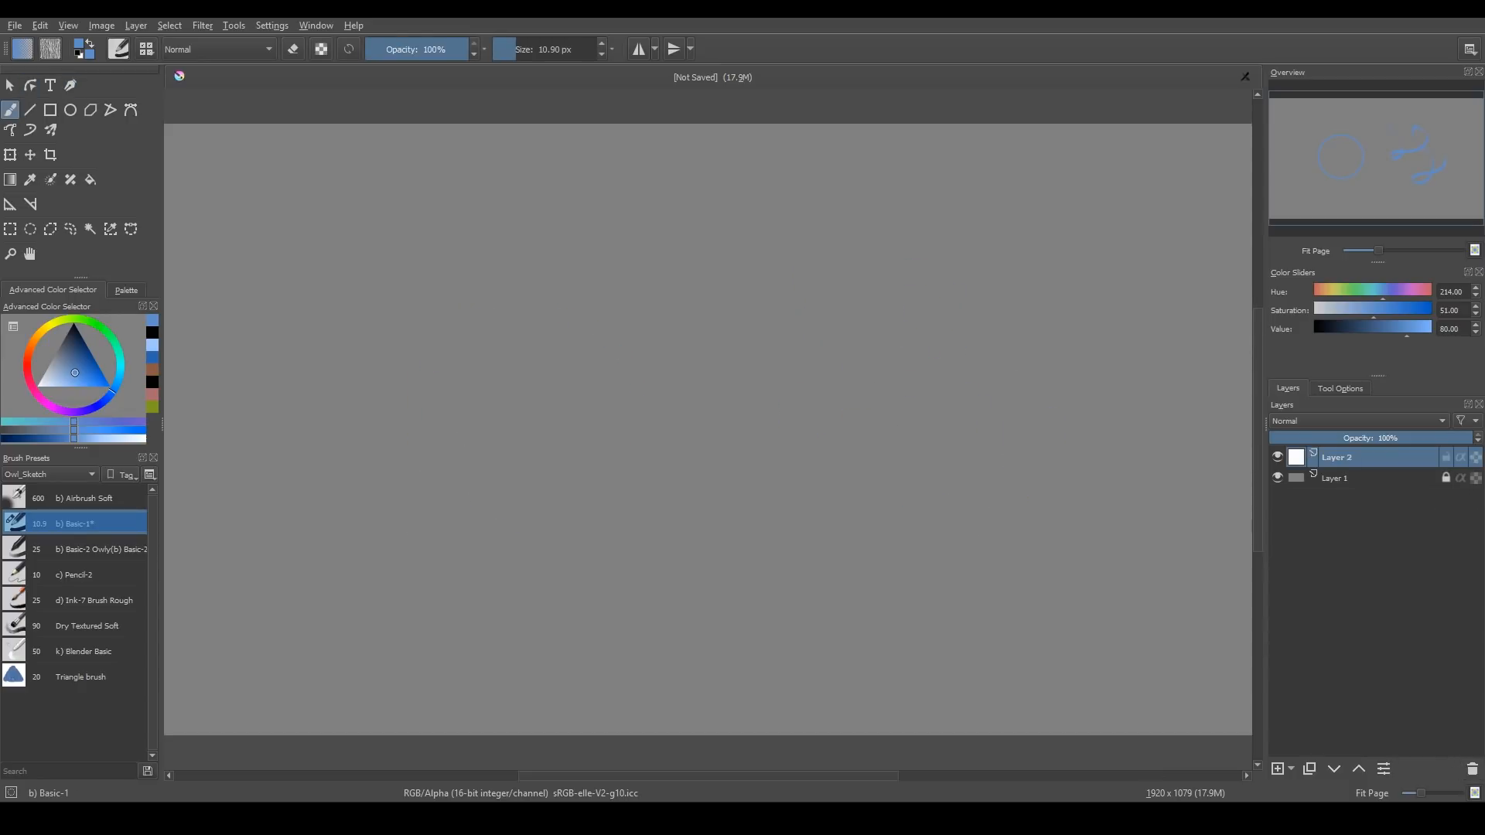
{"action": "left_click", "coordinate": [1278, 769]}
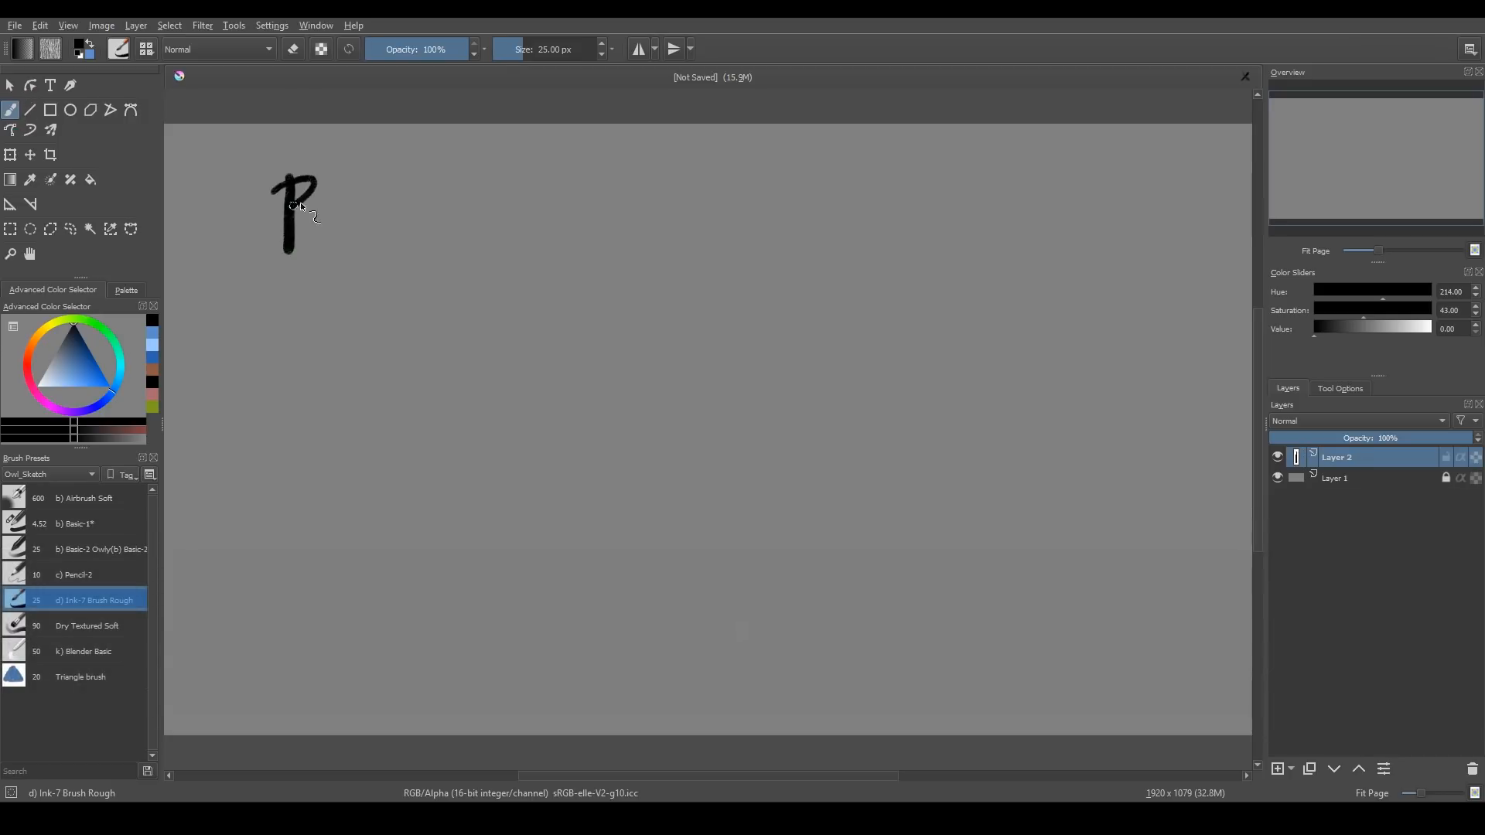
Test the Ink-7 Brush Rough, clear the layer, and shrink the brush to 32 px
{"action": "key", "text": "Ctrl+Z"}
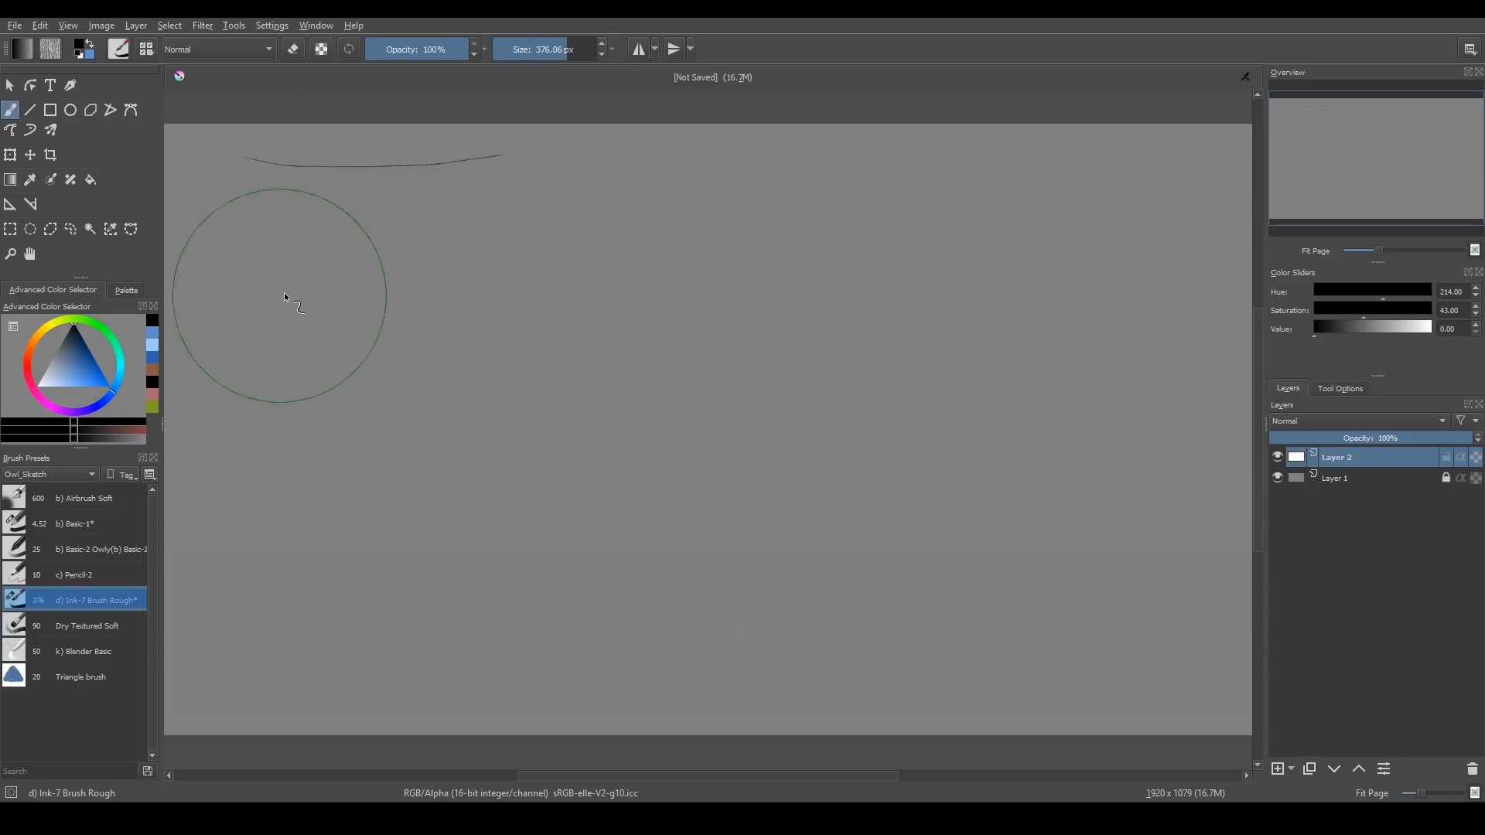
{"action": "key", "text": "Delete"}
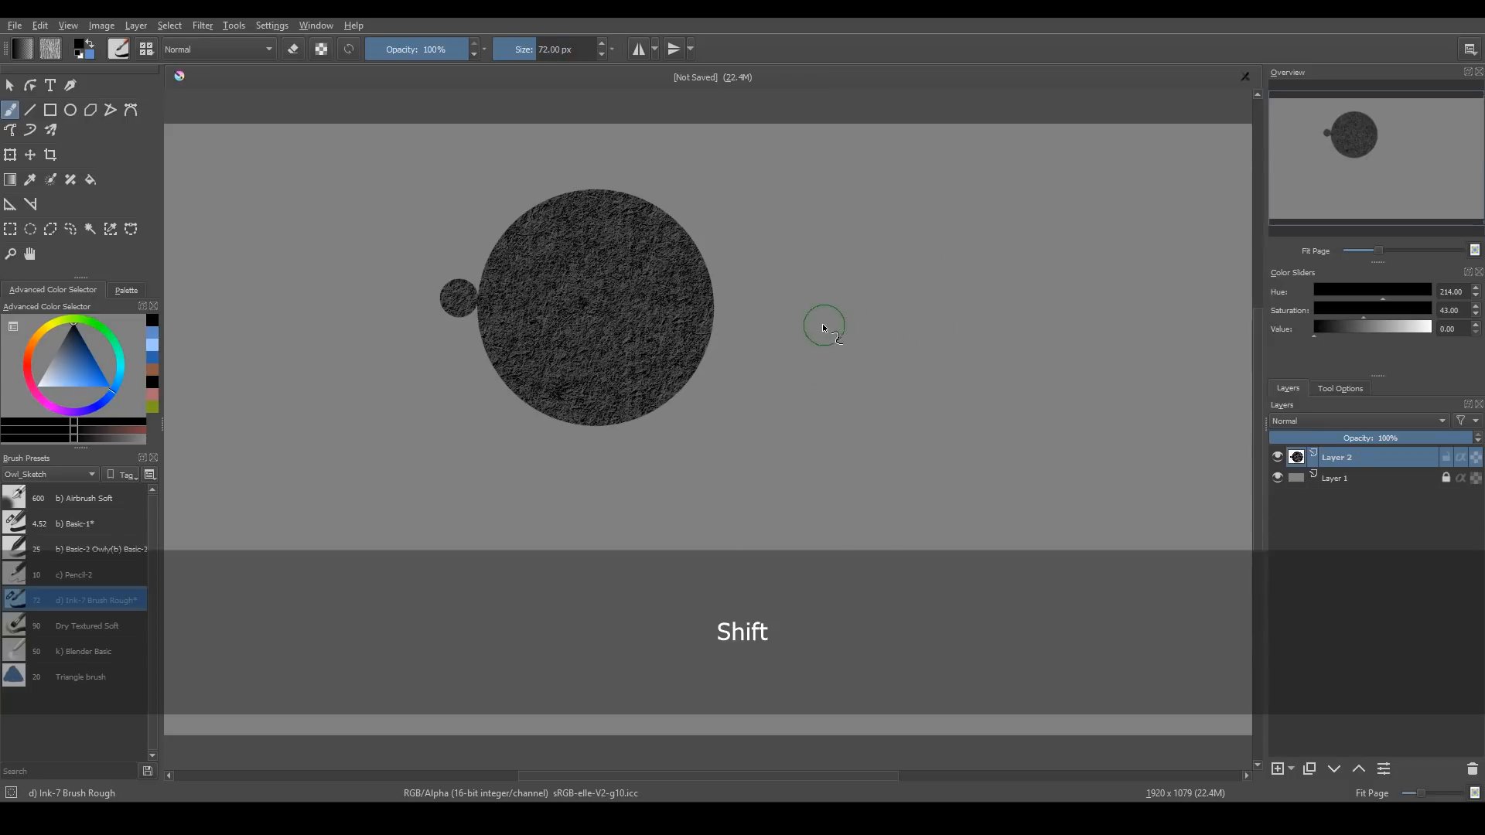
{"action": "left_click", "coordinate": [824, 325]}
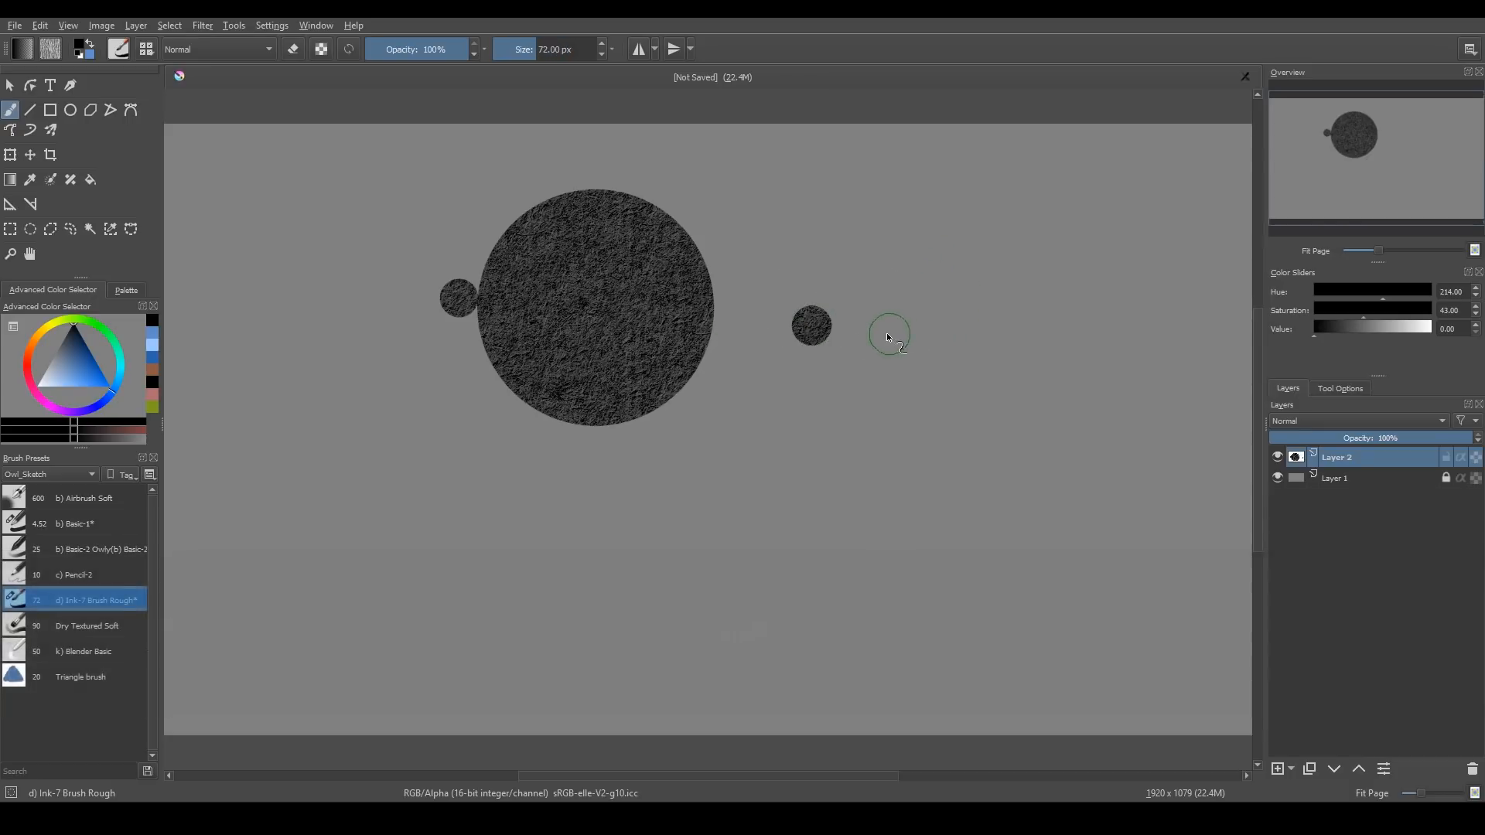
{"action": "key", "text": "Delete"}
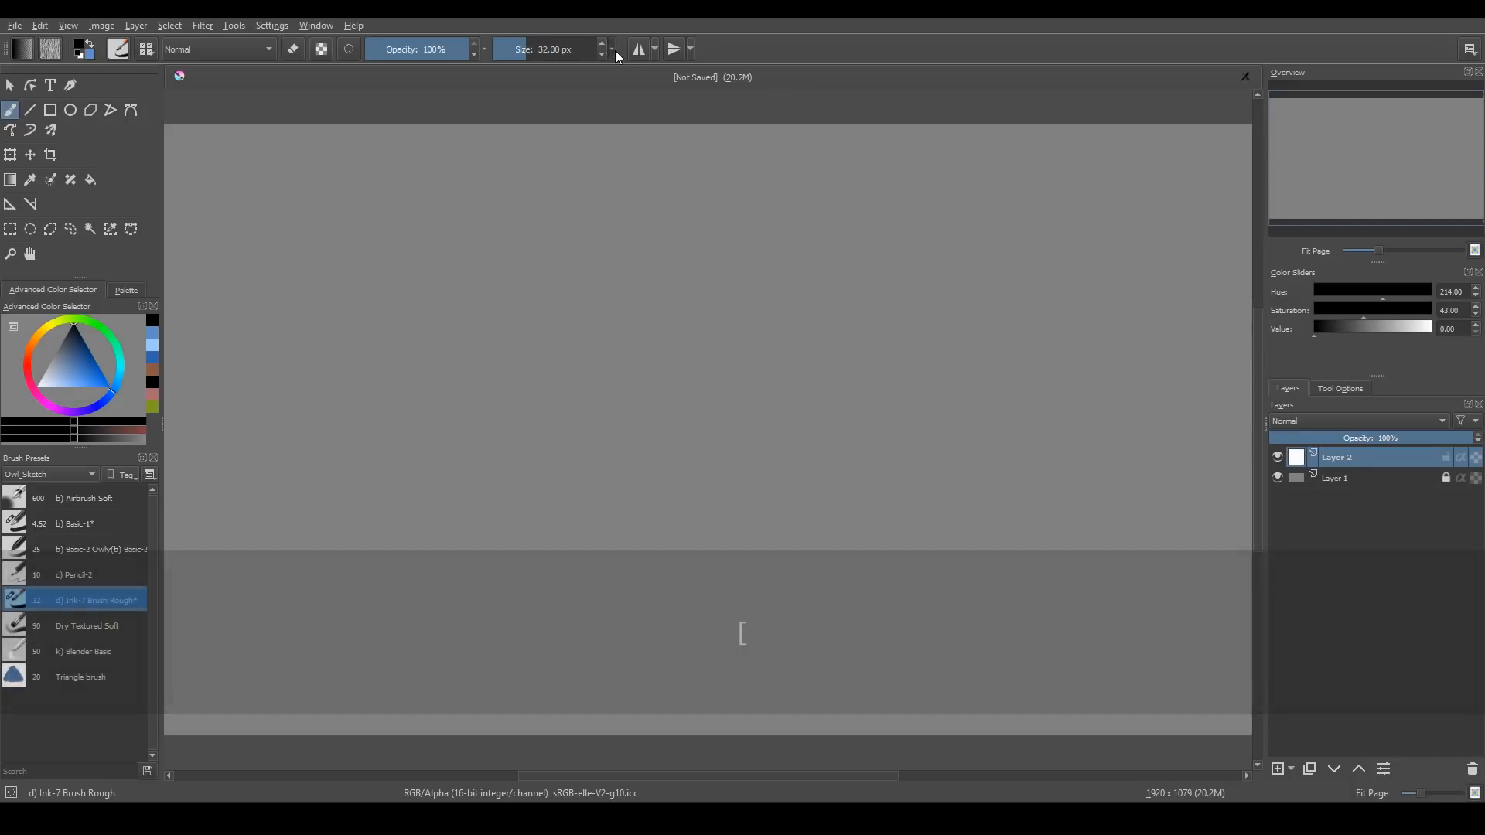
Show brush flow instead of size, paint a rough smear, and toggle eraser mode
{"action": "left_click", "coordinate": [613, 50]}
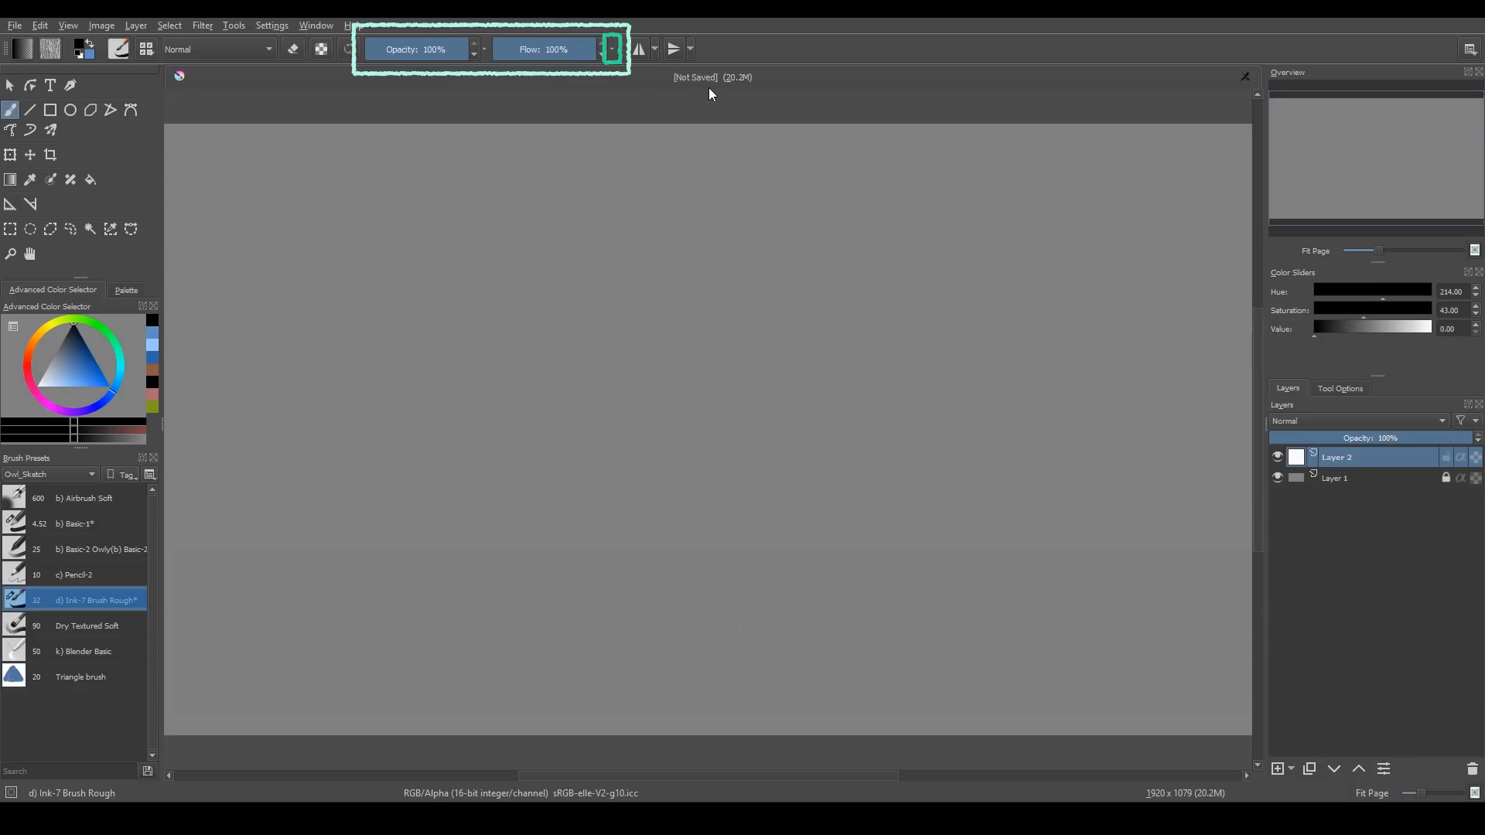
{"action": "left_click_drag", "start_coordinate": [246, 276], "coordinate": [331, 265]}
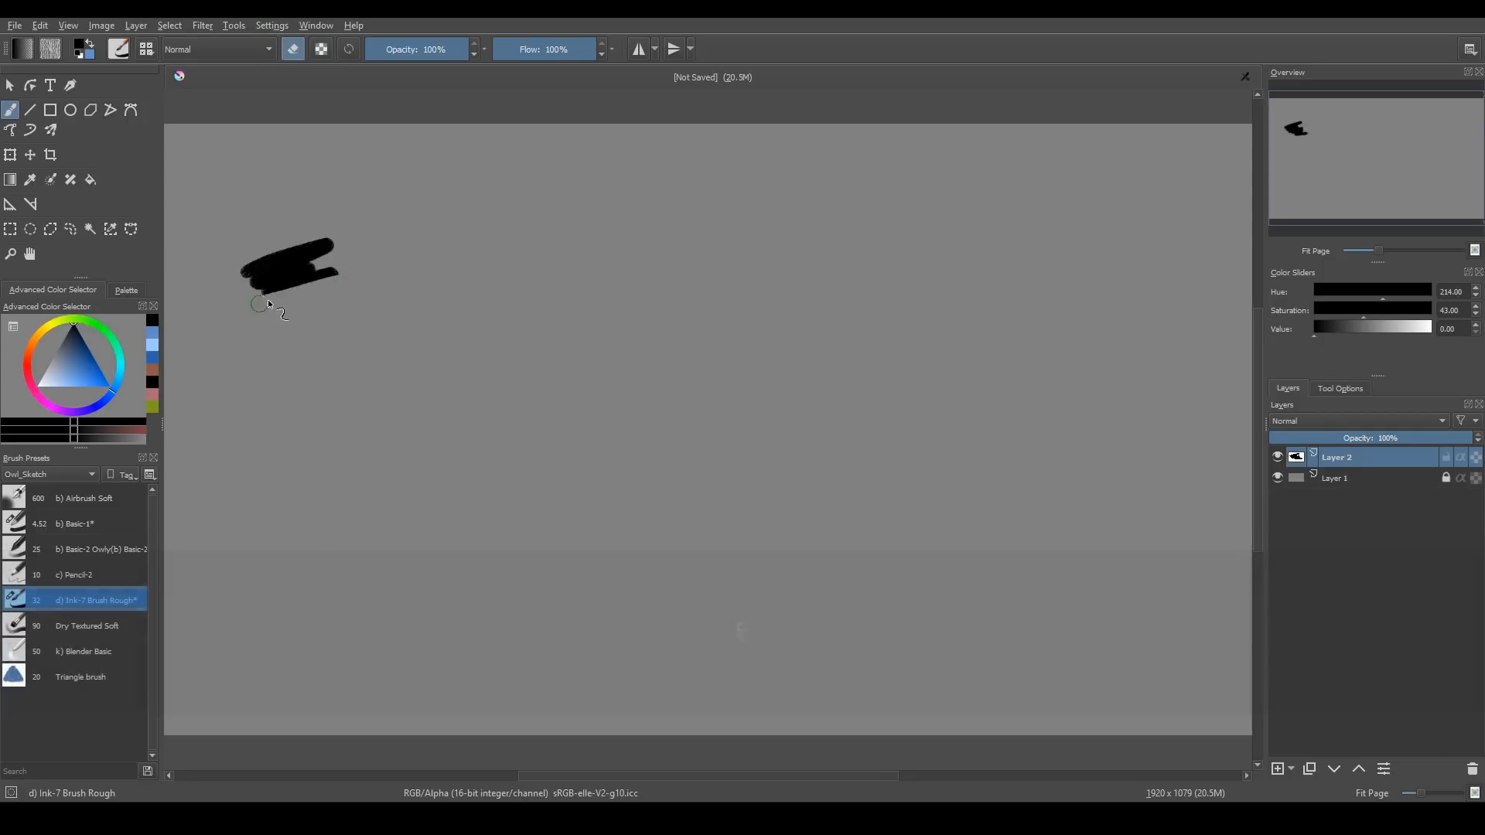
{"action": "key", "text": "ctrl+z"}
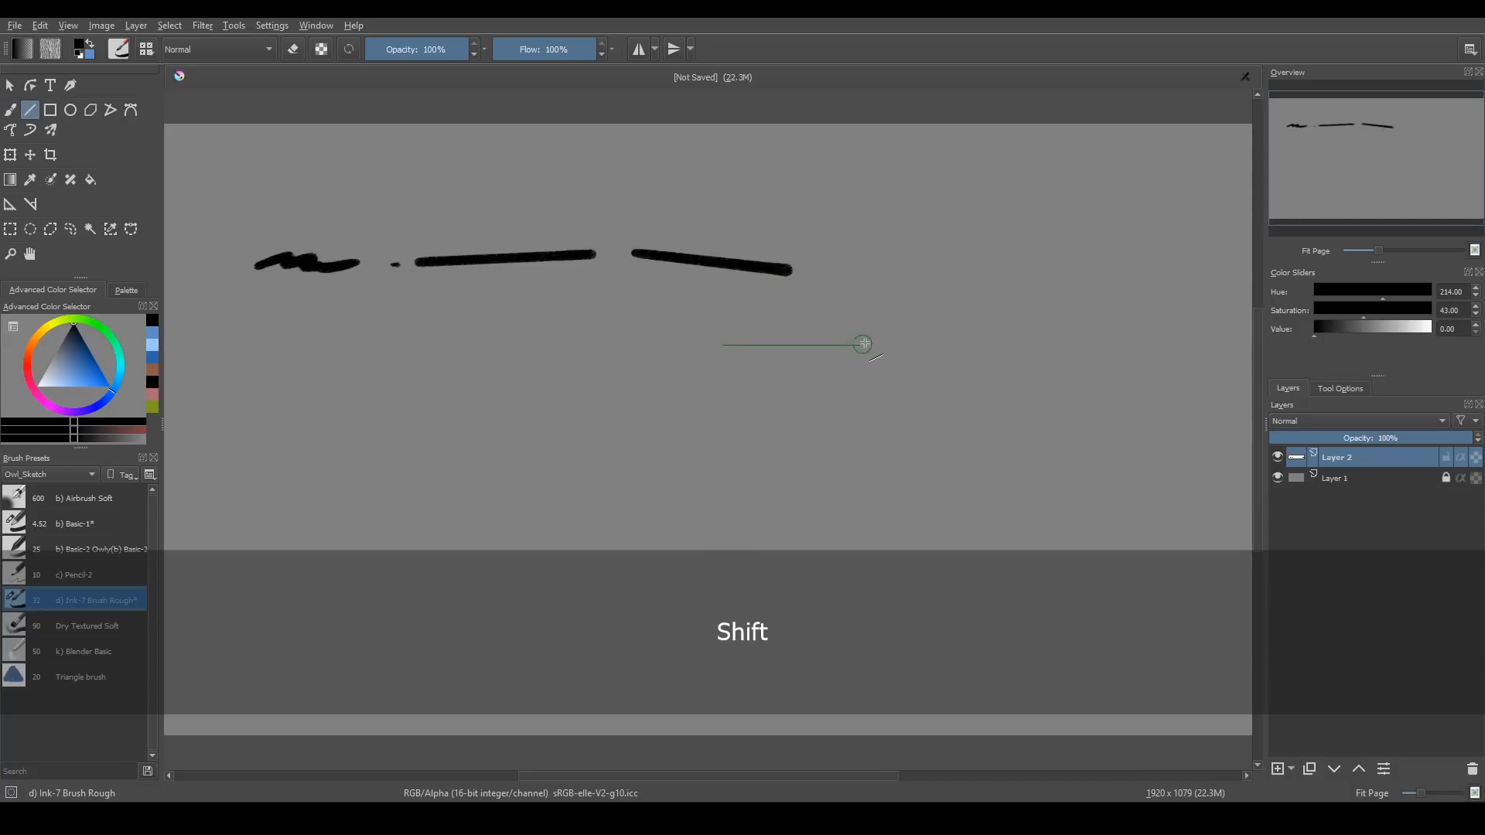
{"action": "mouse_move", "coordinate": [570, 421]}
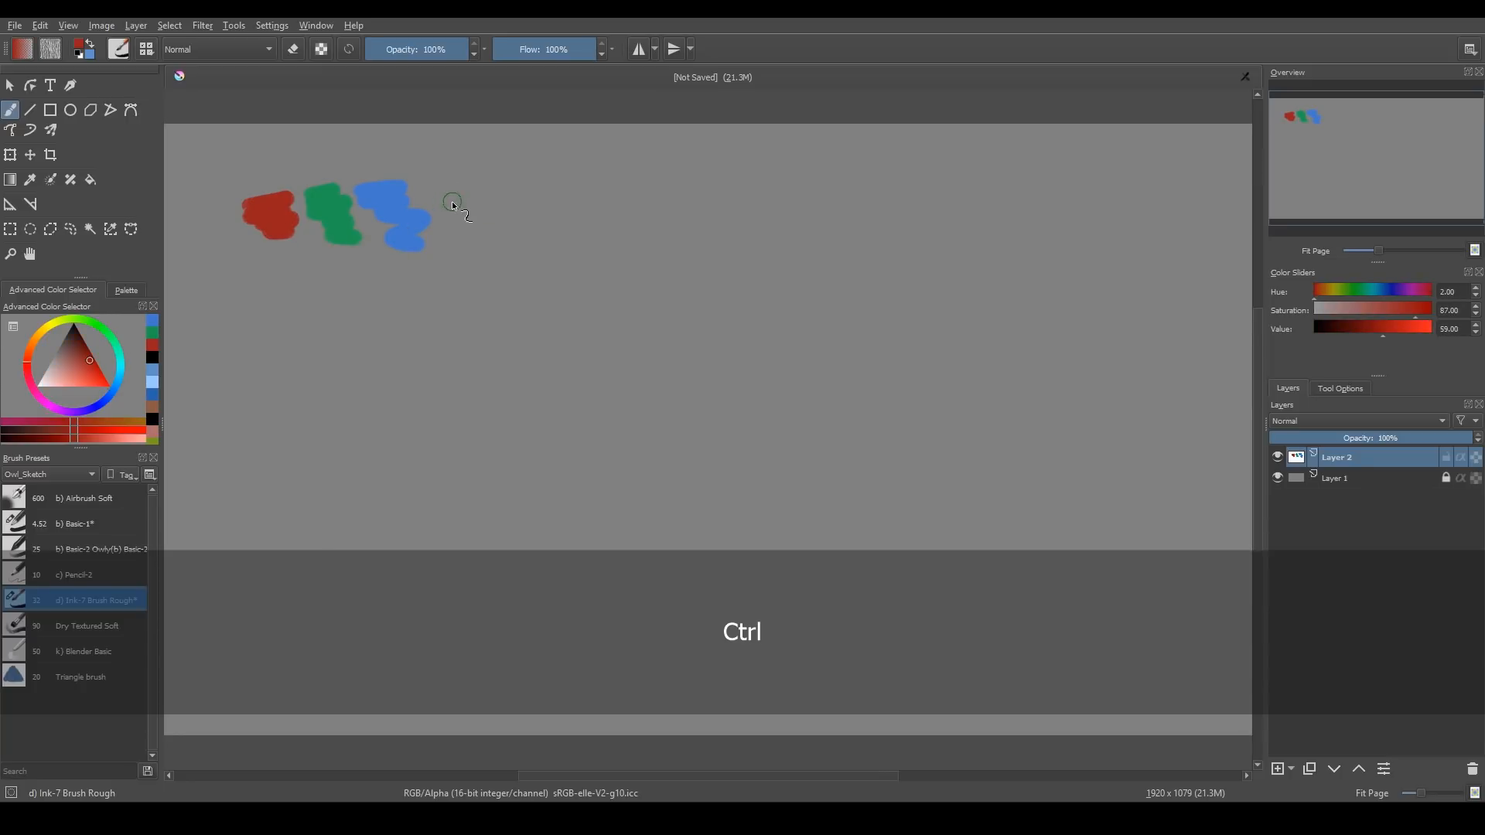
Sample a colour back from the painted dabs, then pan the canvas while holding Space
{"action": "left_click_drag", "start_coordinate": [455, 200], "coordinate": [536, 269]}
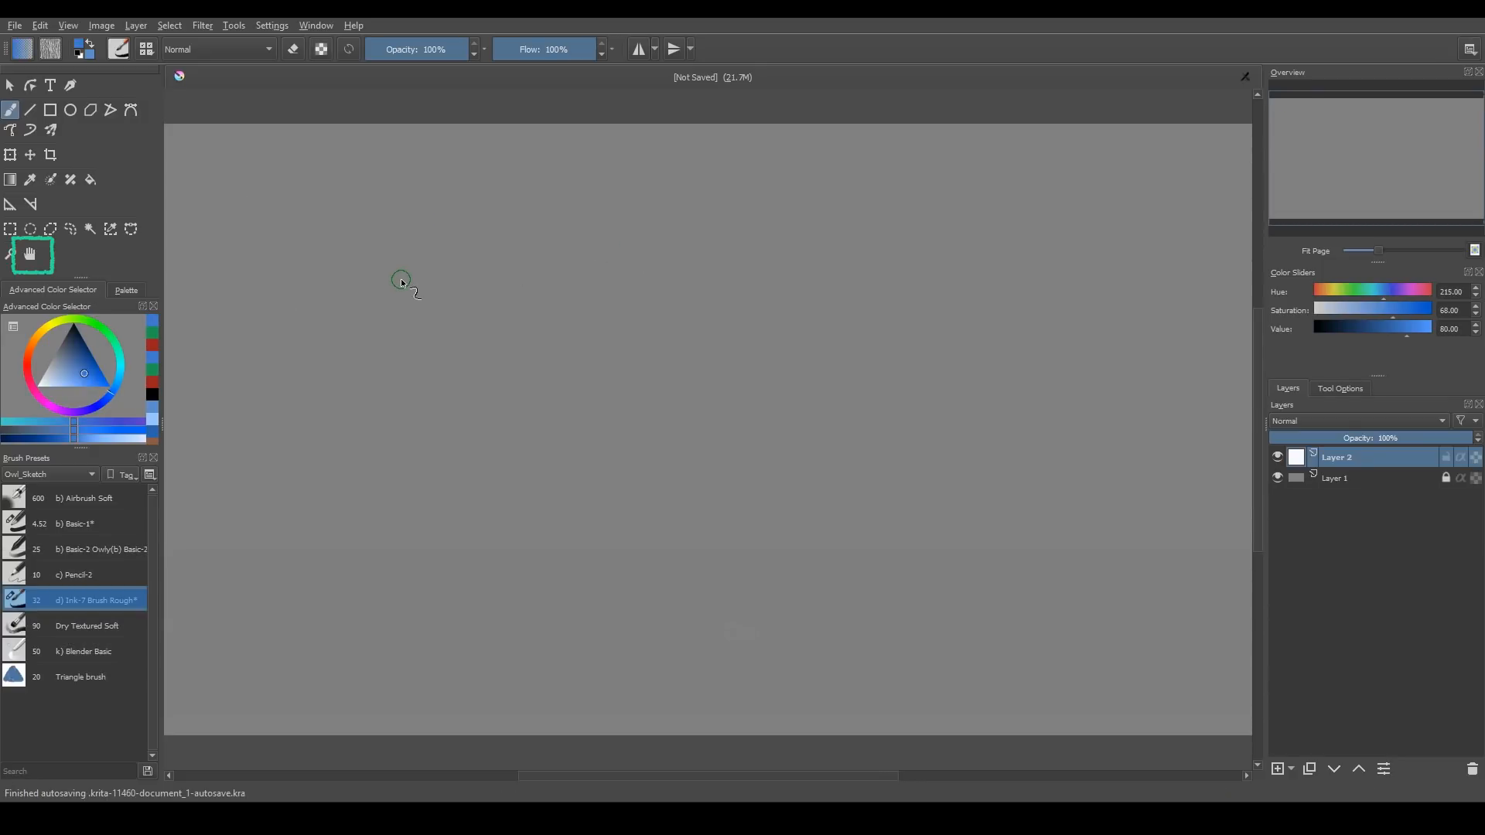
{"action": "key", "text": "space"}
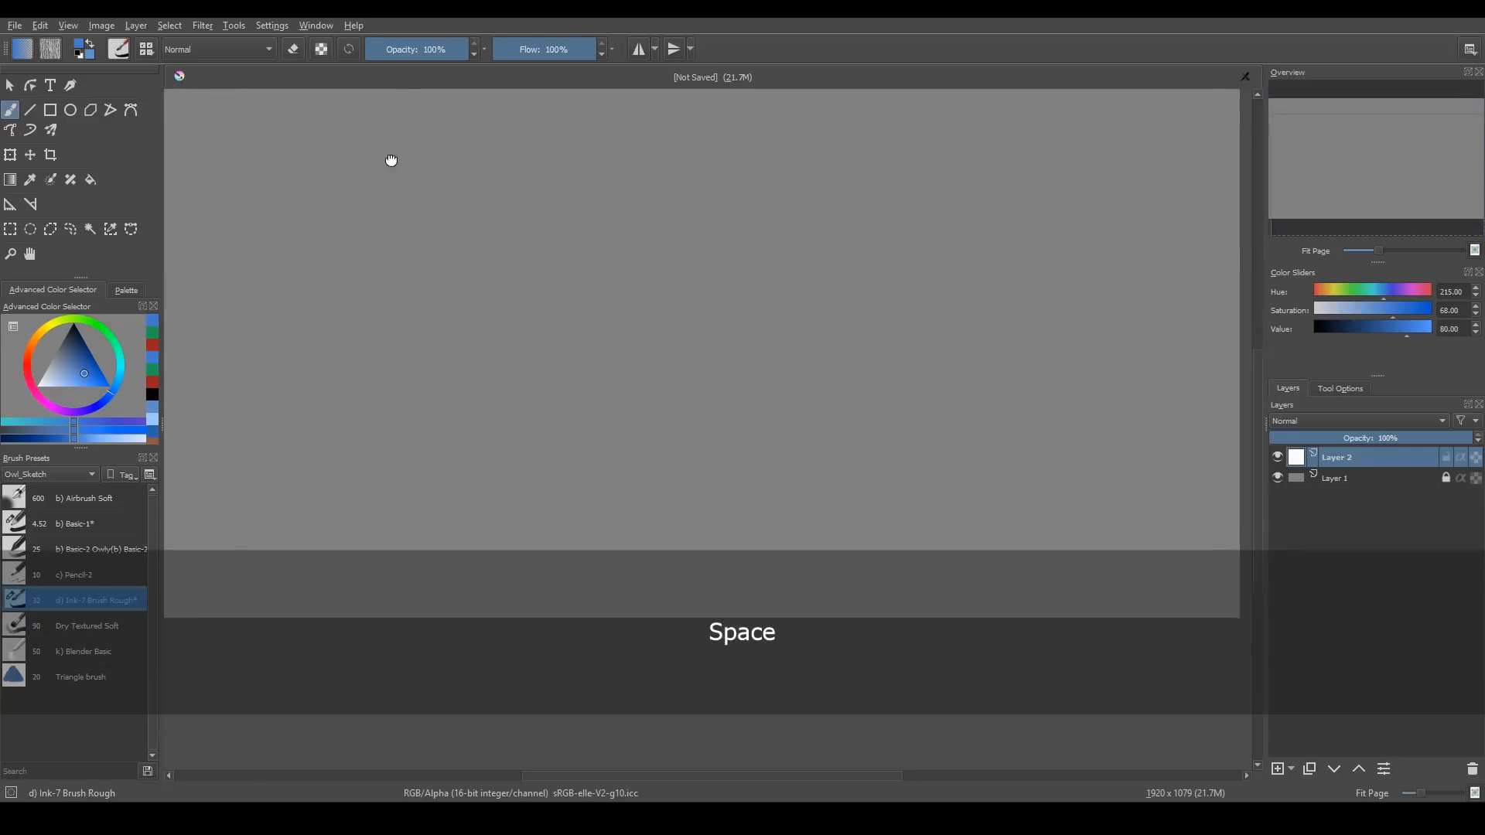
{"action": "mouse_move", "coordinate": [631, 306]}
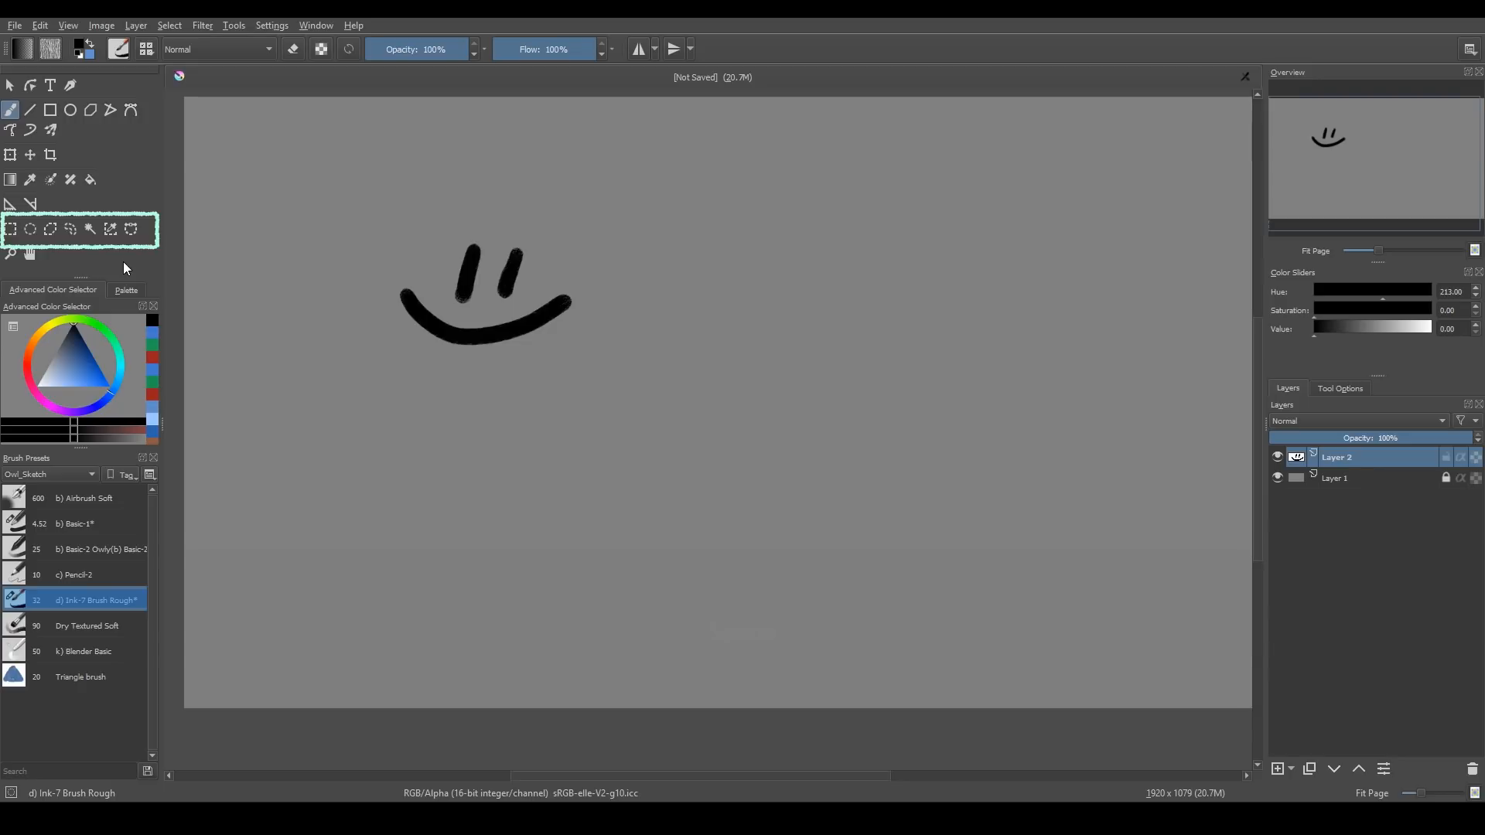
Select the smiley face and preview a perspective transform of it
{"action": "left_click_drag", "start_coordinate": [375, 216], "coordinate": [605, 348]}
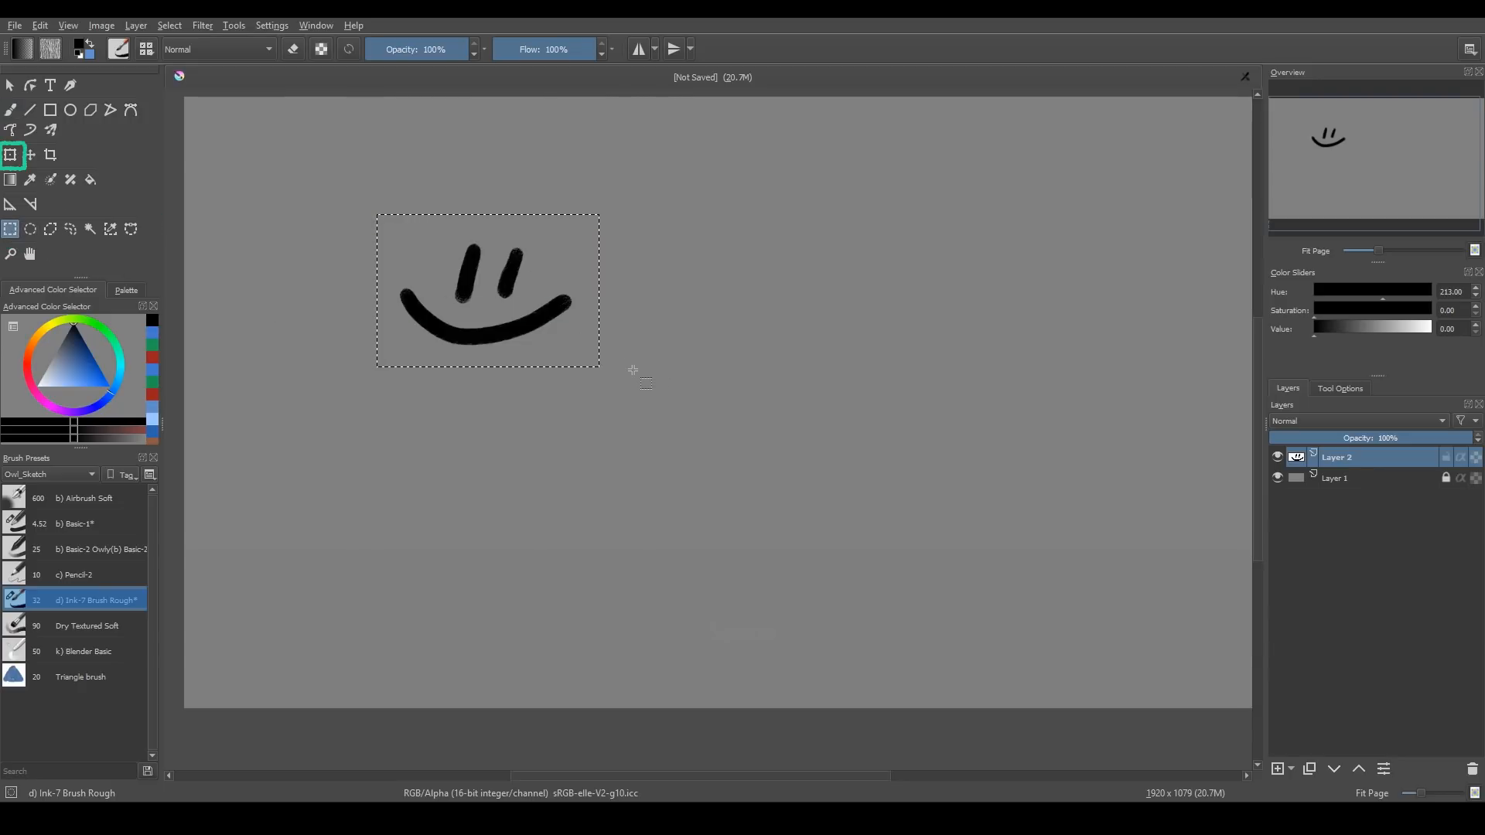
{"action": "key", "text": "ctrl+t"}
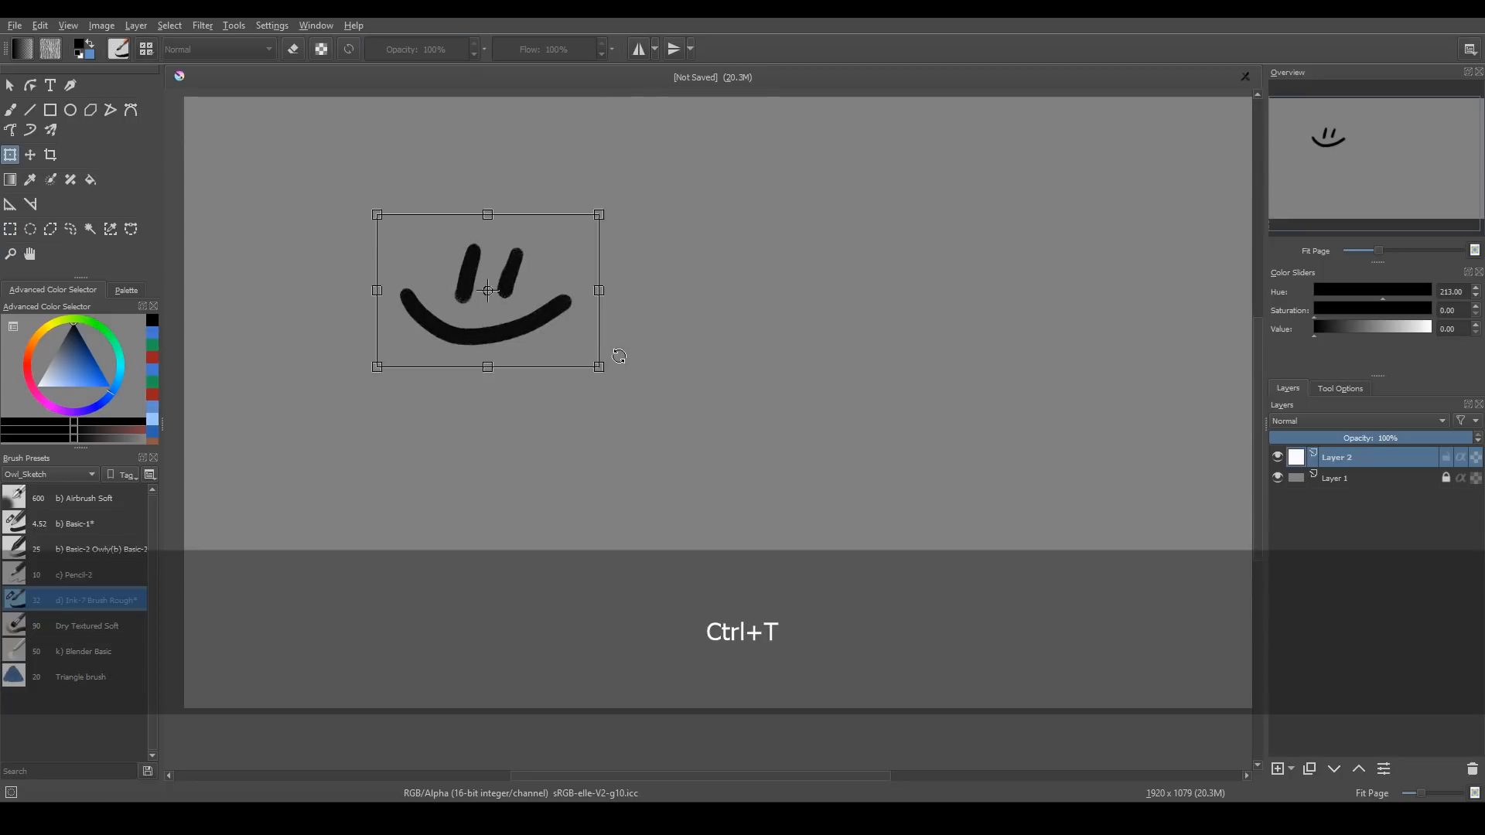
{"action": "key", "text": "ctrl+t"}
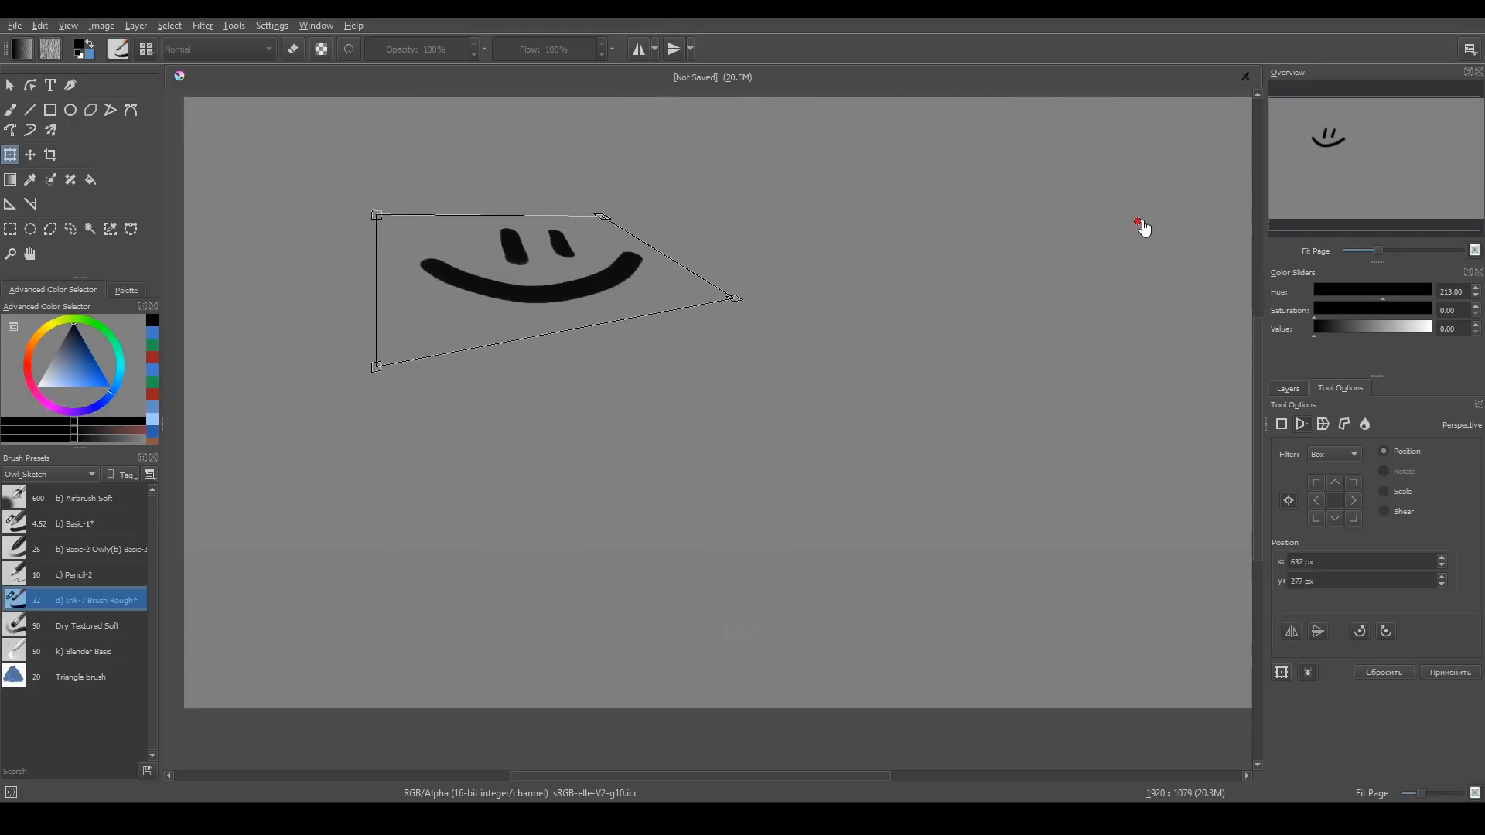
Preview a rotated smiley, cancel the transform and clear the smiley from the layer
{"action": "key", "text": "shift"}
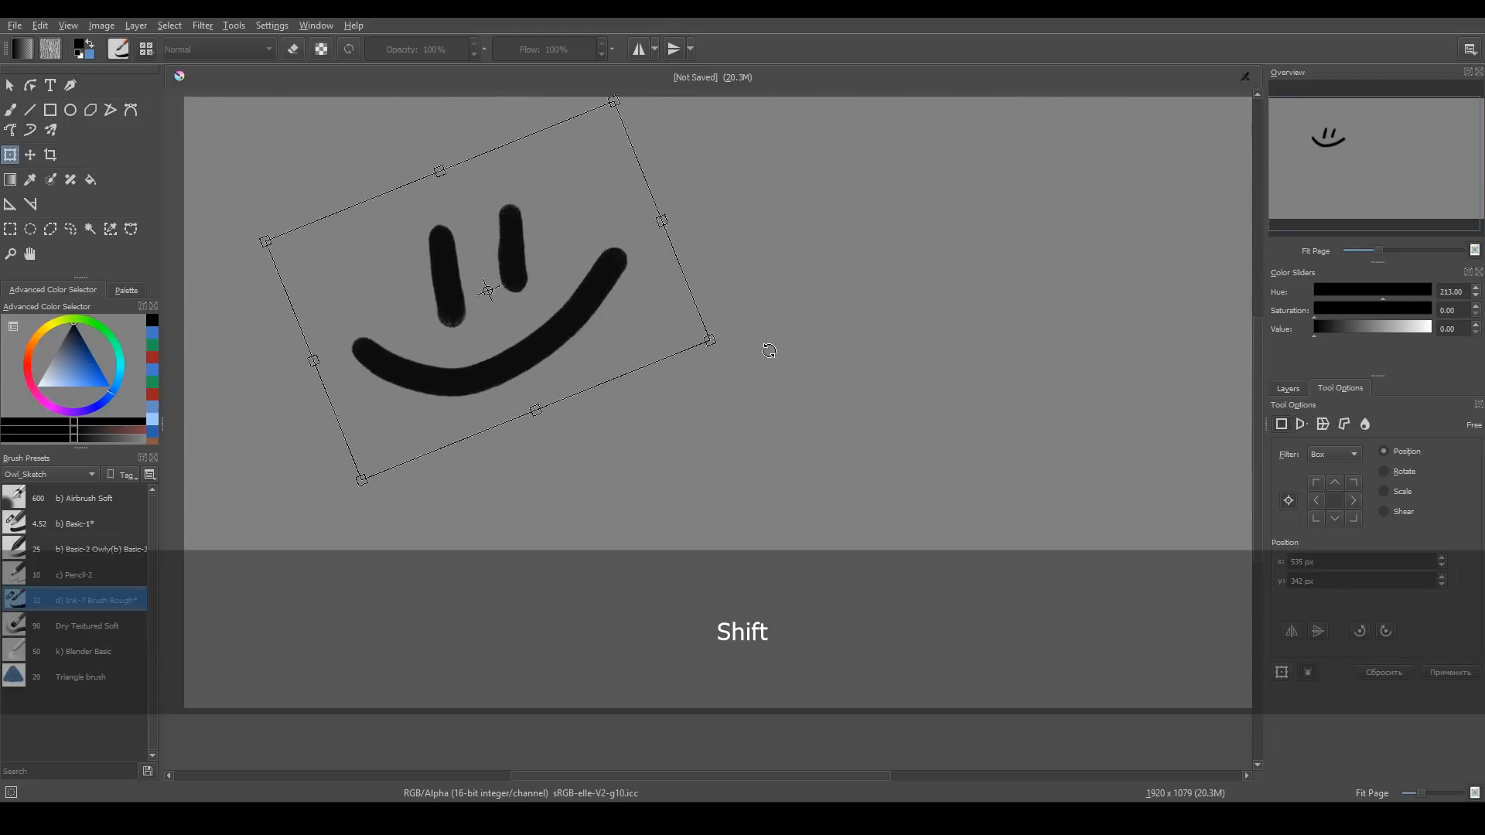
{"action": "key", "text": "Escape"}
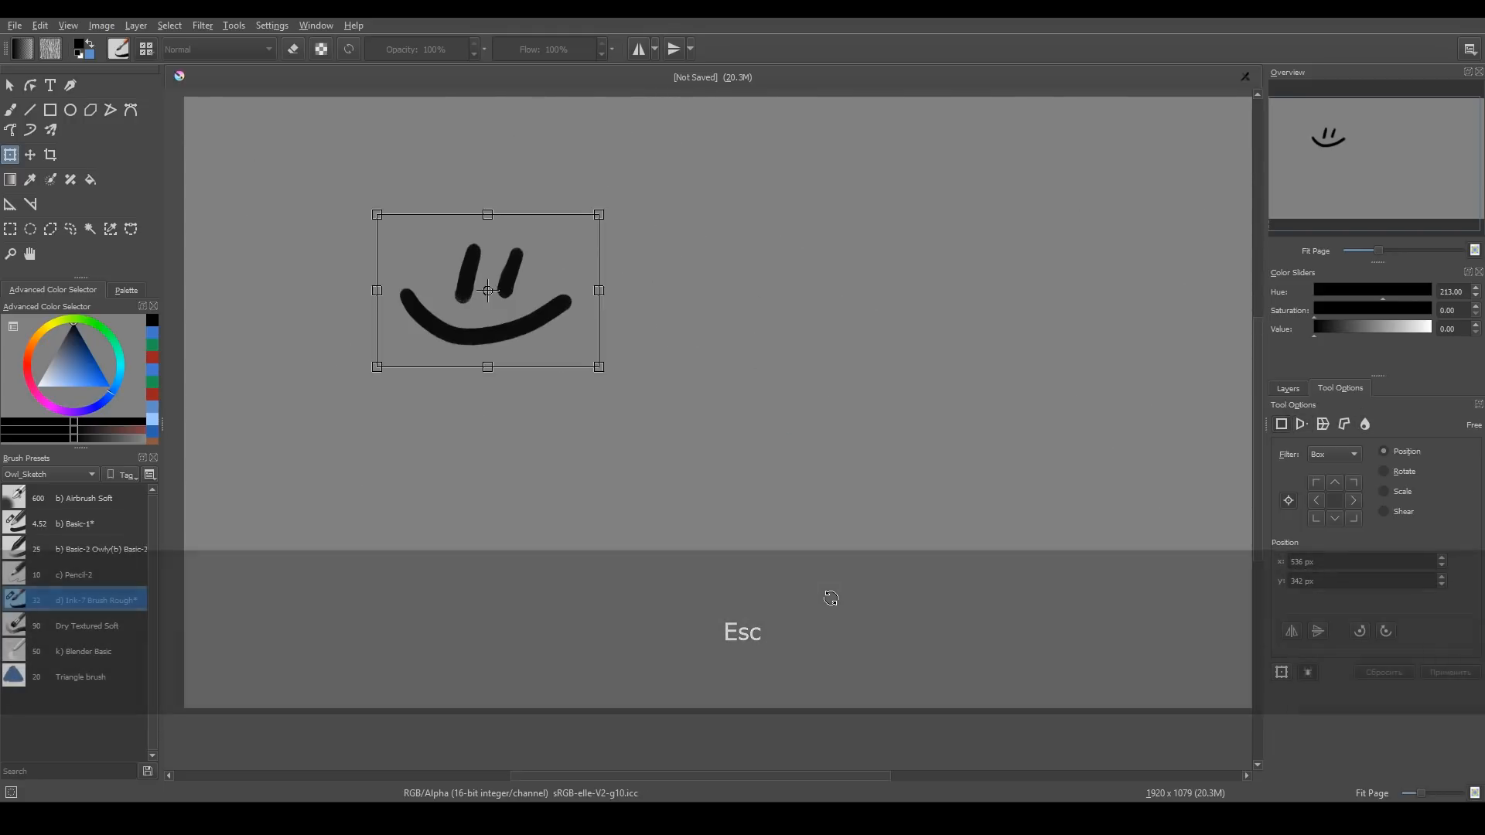
{"action": "key", "text": "Escape"}
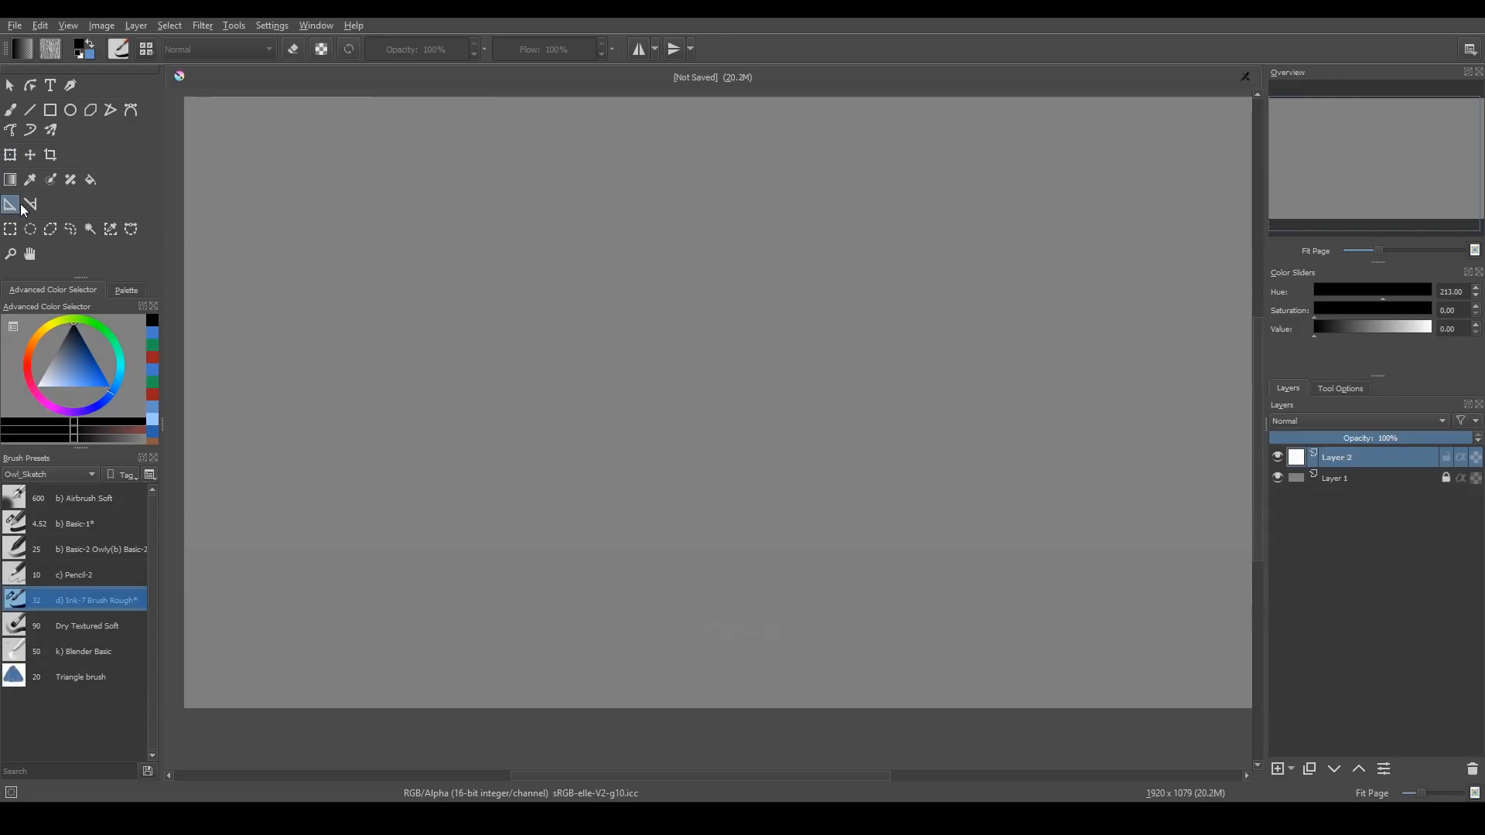
Switch to the Assistant Tool and try the vanishing point and parallel ruler assistant types
{"action": "left_click", "coordinate": [10, 204]}
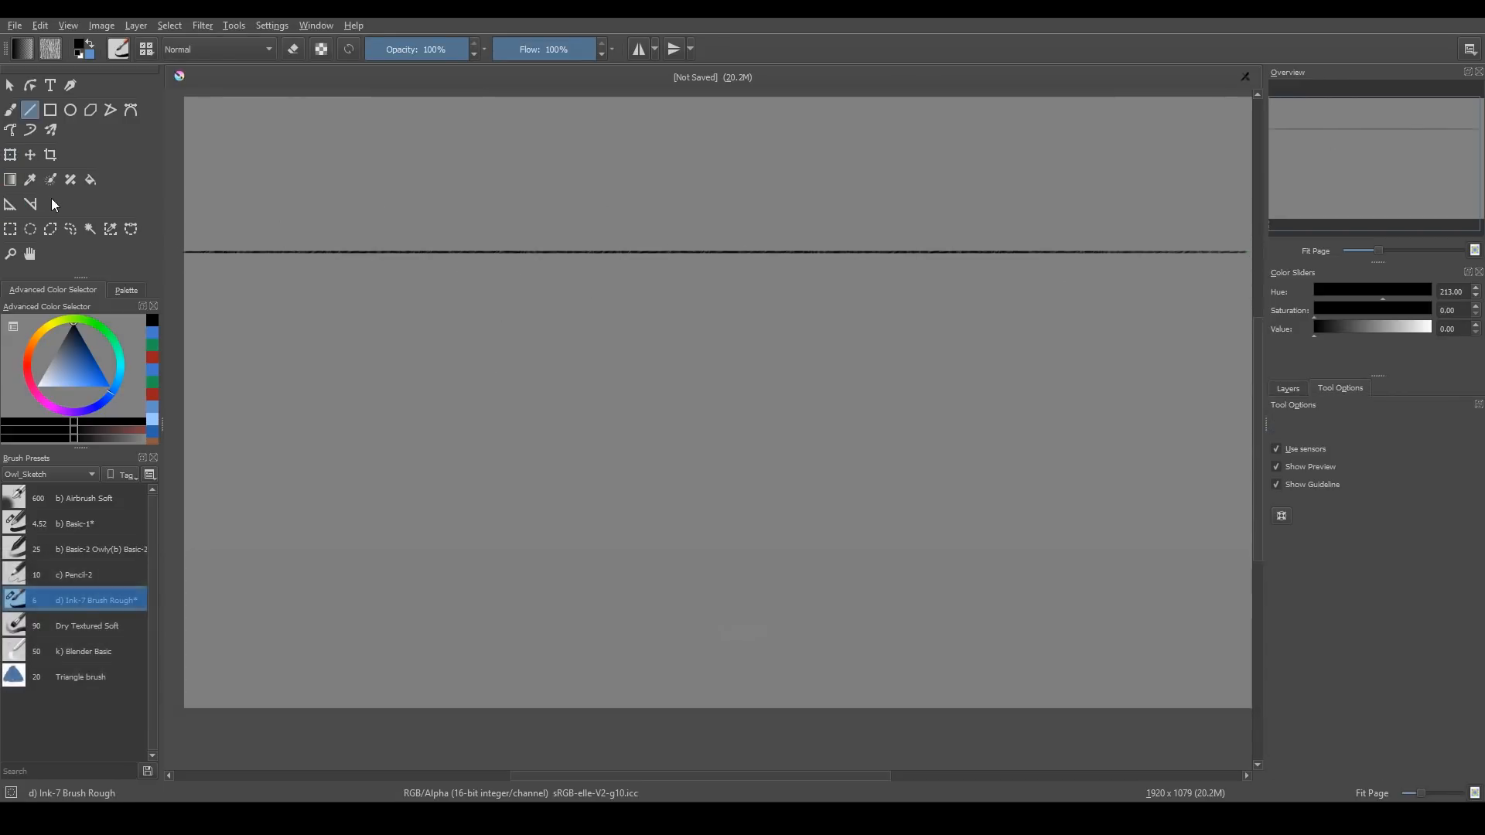
{"action": "left_click", "coordinate": [10, 204]}
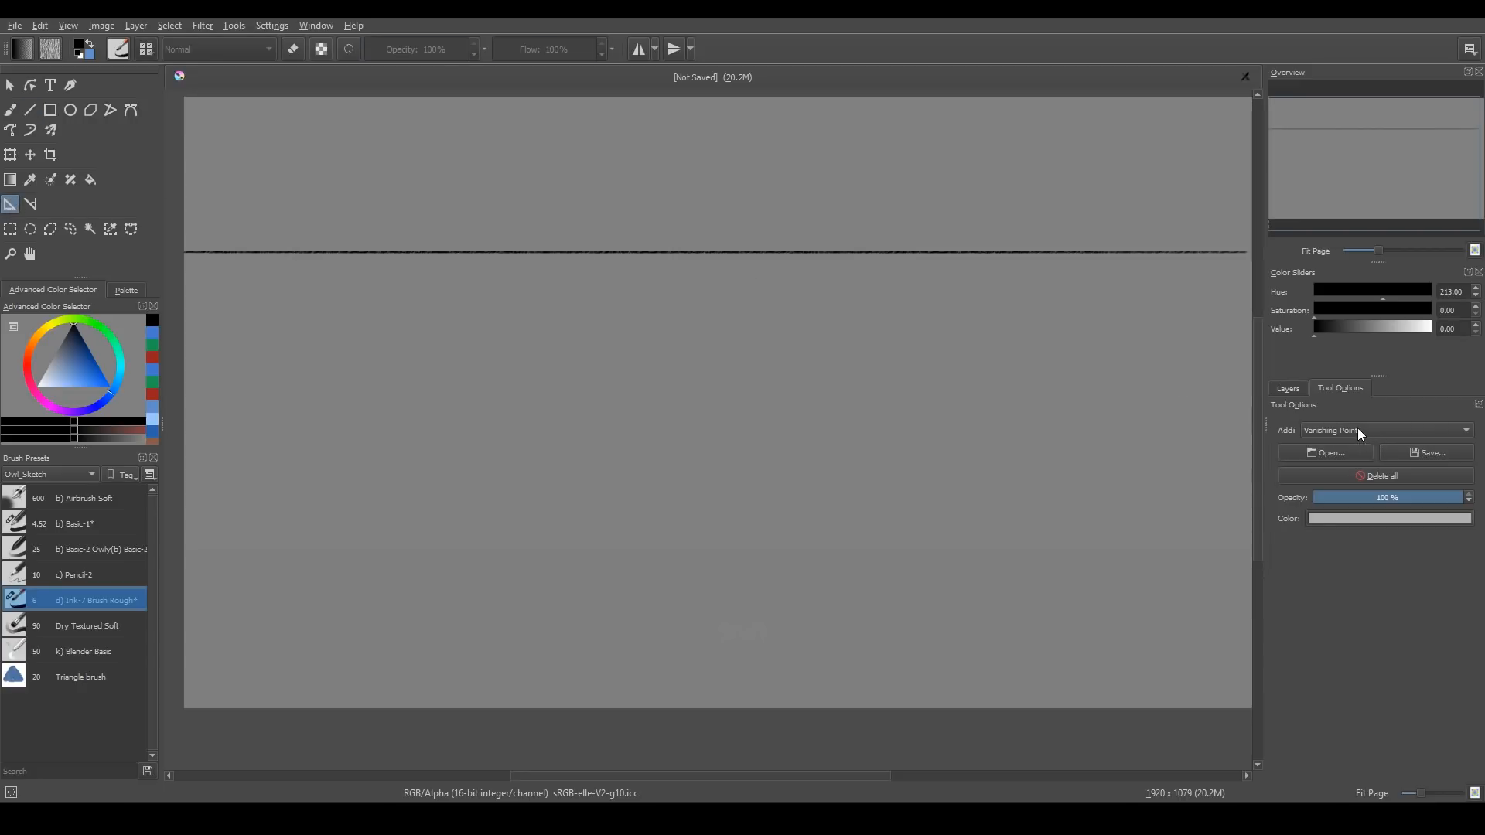
{"action": "left_click", "coordinate": [1383, 430]}
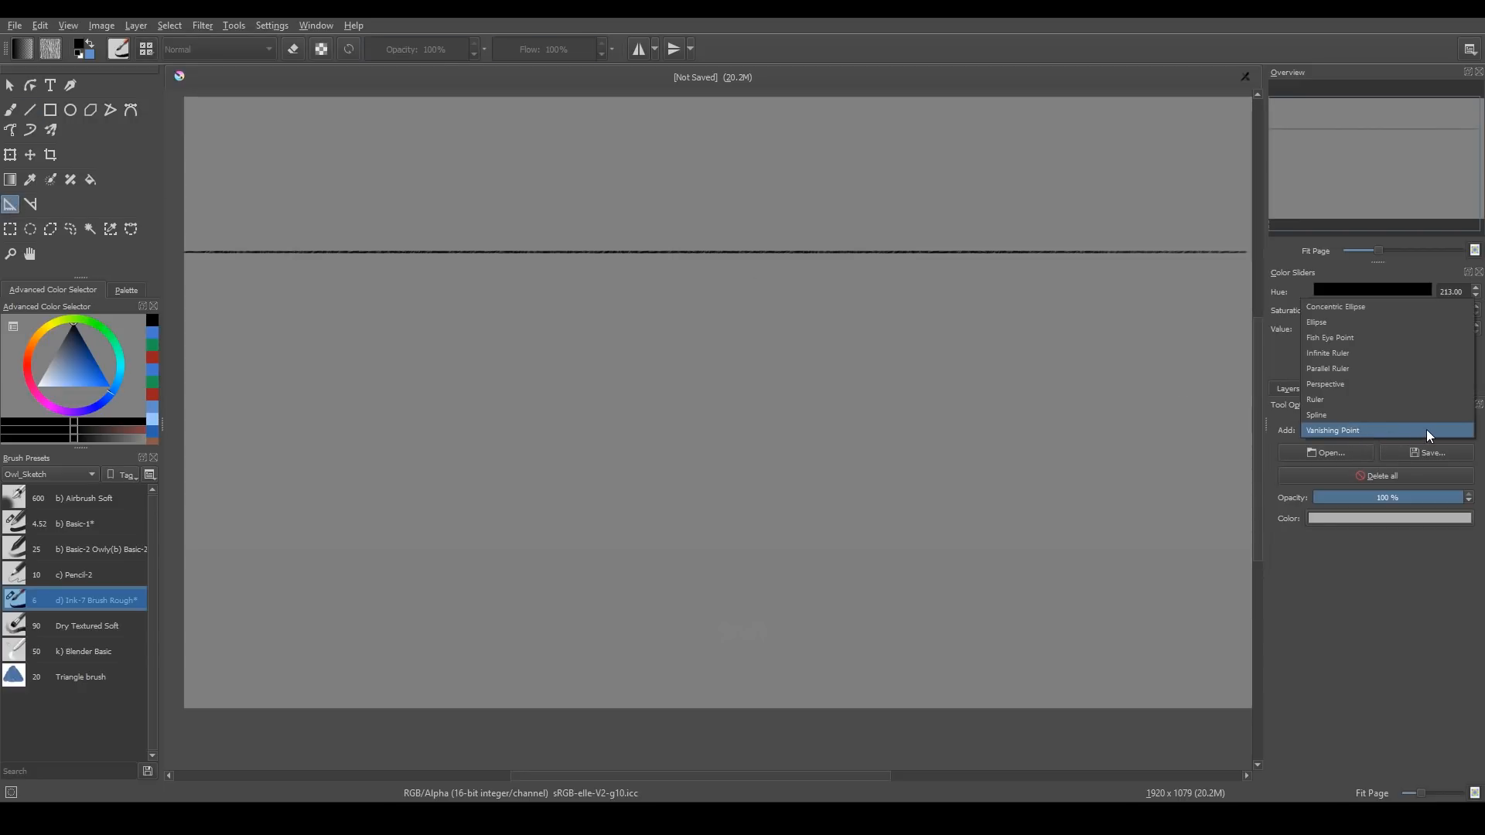
{"action": "left_click", "coordinate": [1332, 430]}
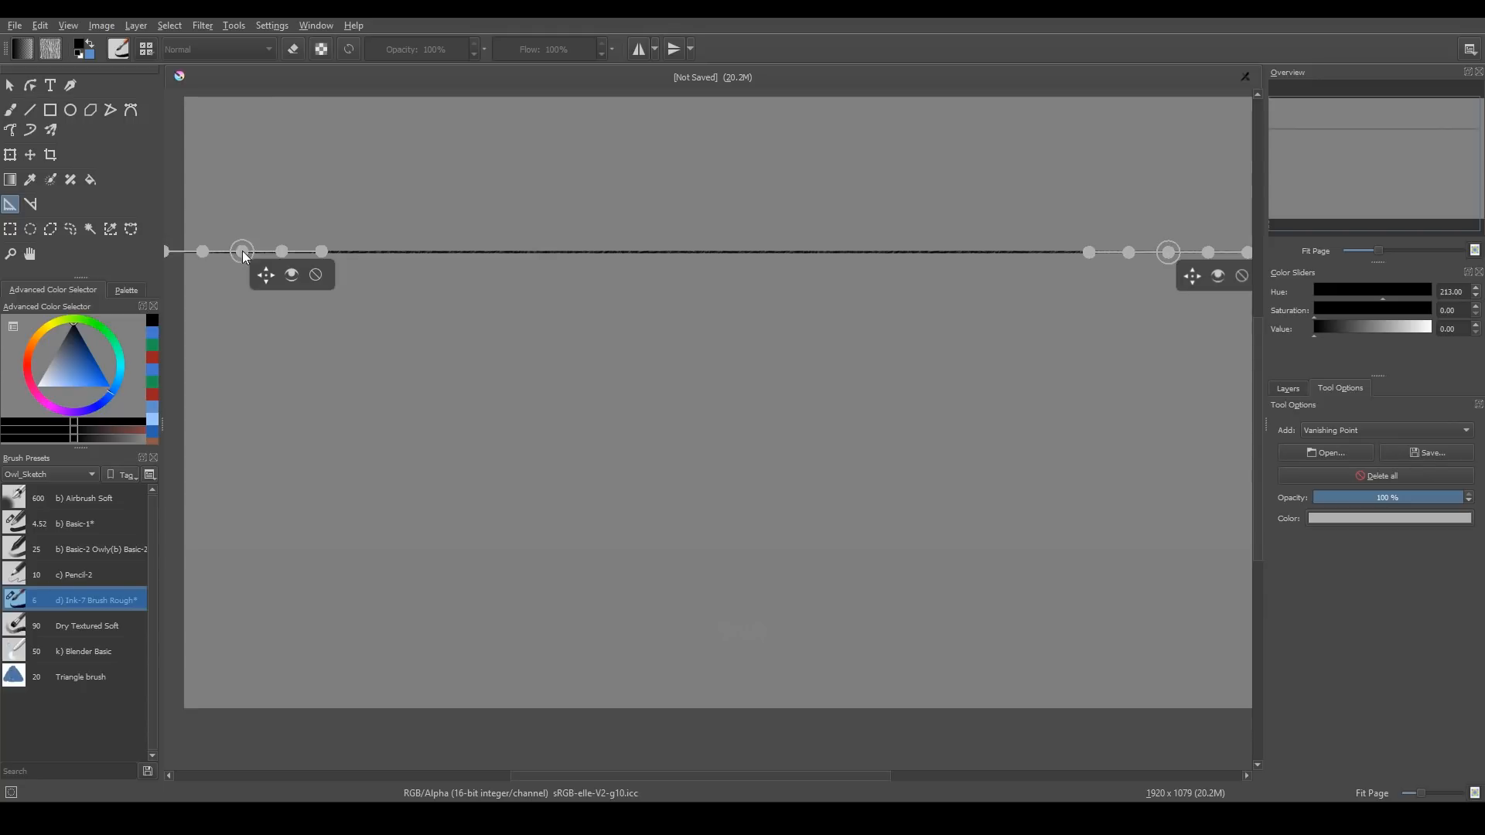
{"action": "left_click", "coordinate": [1383, 430]}
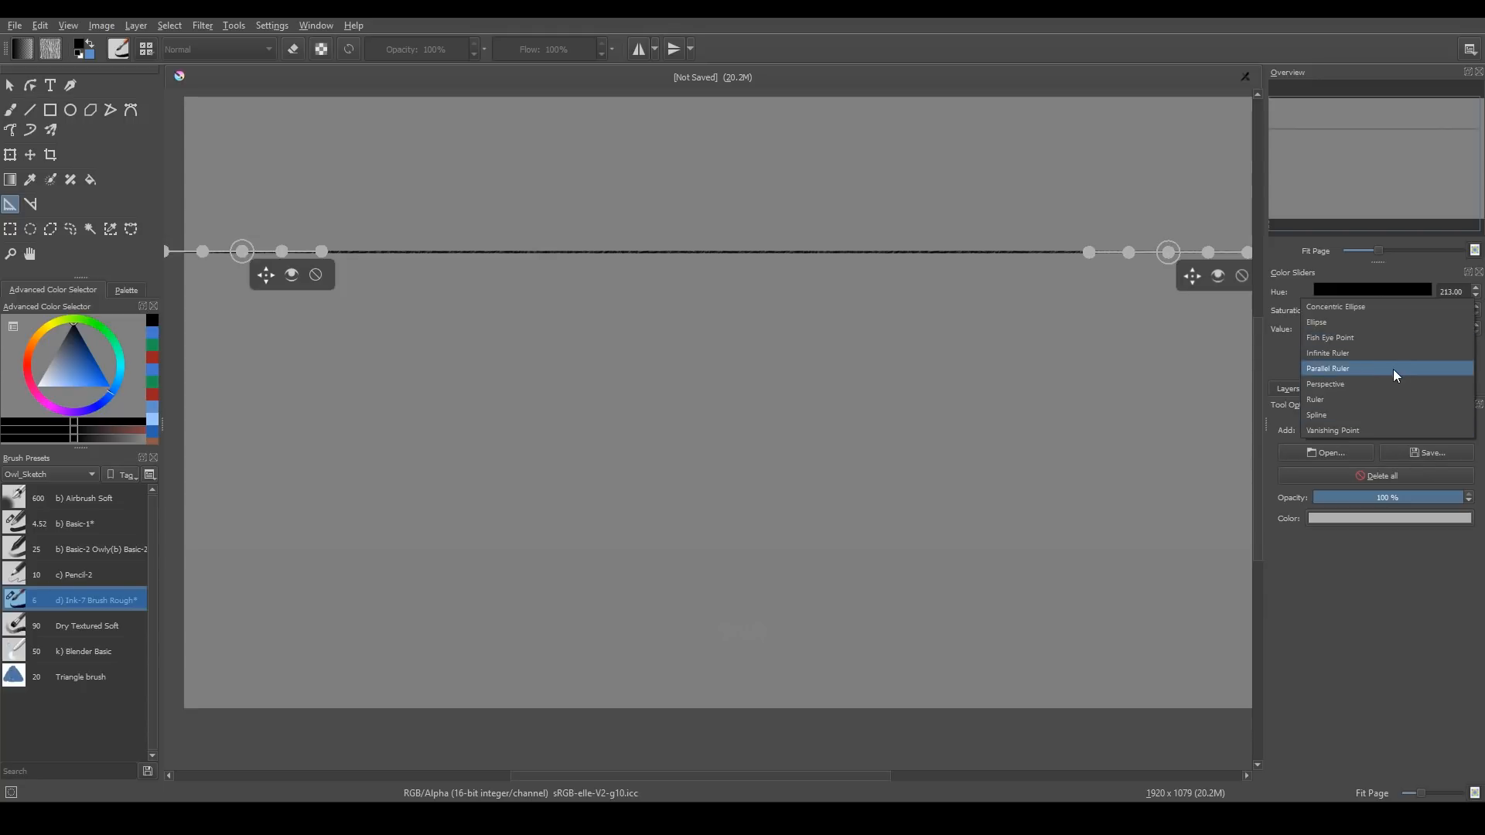
{"action": "left_click", "coordinate": [1327, 368]}
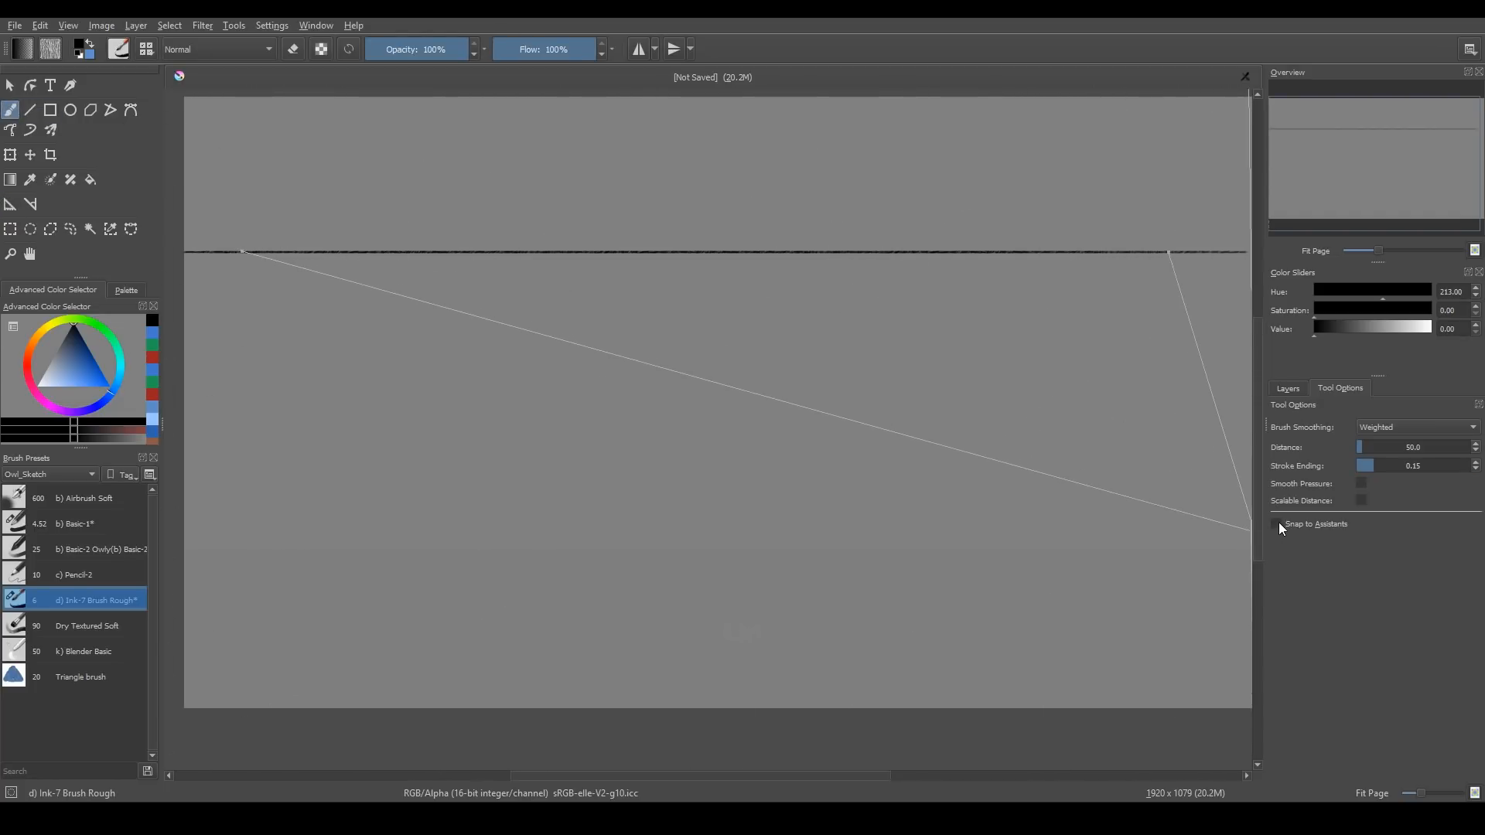
Enable Snap to Assistants so brush strokes follow the placed assistants
{"action": "left_click", "coordinate": [1278, 525]}
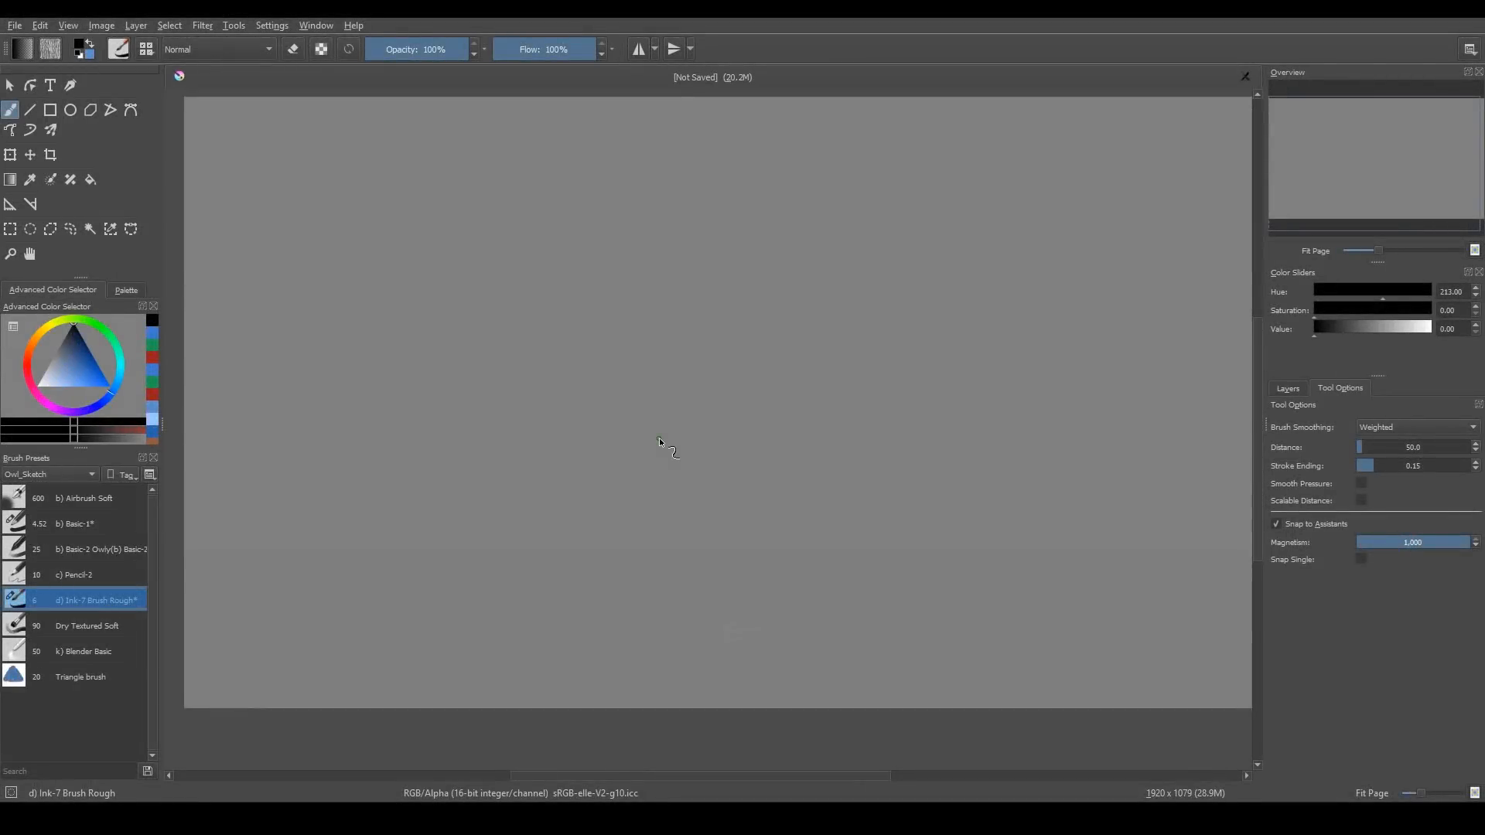
Show the popup palette on the canvas and choose a brush tag from its tag list
{"action": "right_click", "coordinate": [659, 441]}
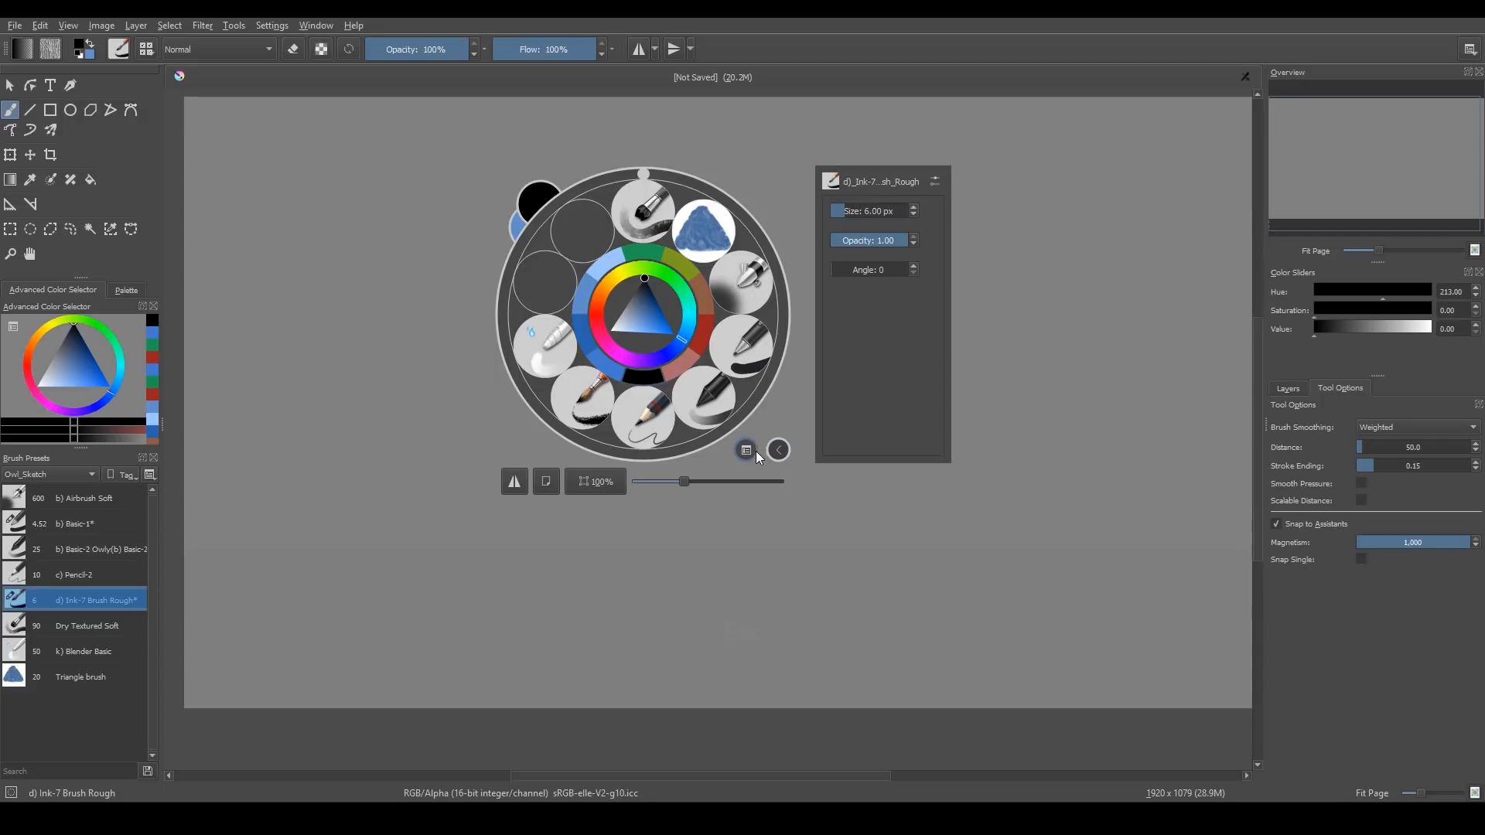
{"action": "left_click", "coordinate": [746, 451]}
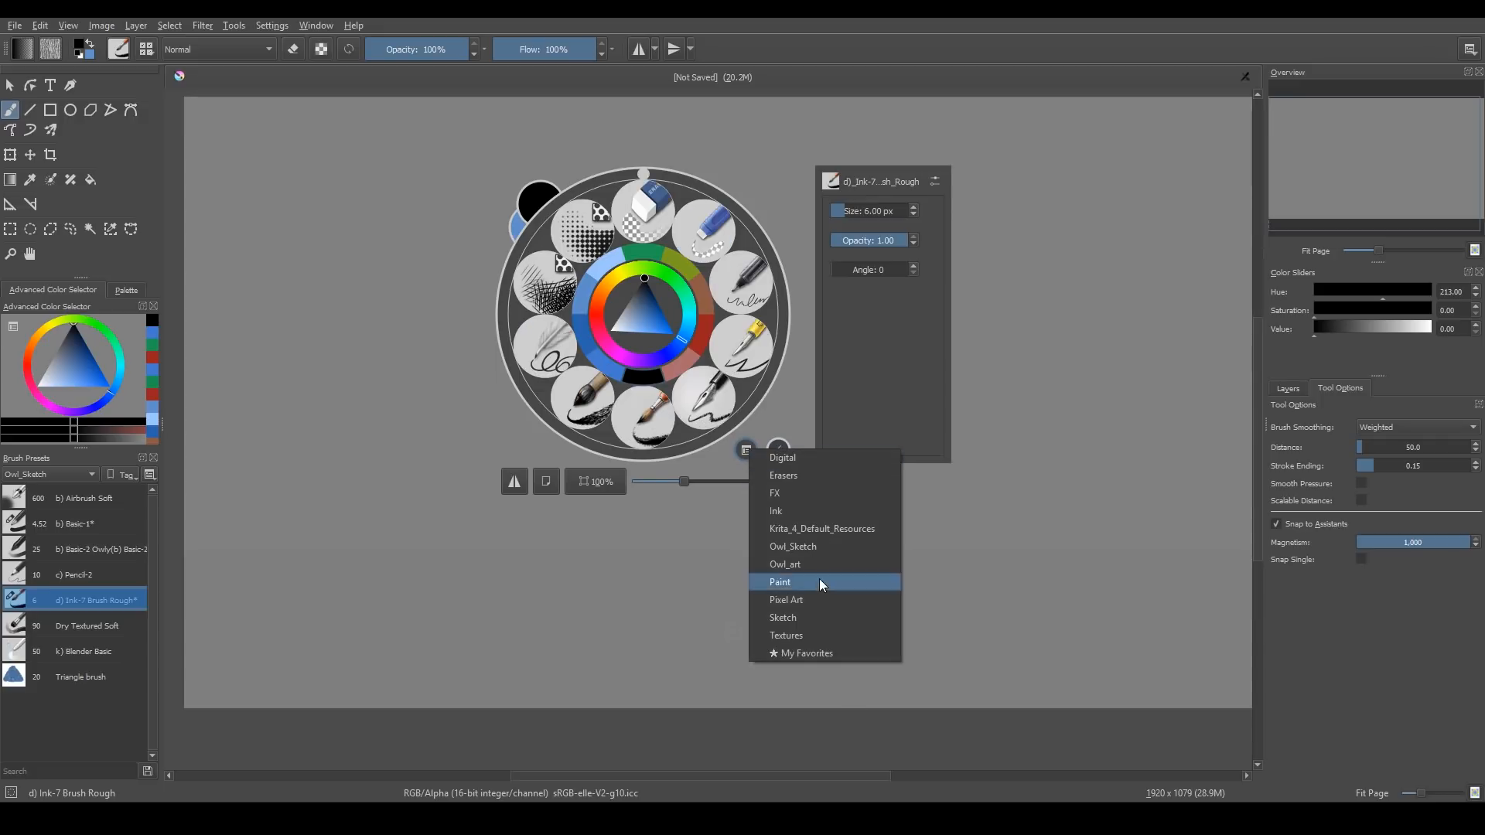
{"action": "left_click", "coordinate": [779, 582]}
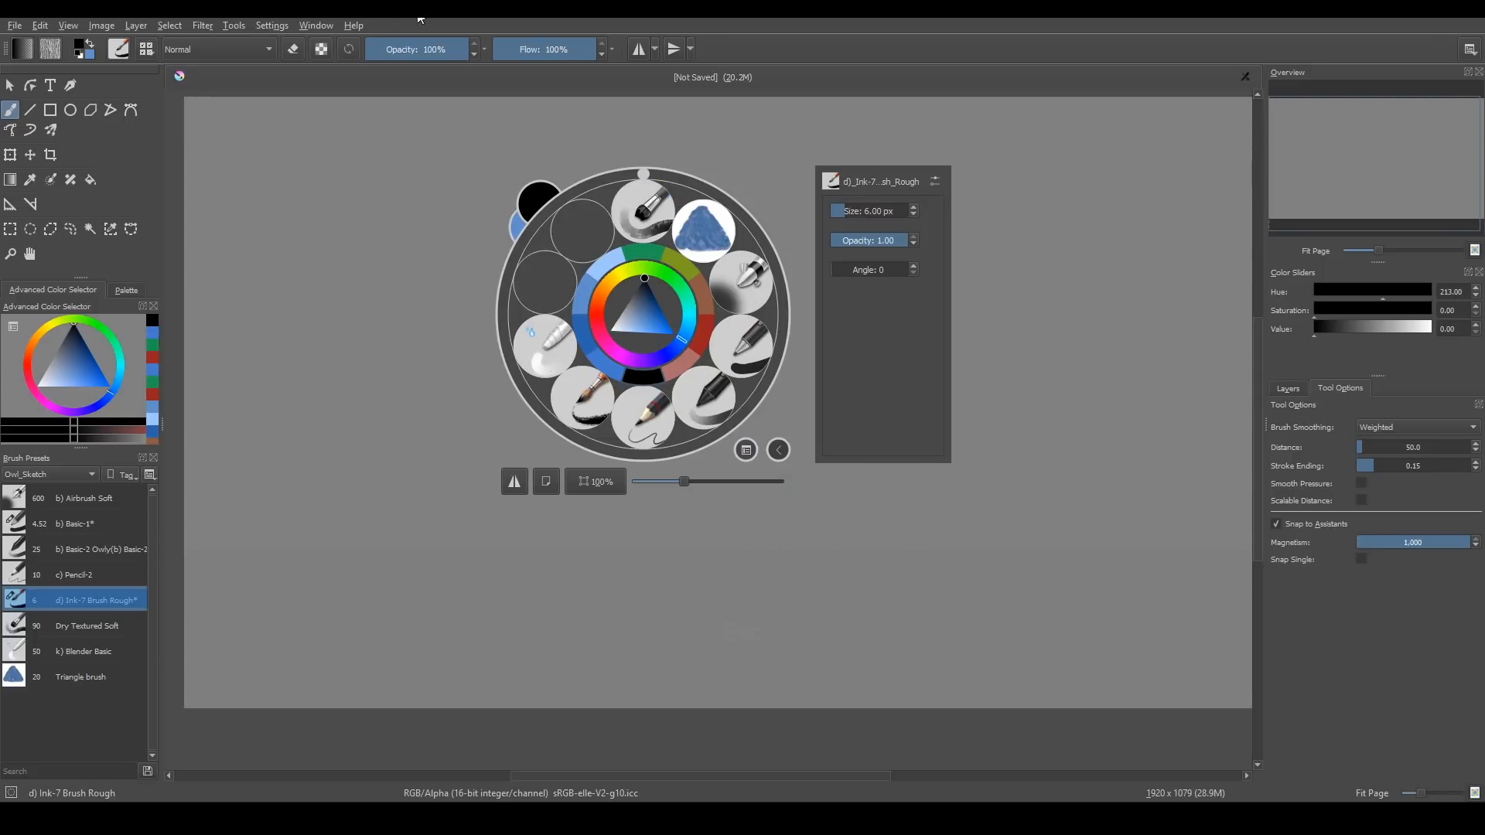
{"action": "left_click", "coordinate": [273, 26]}
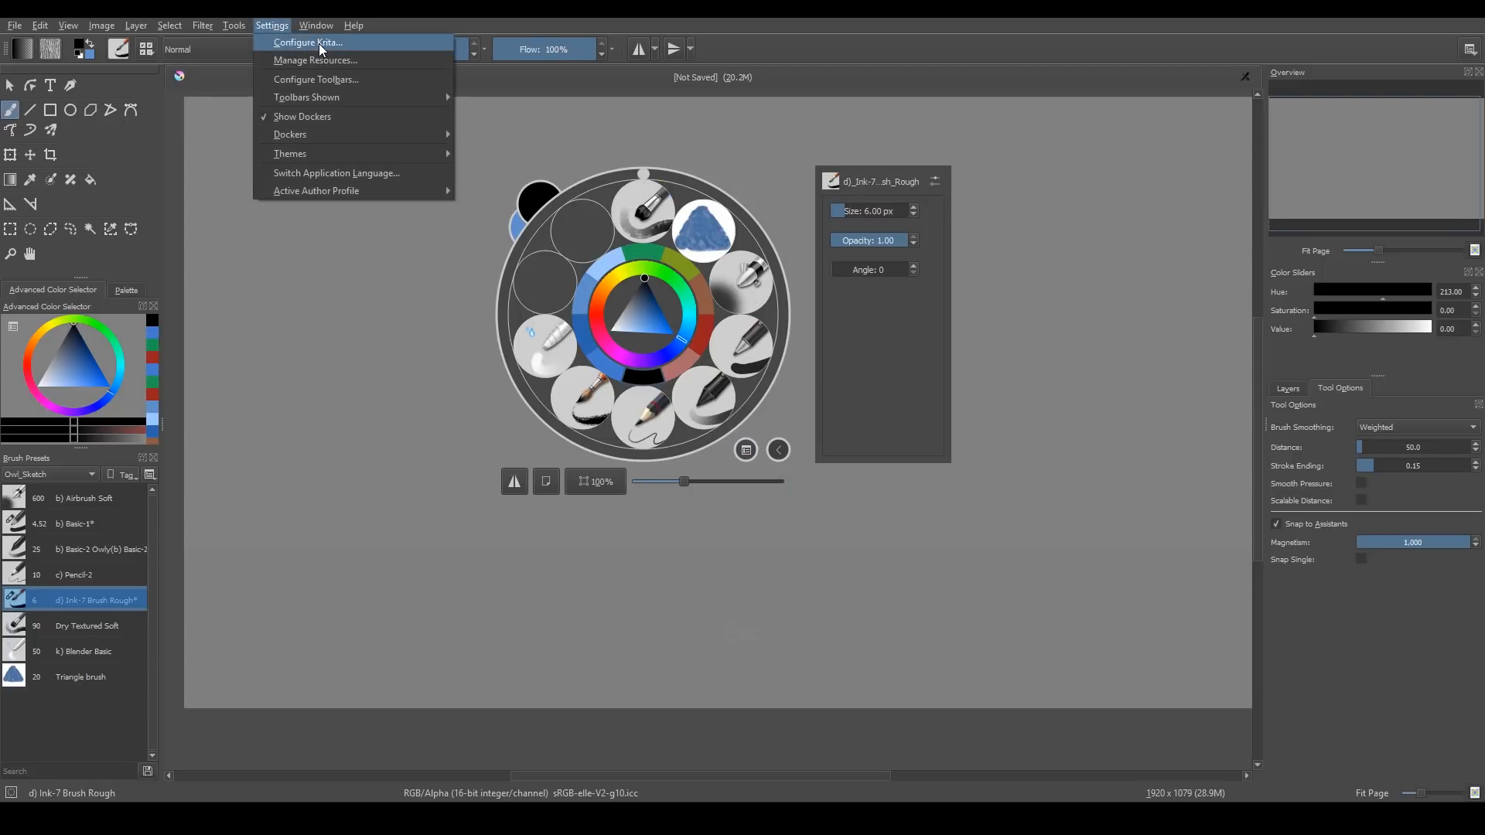
View the General > Miscellaneous preferences and close them without applying changes
{"action": "left_click", "coordinate": [307, 43]}
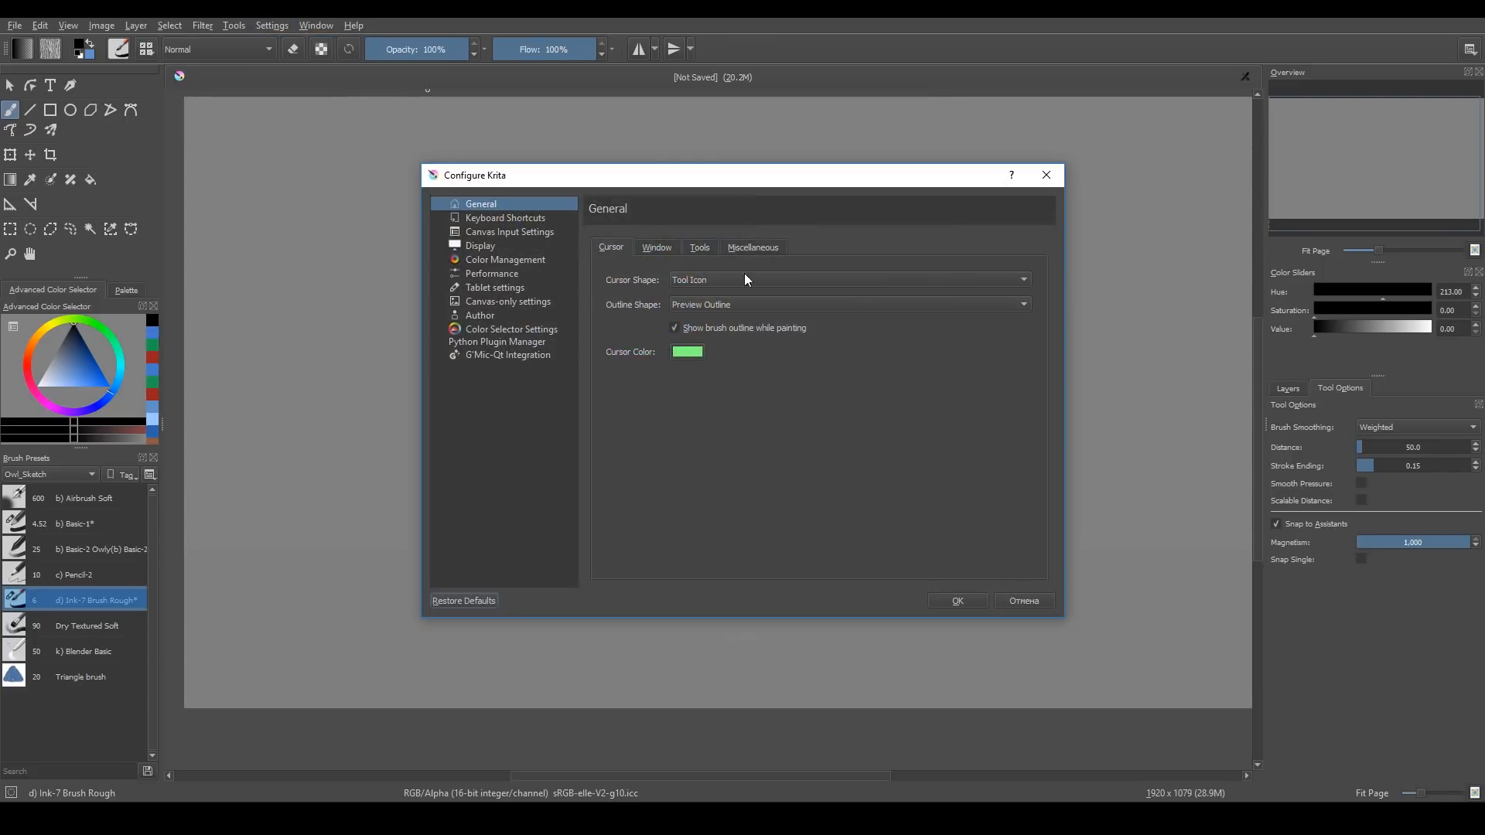
{"action": "left_click", "coordinate": [752, 247]}
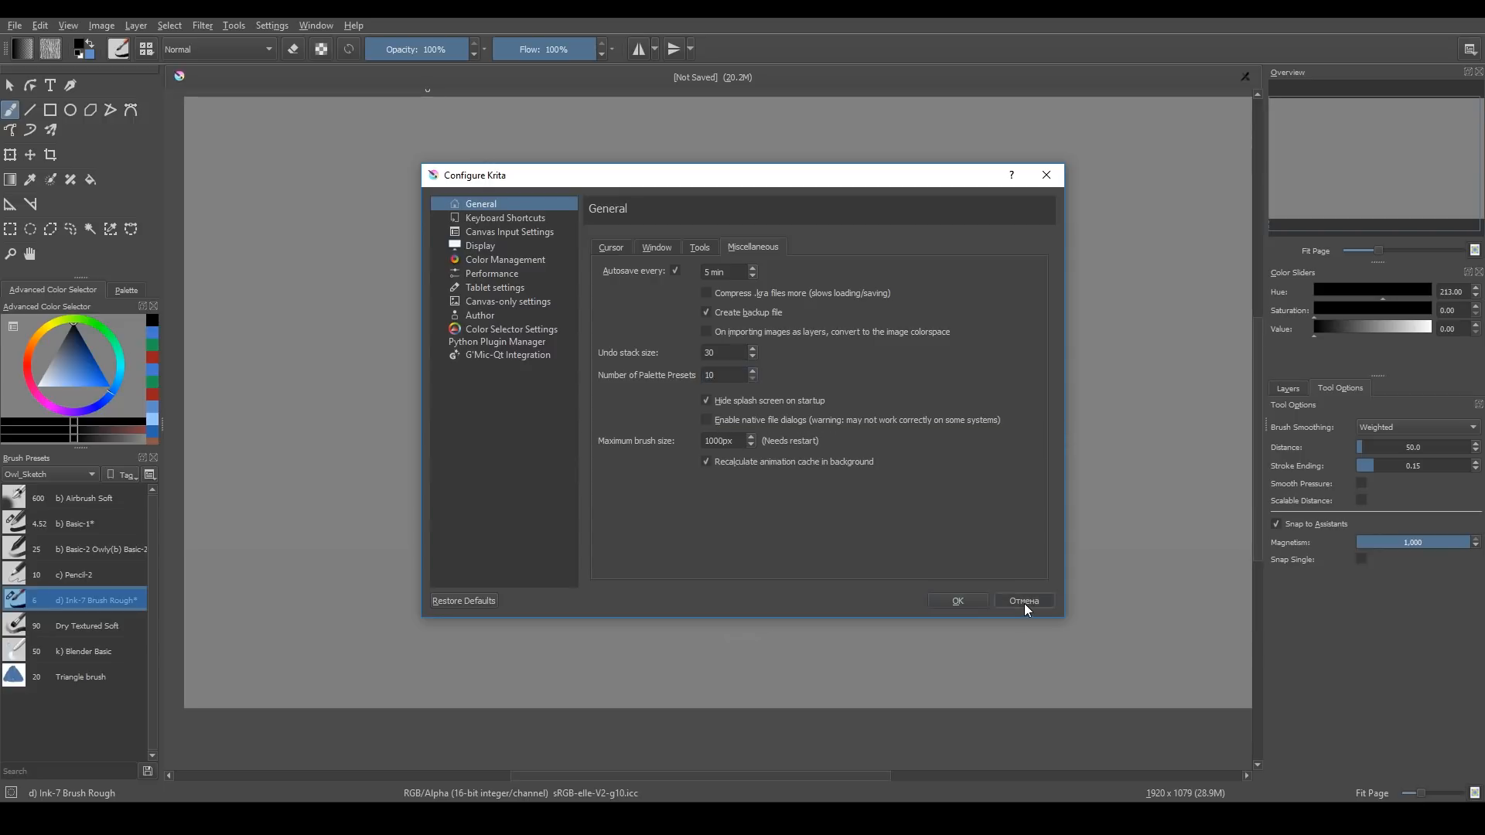
{"action": "left_click", "coordinate": [273, 26]}
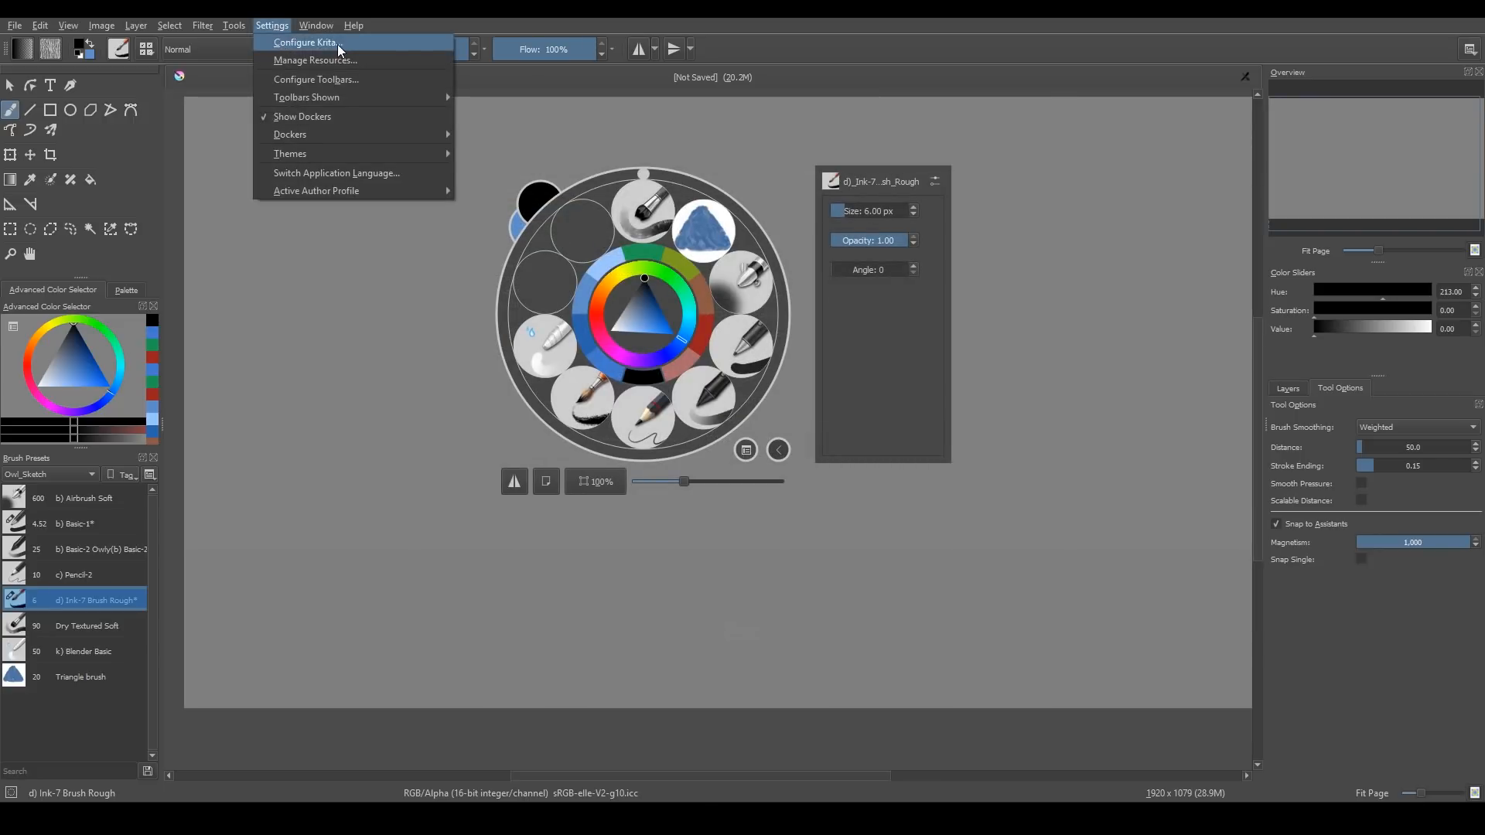
Edit the Show Popup Palette mouse input in Canvas Input Settings and reset its button
{"action": "left_click", "coordinate": [305, 41]}
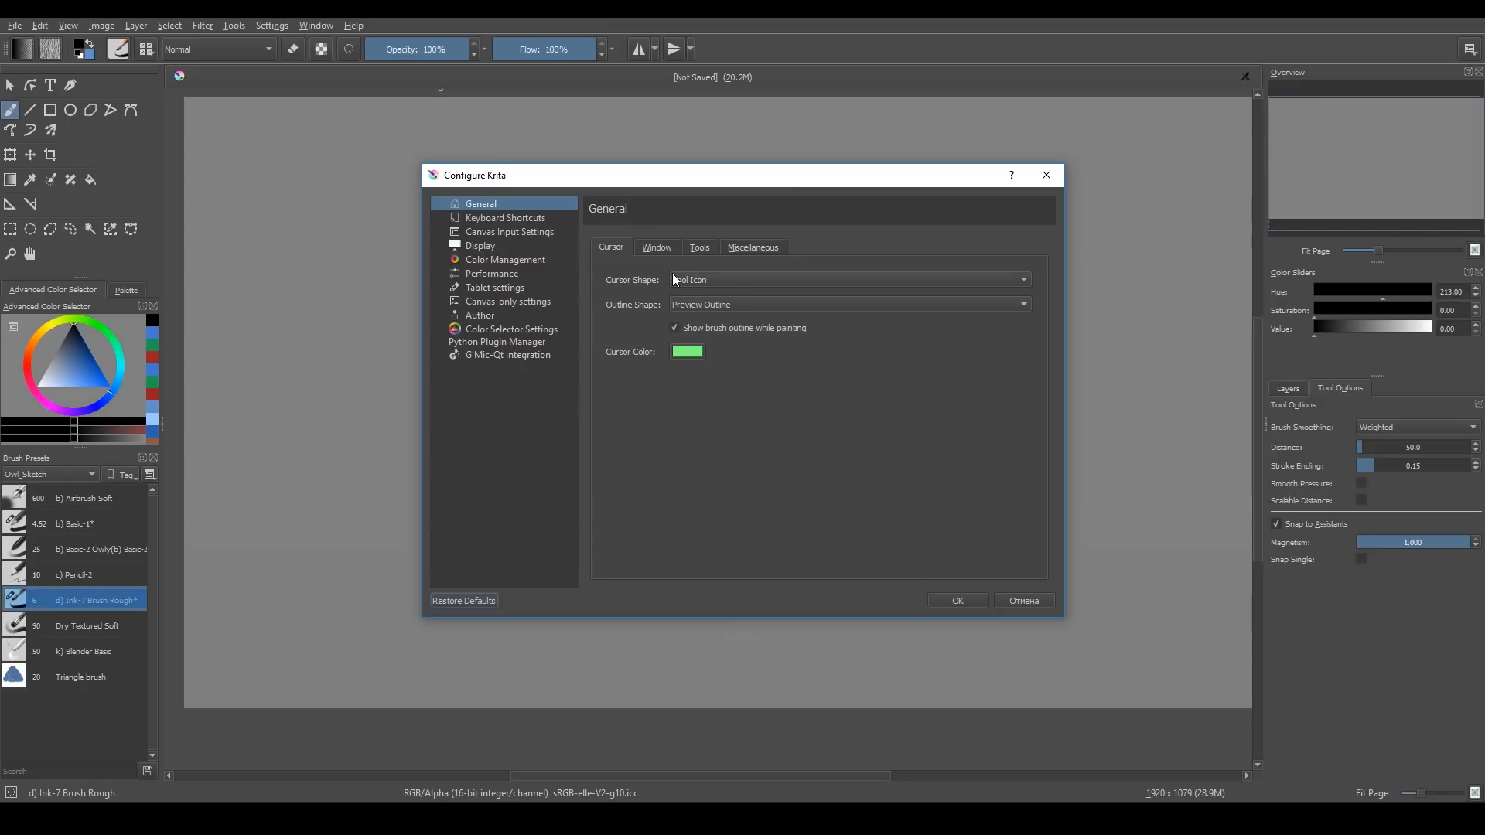
{"action": "left_click", "coordinate": [509, 232]}
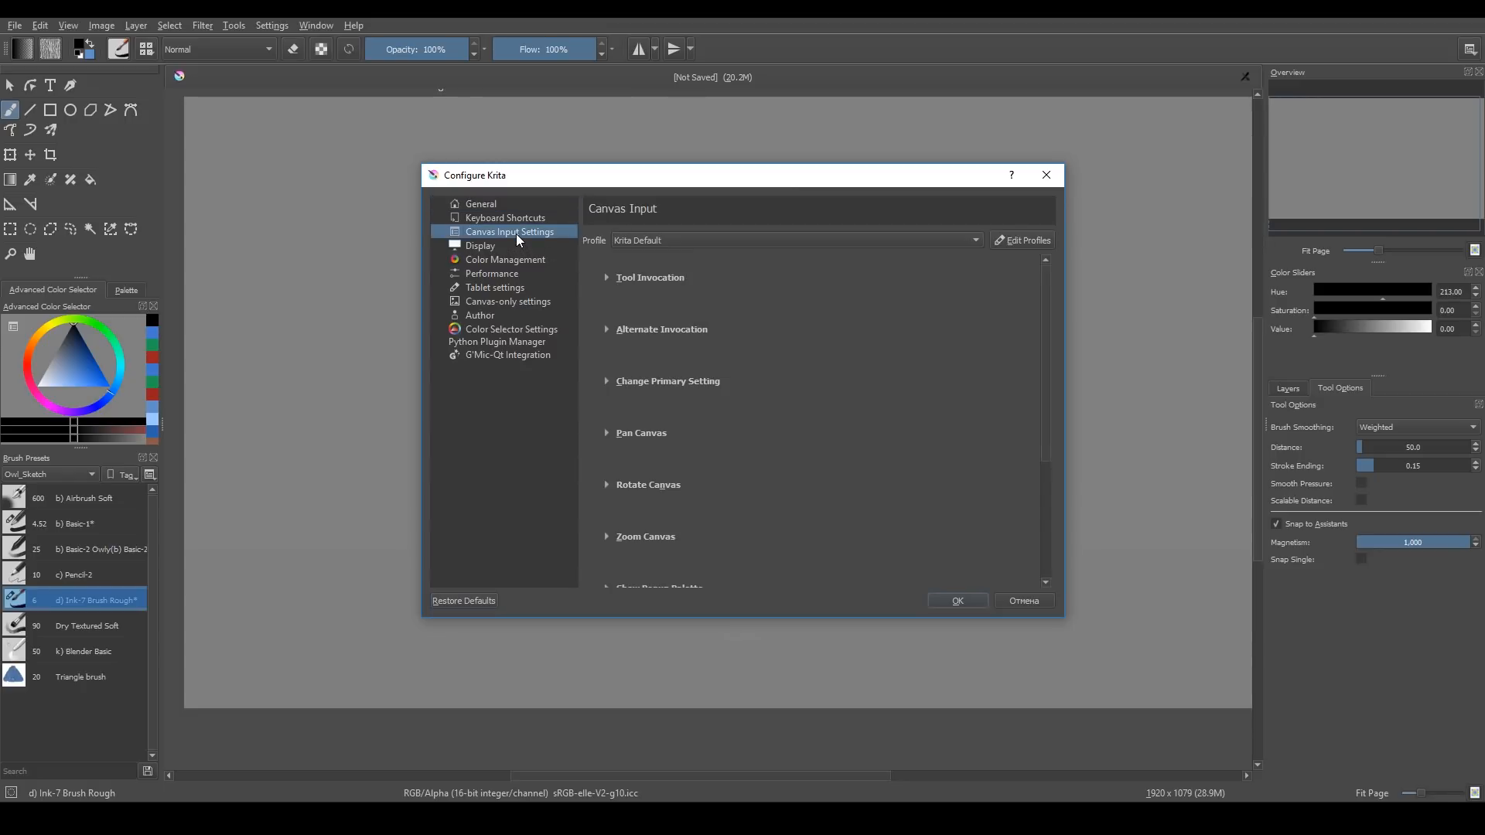
{"action": "scroll", "scroll_direction": "down", "scroll_amount": 3}
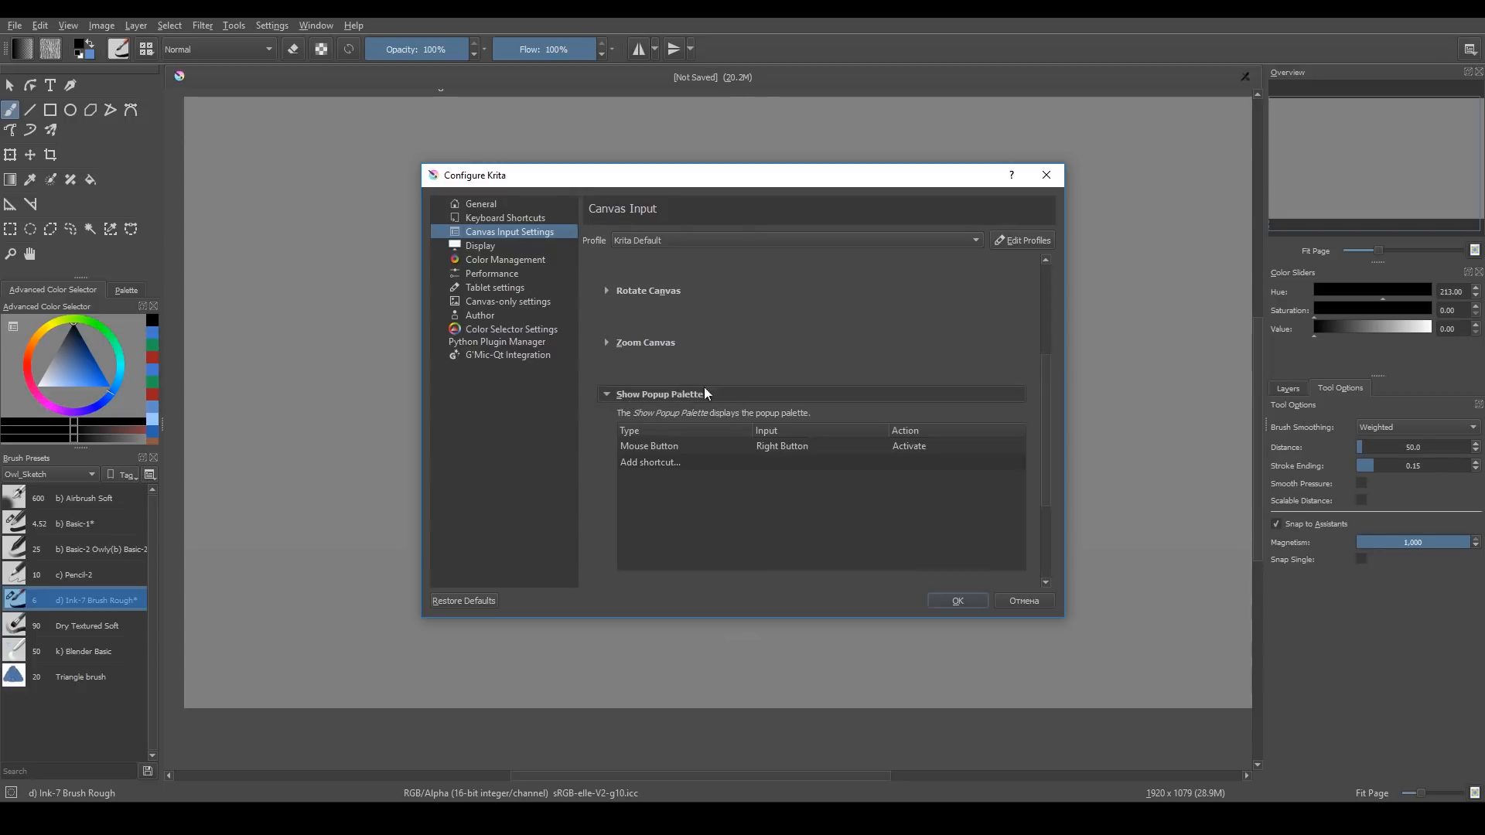
{"action": "left_click", "coordinate": [820, 446]}
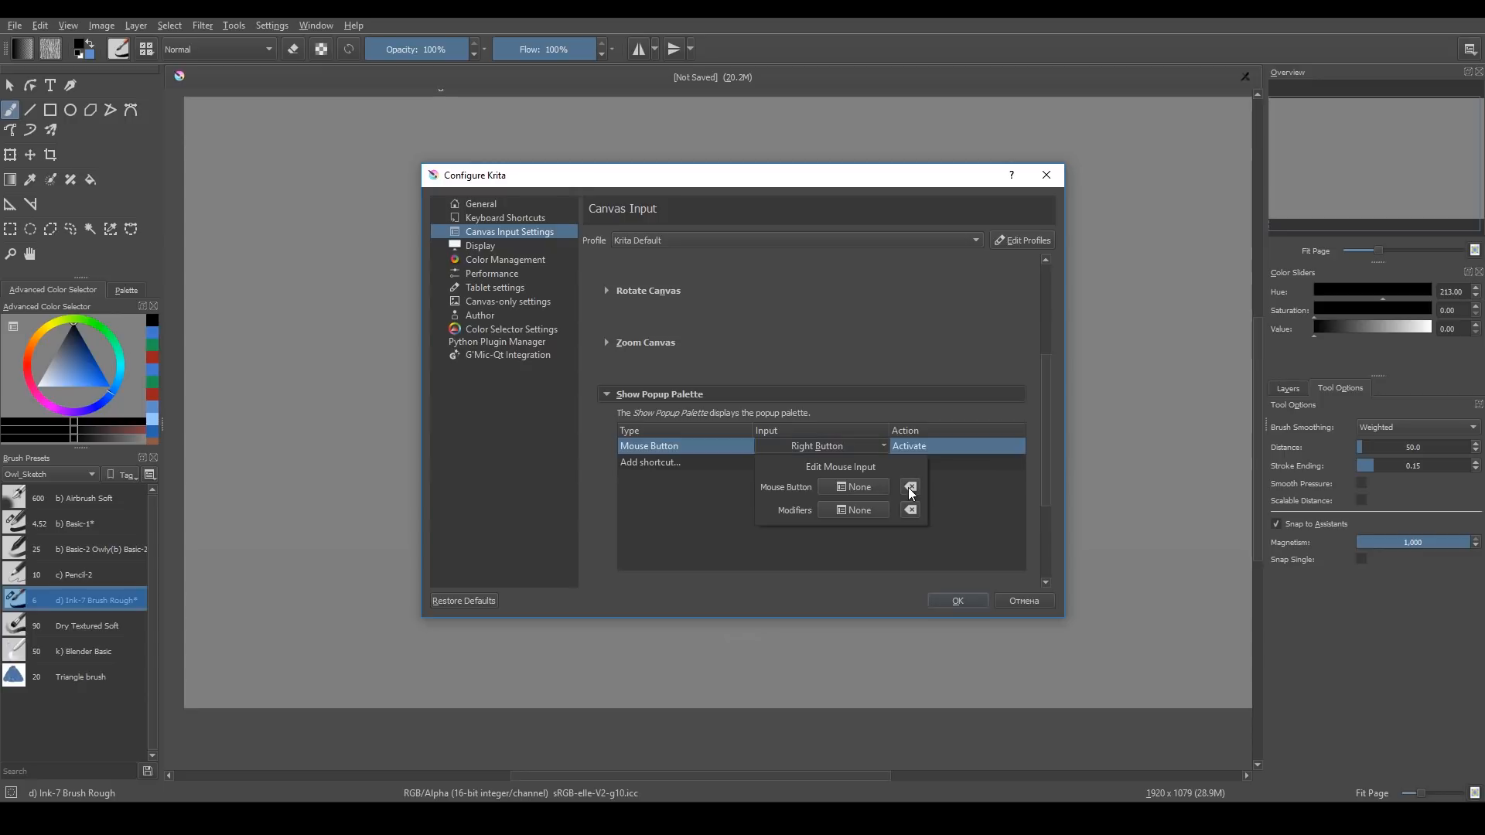
{"action": "left_click", "coordinate": [956, 601]}
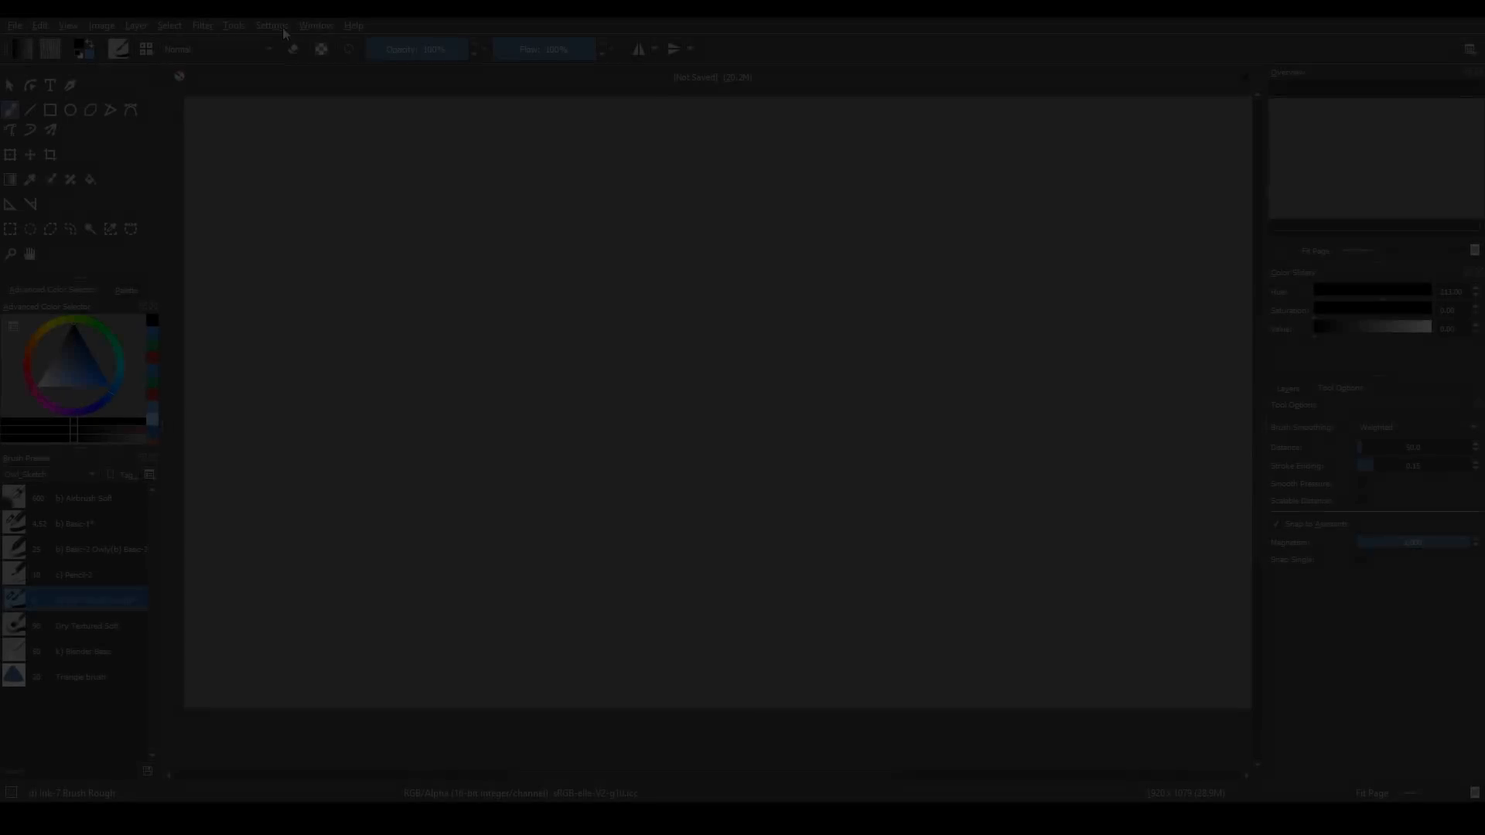
Customize the BrushesAndStuff toolbar, filtering its available actions by 'undo'
{"action": "left_click", "coordinate": [273, 26]}
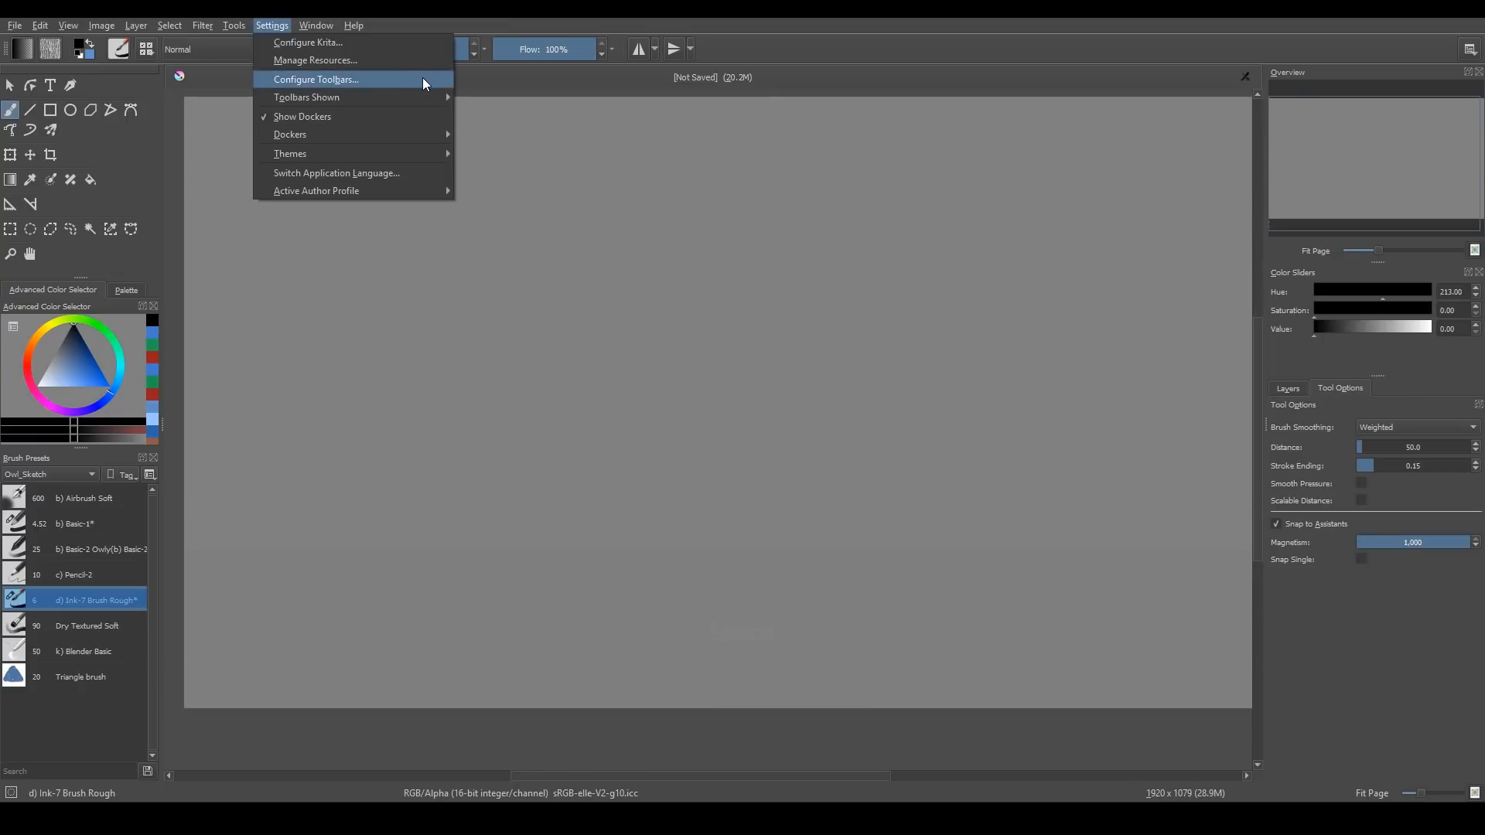
{"action": "left_click", "coordinate": [314, 79]}
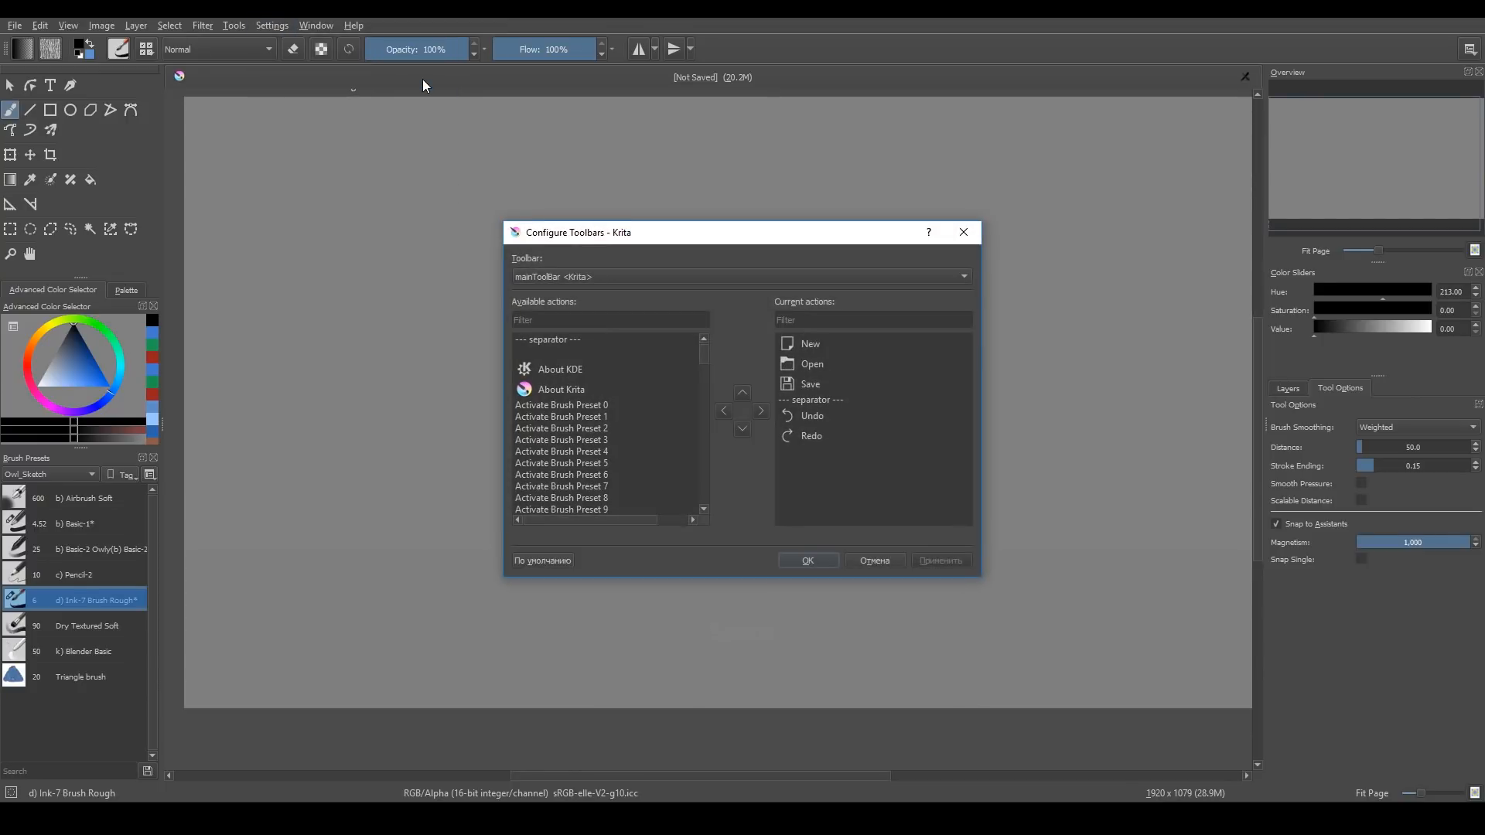
{"action": "left_click", "coordinate": [961, 275]}
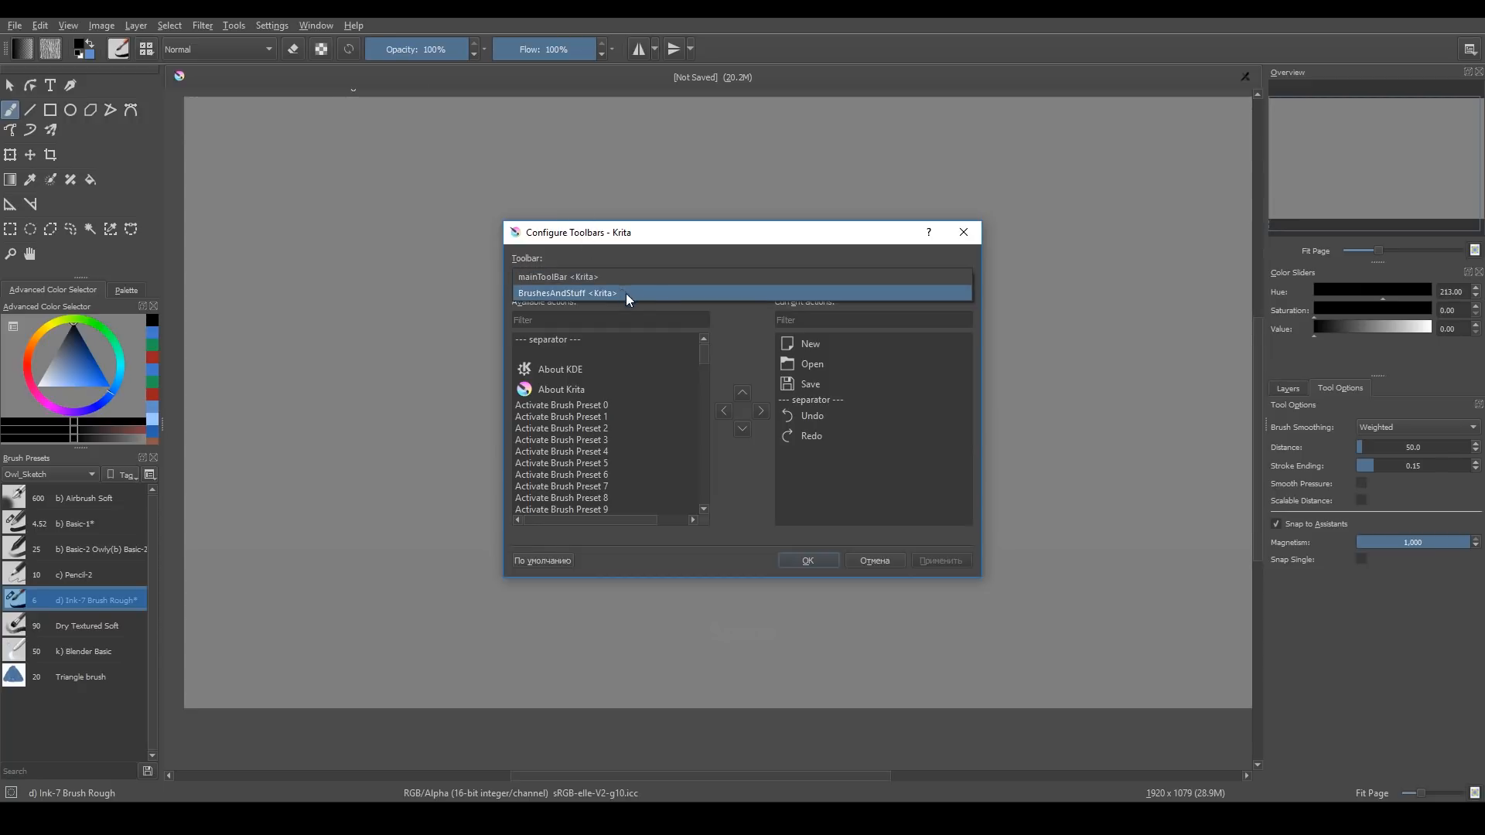
{"action": "mouse_move", "coordinate": [651, 296]}
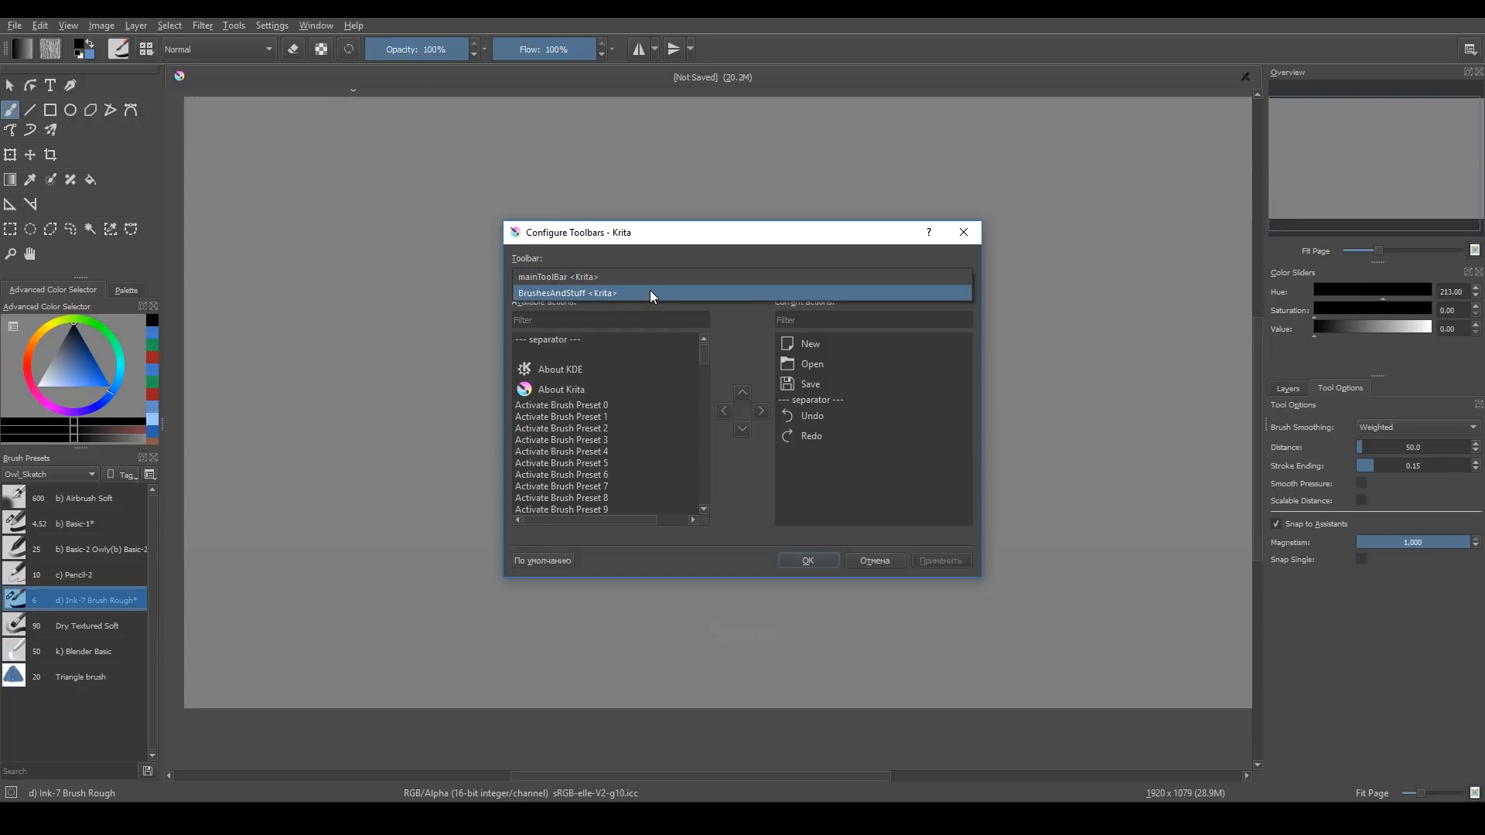
{"action": "left_click", "coordinate": [566, 293]}
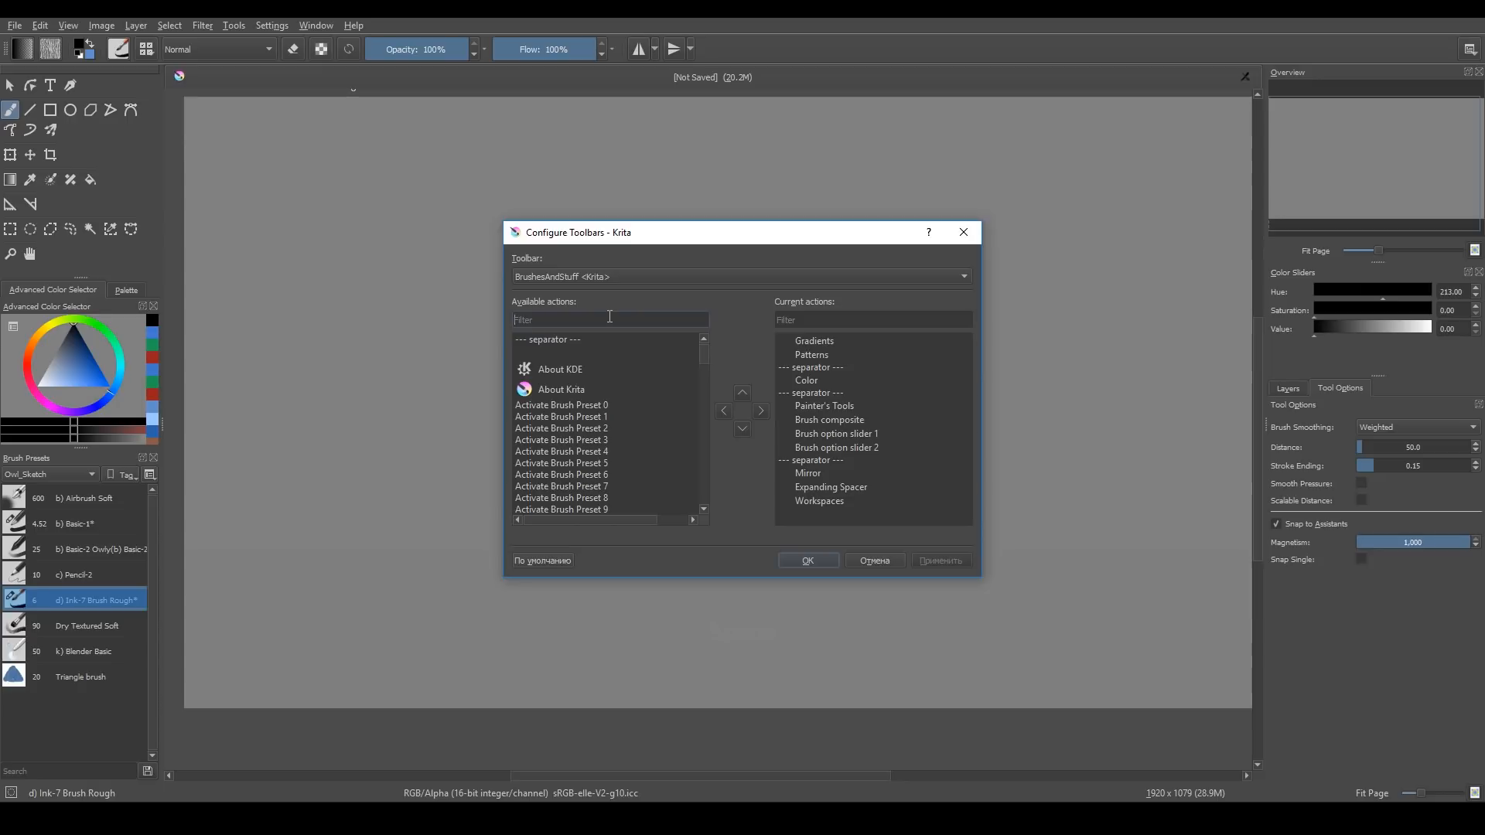
{"action": "type", "text": "undo"}
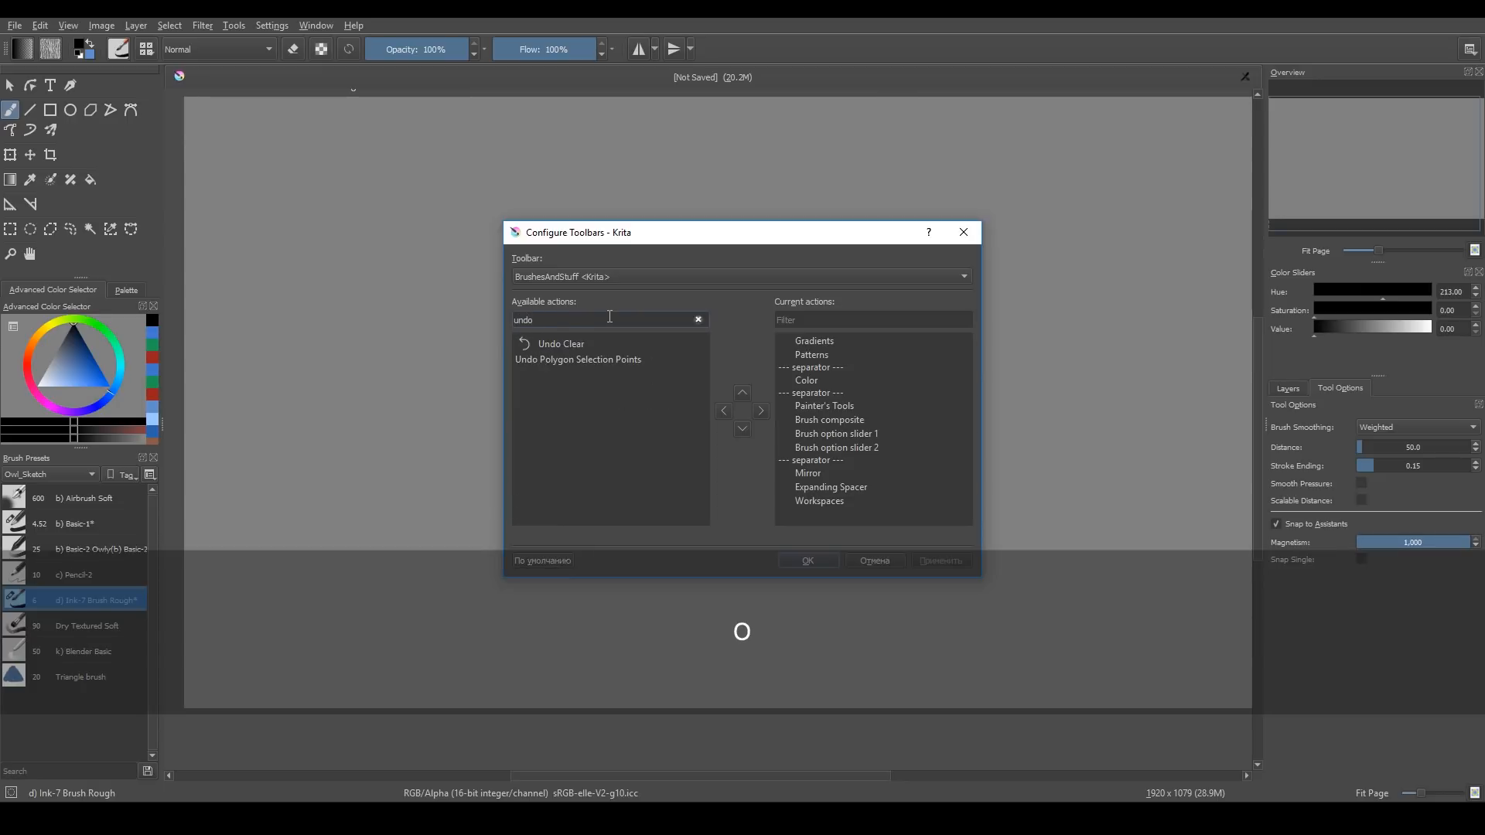